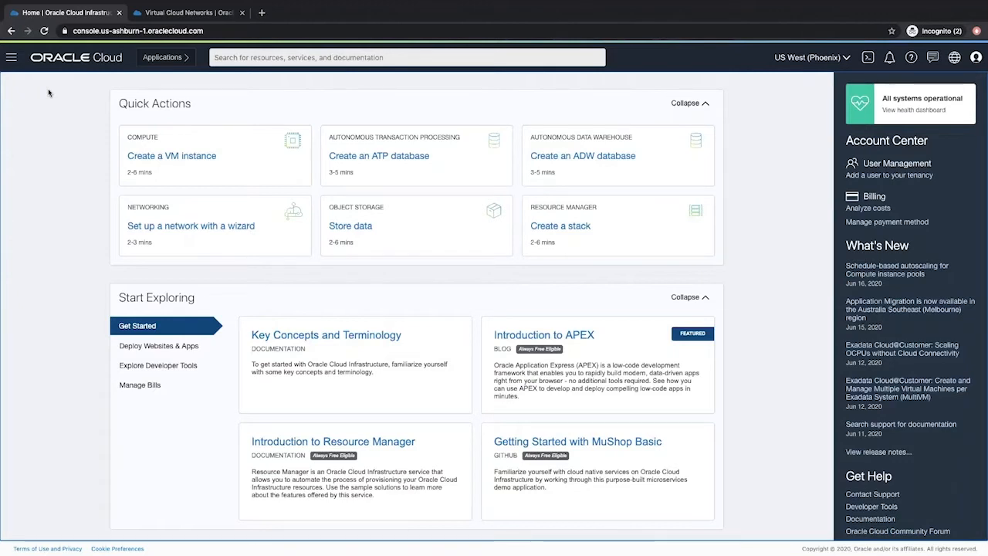
Navigate from Home through the services menu to VMware Solution and launch Create SDDC
click(185, 12)
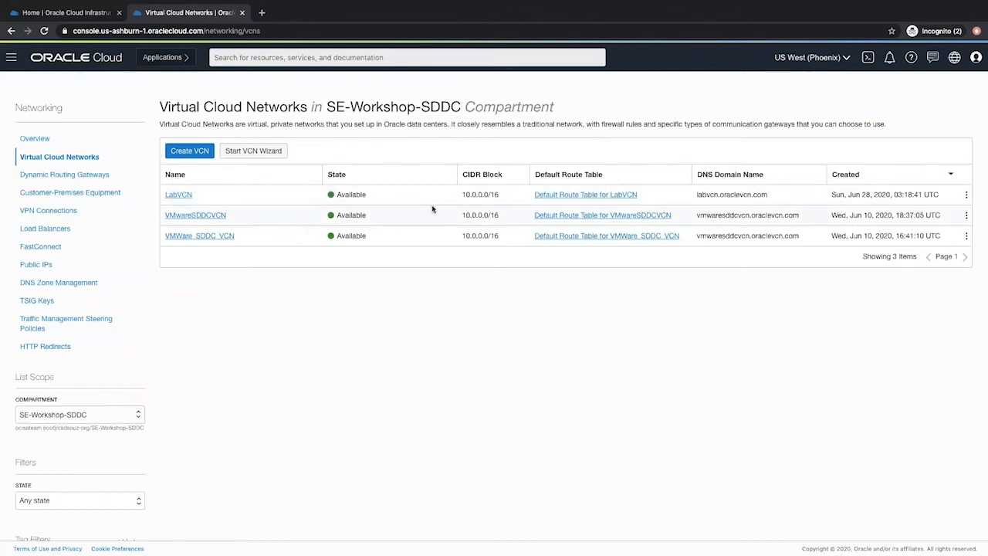
mouse_move(462, 202)
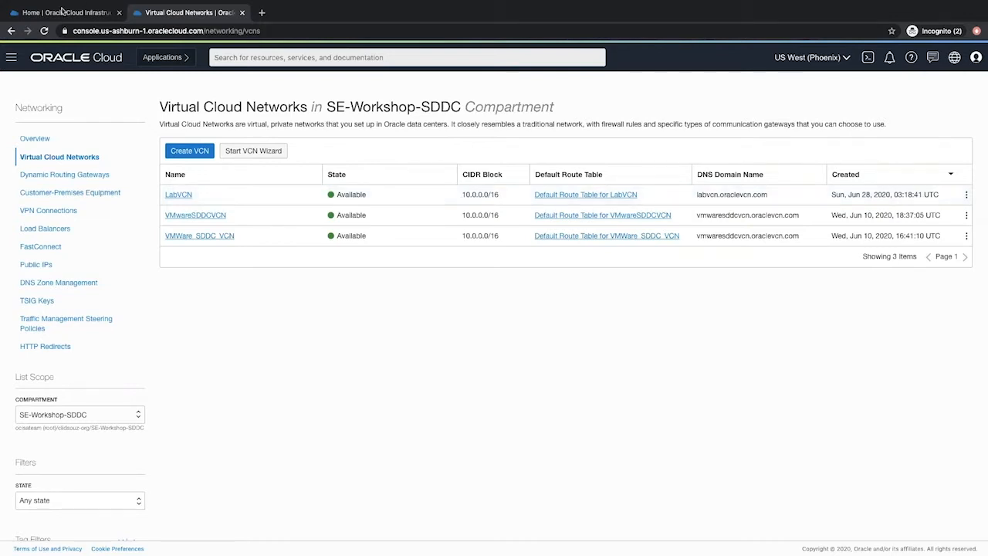
click(61, 12)
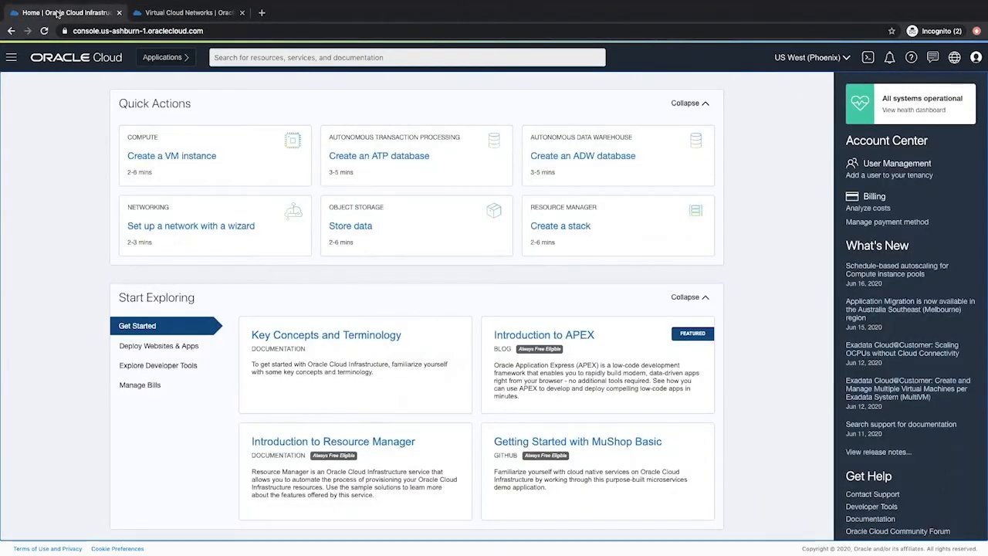
click(11, 57)
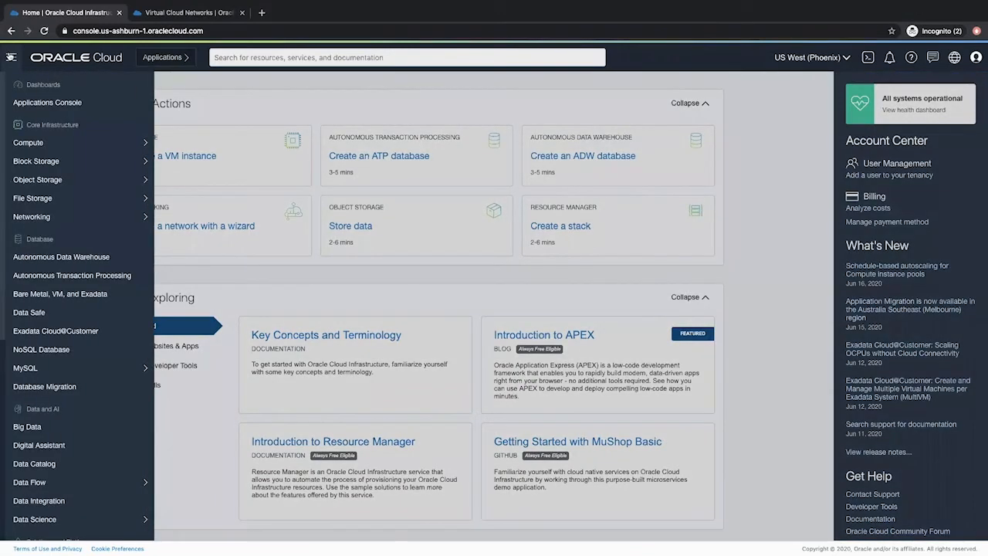
scroll(down, 3)
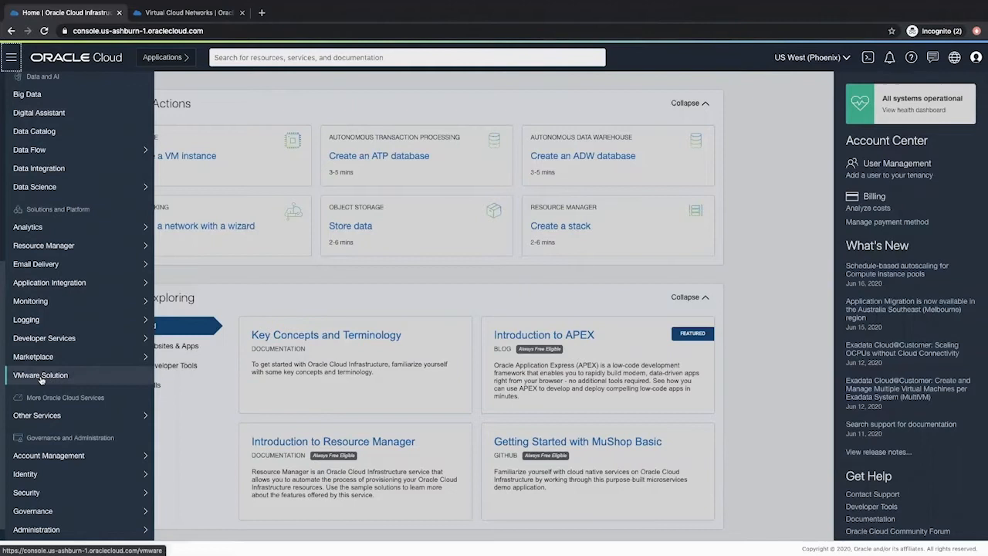
click(40, 375)
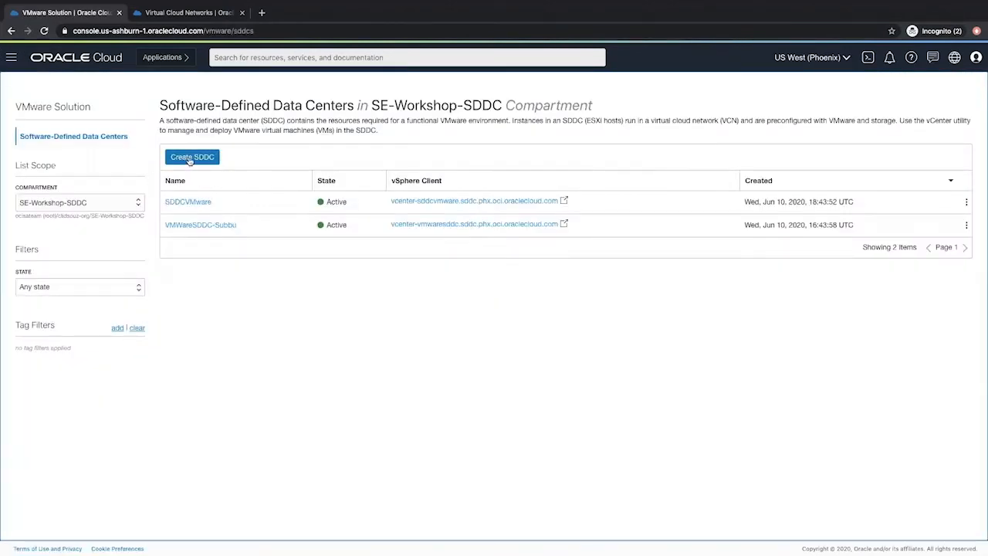
click(191, 158)
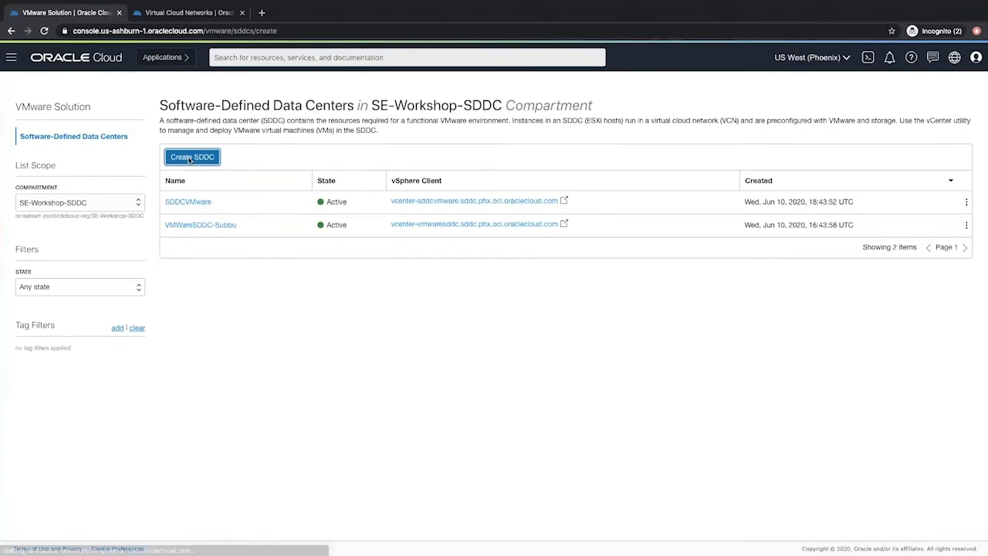
Name the SDDC LabSDDC, keeping VMware 6.7 update 3 with 3 ESXi hosts
click(191, 158)
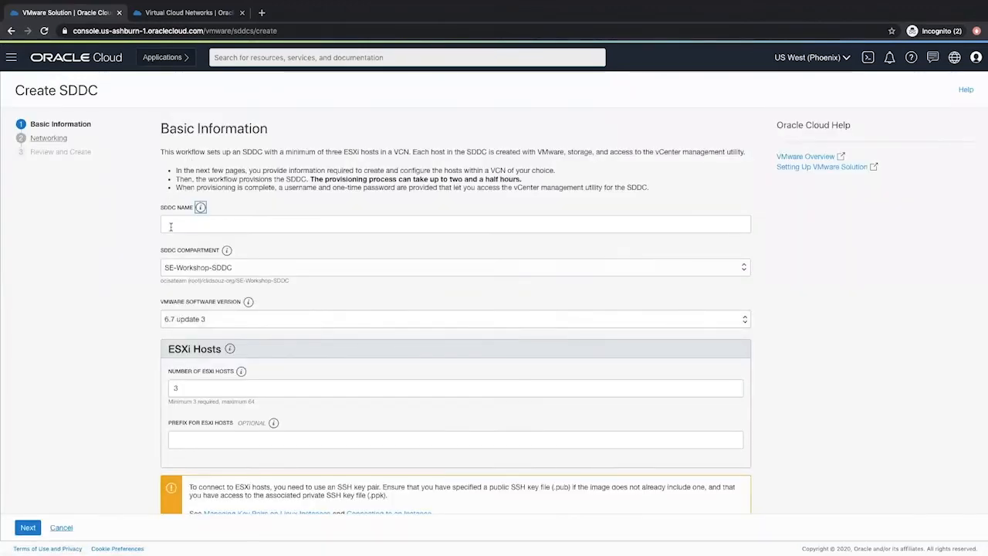
text(LabSDDC)
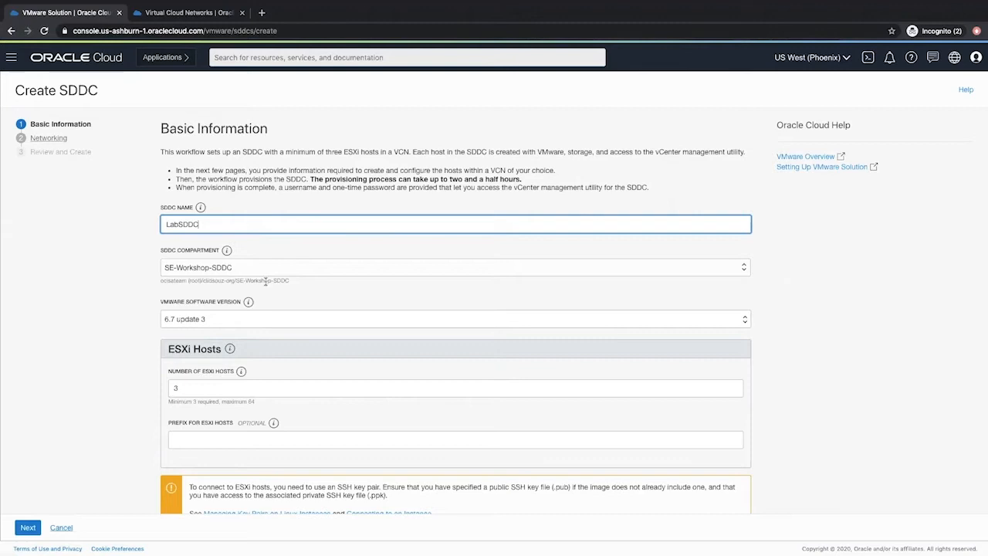
click(456, 318)
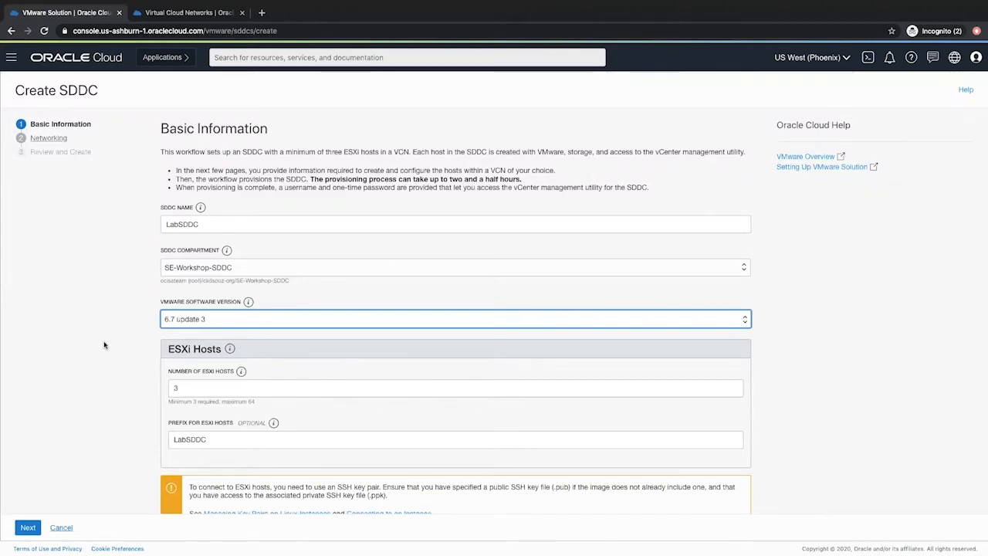
scroll(down, 3)
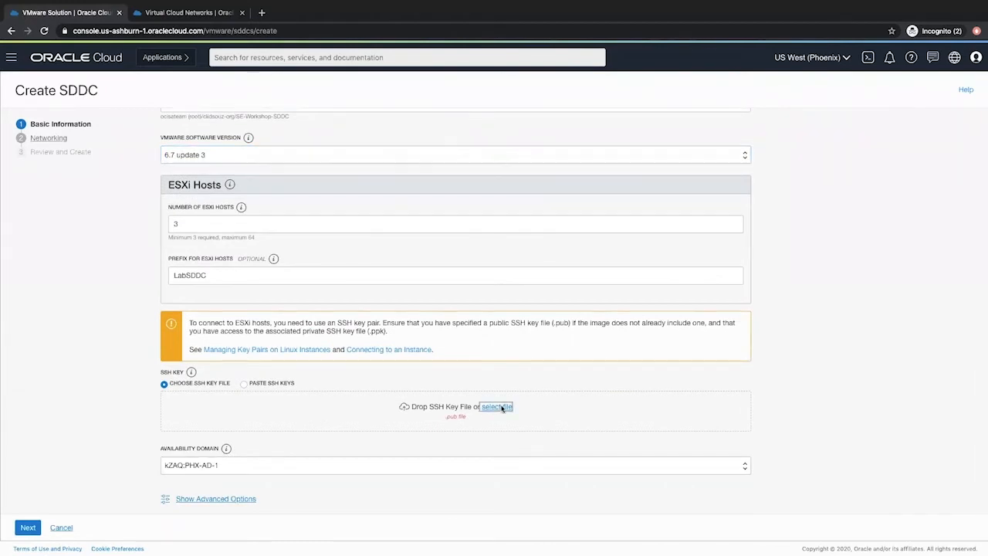
Attach the id_rsa.pub SSH key, choose availability domain PHX-AD-2 and continue to Networking
click(497, 406)
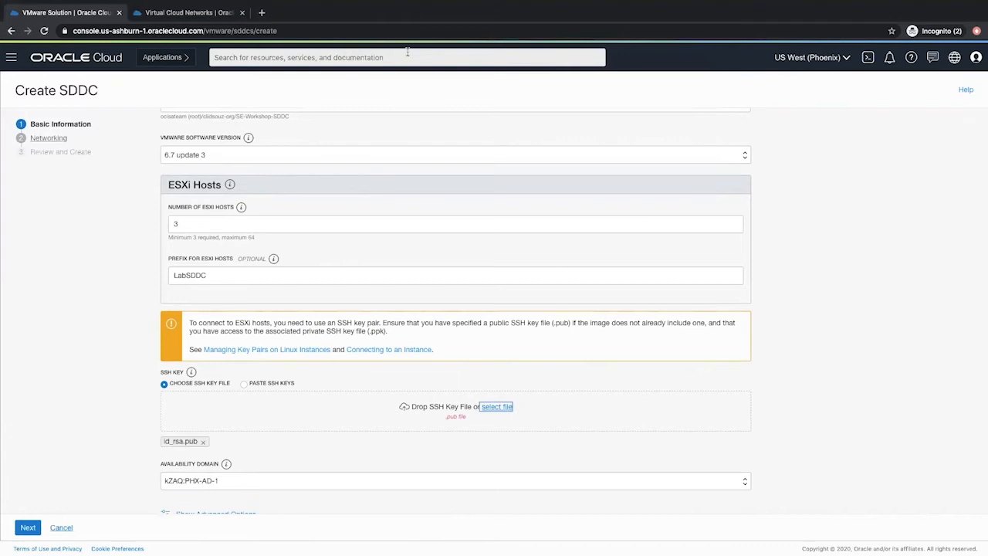
click(455, 480)
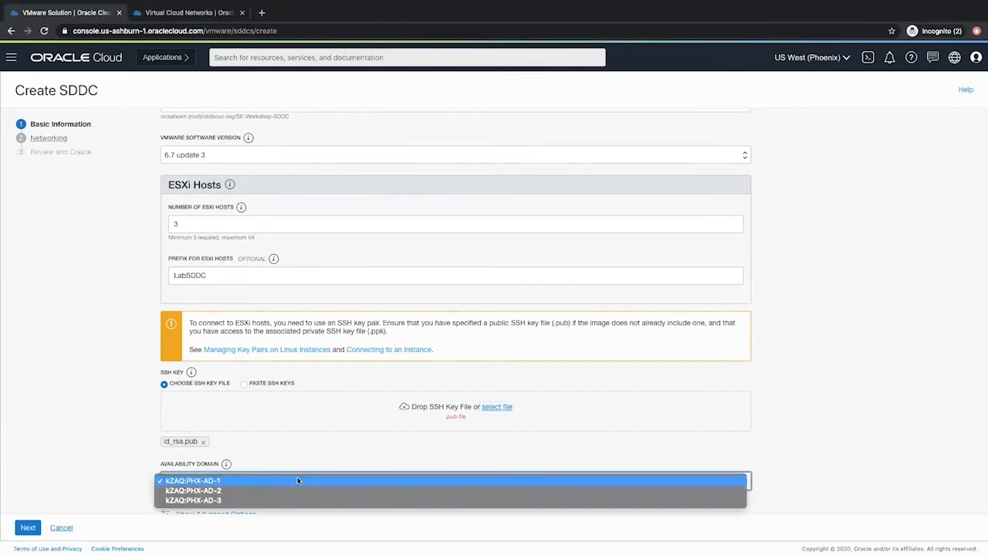
click(193, 489)
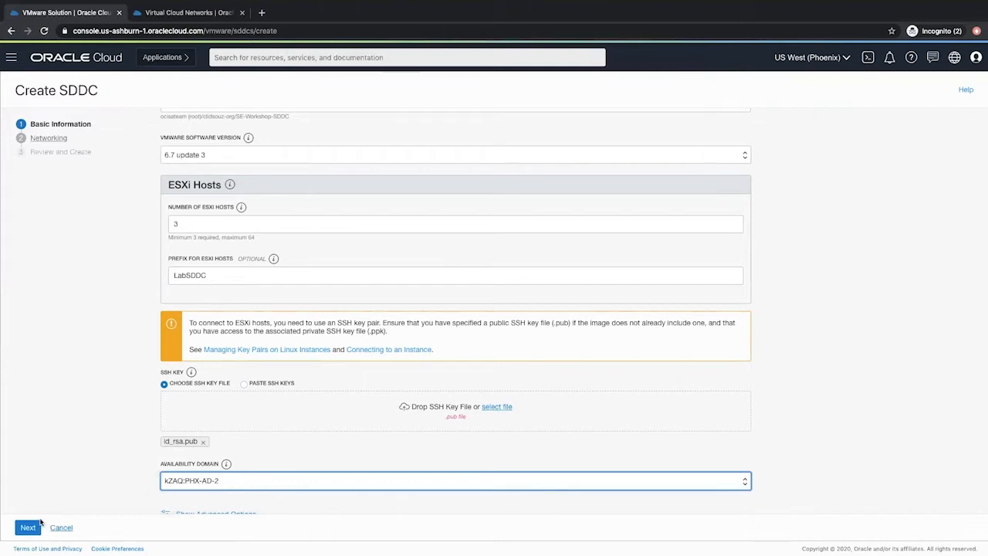
click(28, 528)
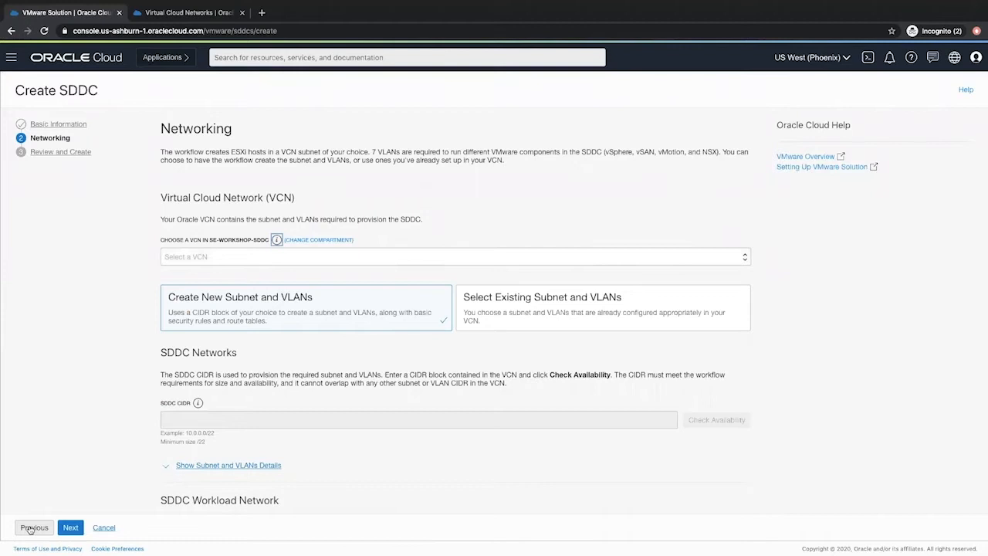
Select LabVCN, enter SDDC CIDR 10.0.0.0/22 and run Check Availability
click(454, 256)
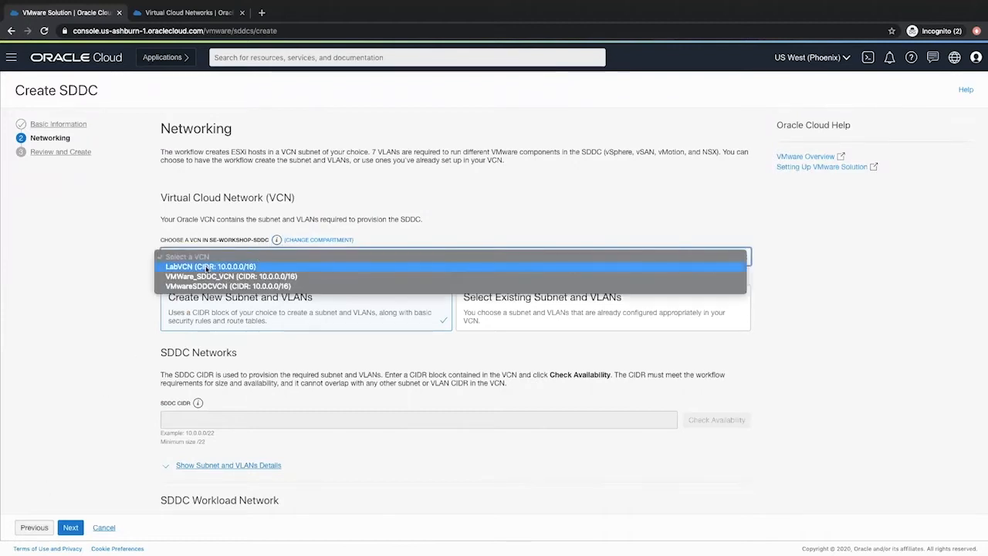
click(210, 265)
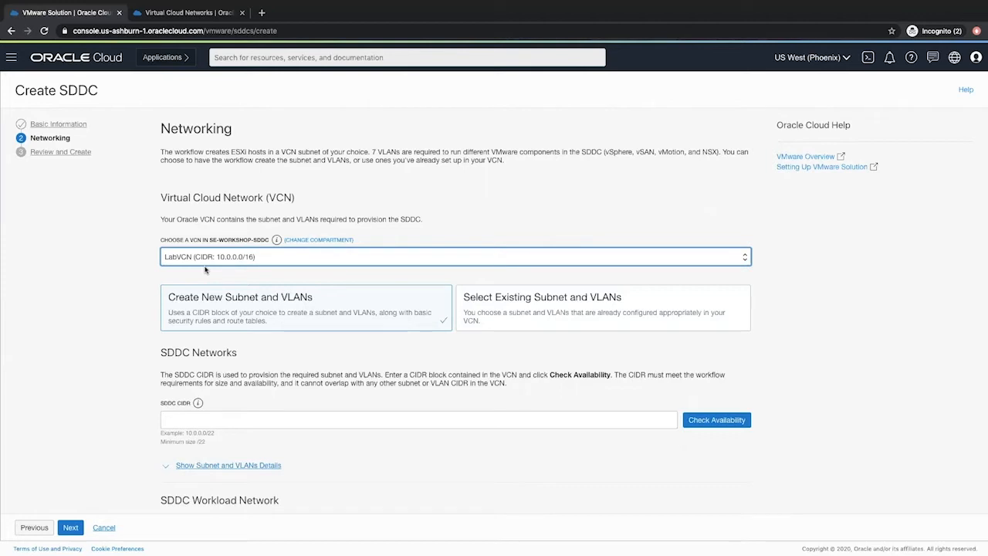
click(420, 420)
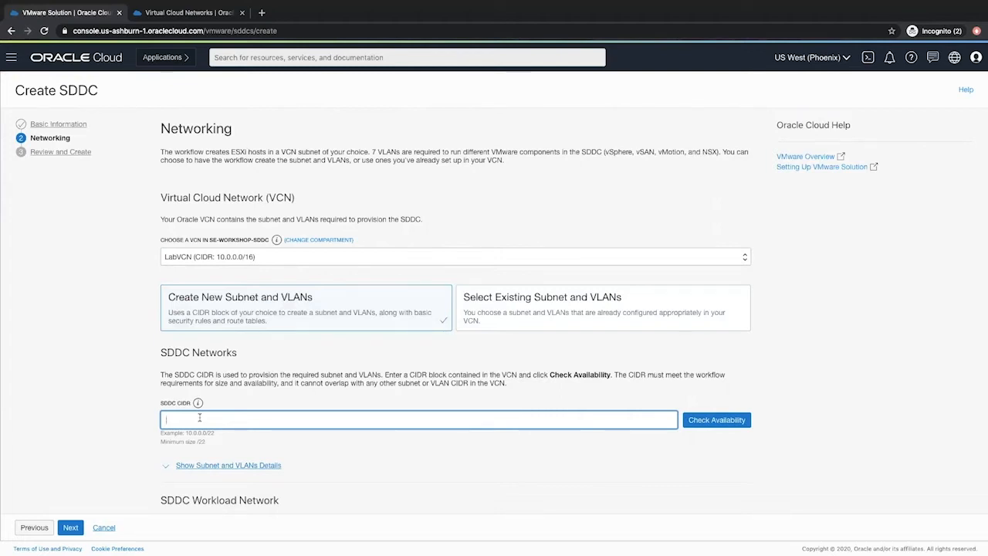
text(10.0.0.0/22)
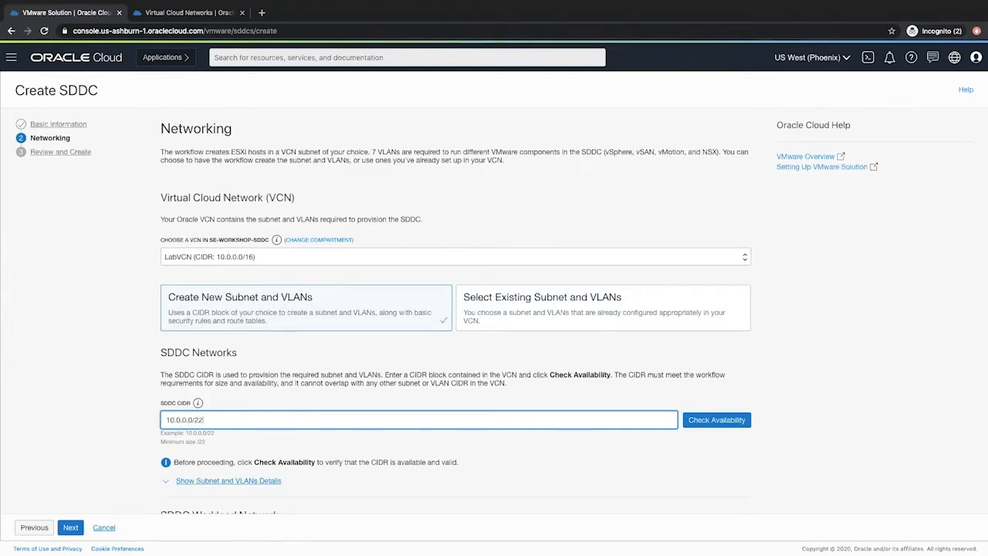
click(716, 420)
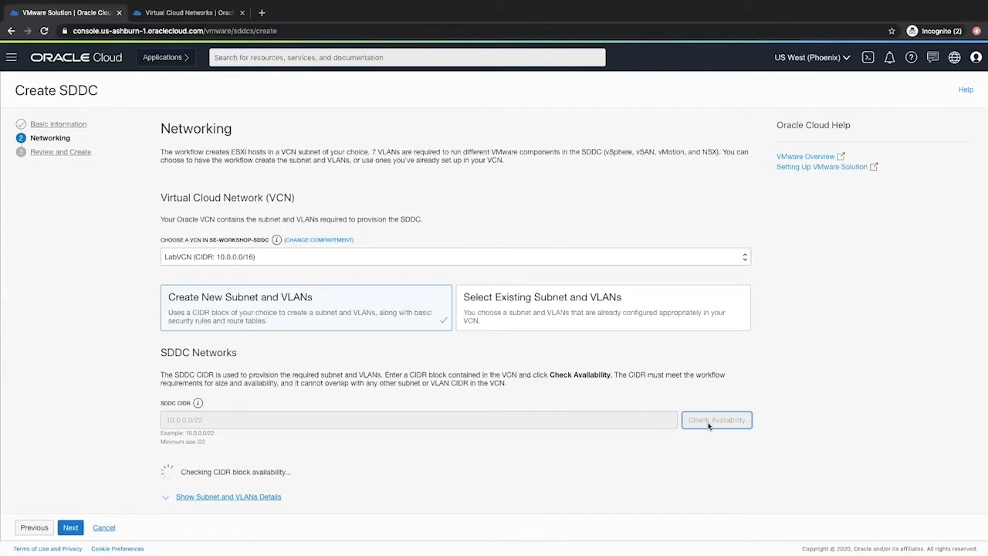
click(716, 420)
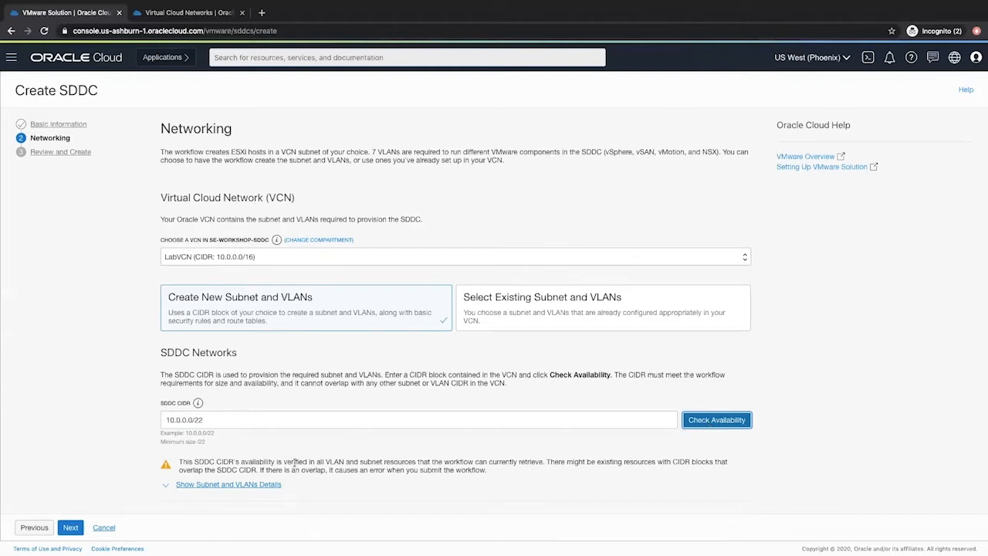
Enter SDDC Workload CIDR 172.0.0.0/26 and advance to Review and Create
scroll(down, 3)
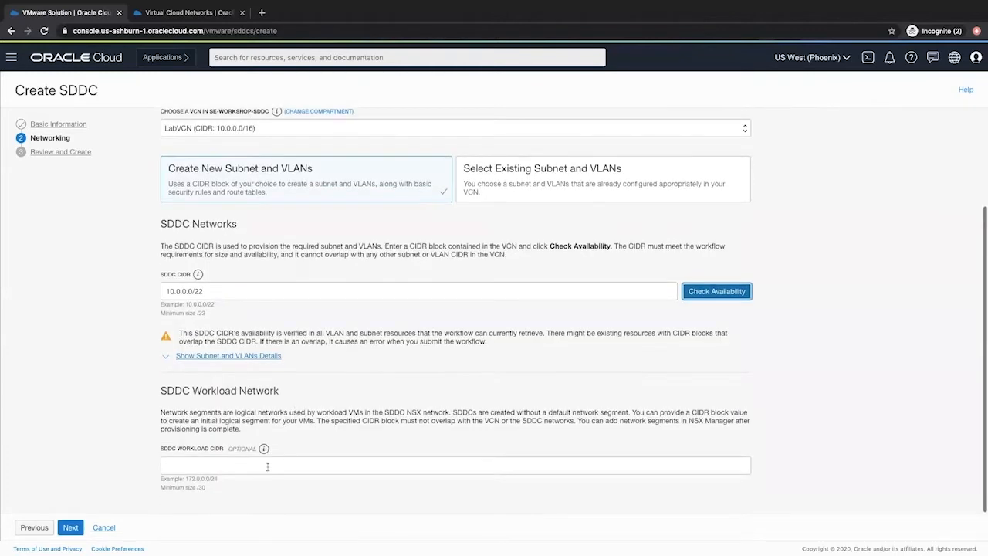
click(455, 465)
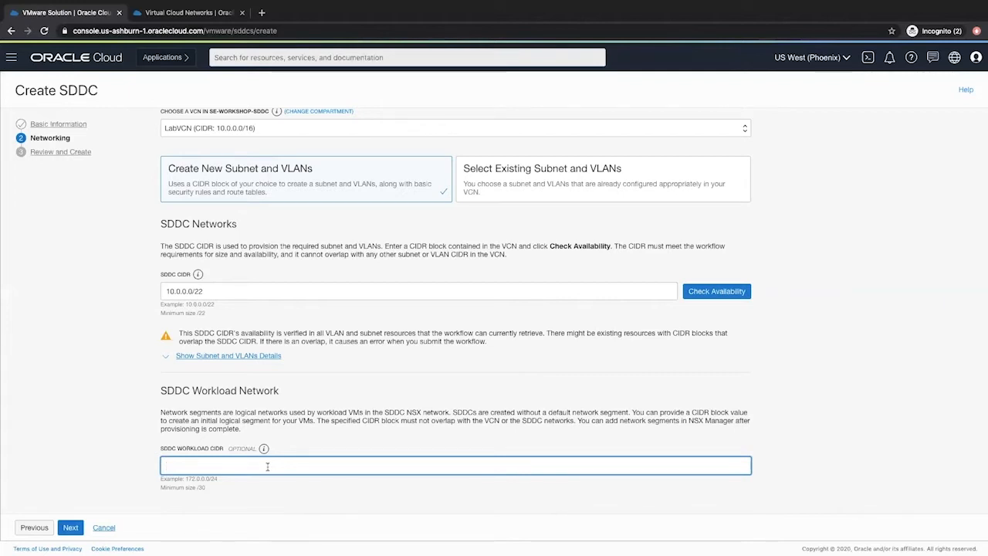
text(172.0.0.0/26)
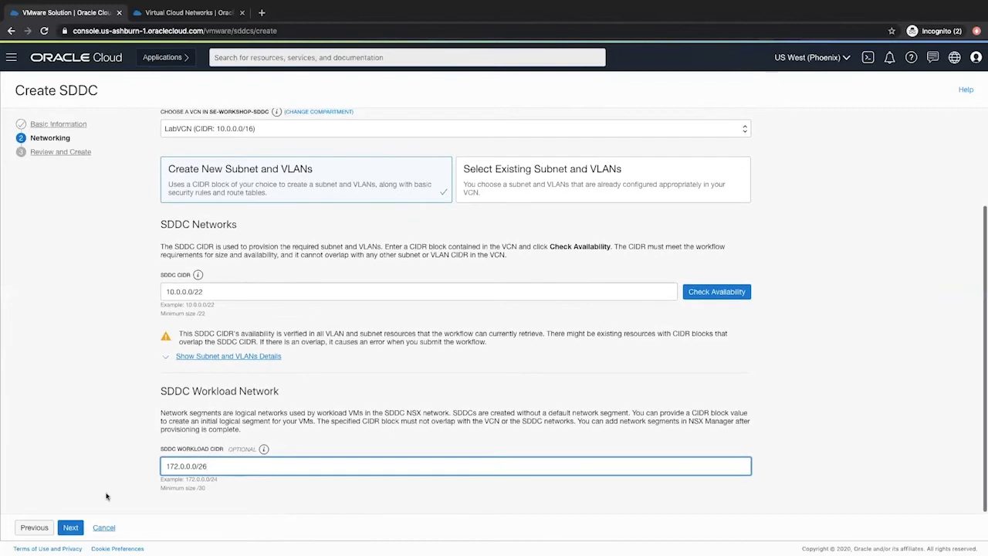
click(69, 528)
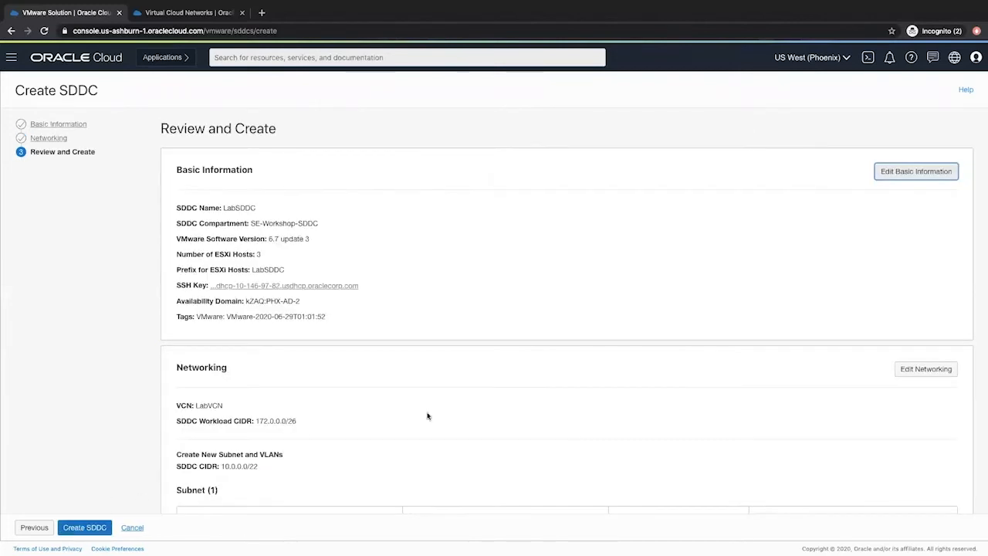
Review LabSDDC's subnet and VLAN summary and submit Create SDDC
scroll(down, 3)
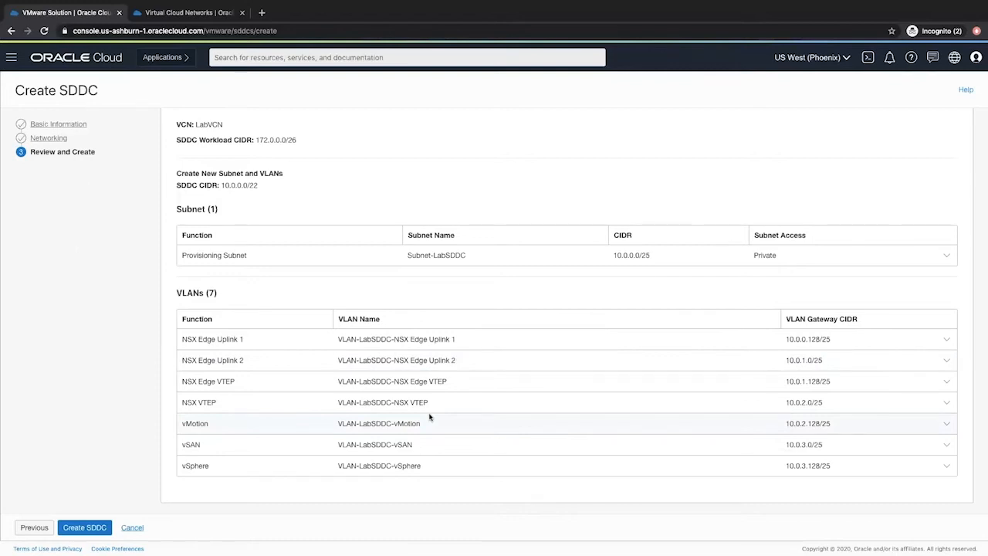
mouse_move(225, 195)
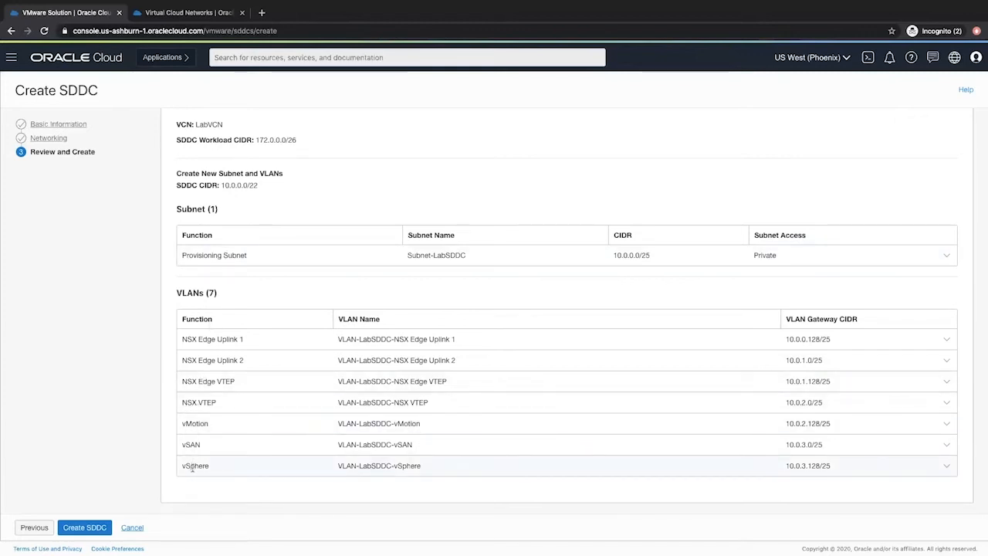
click(83, 528)
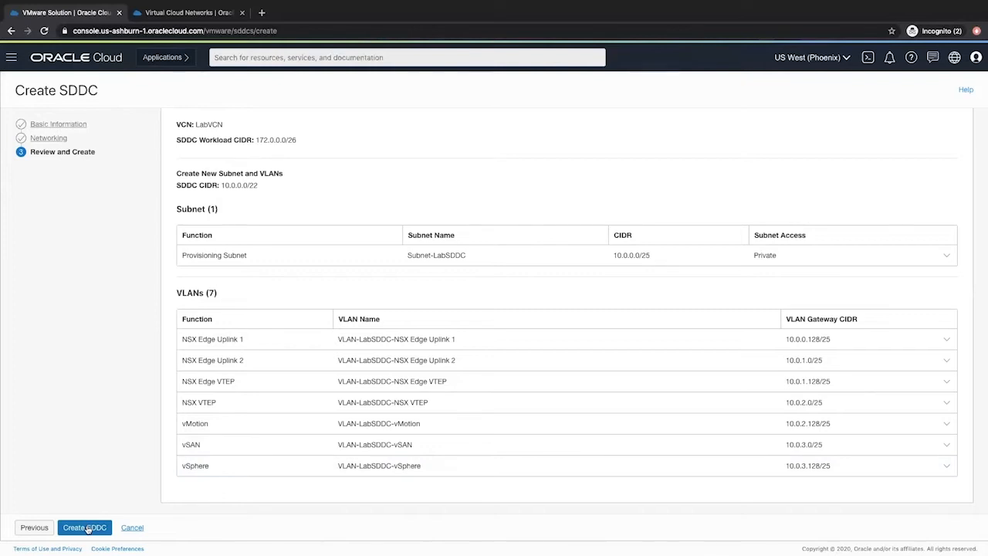
click(84, 528)
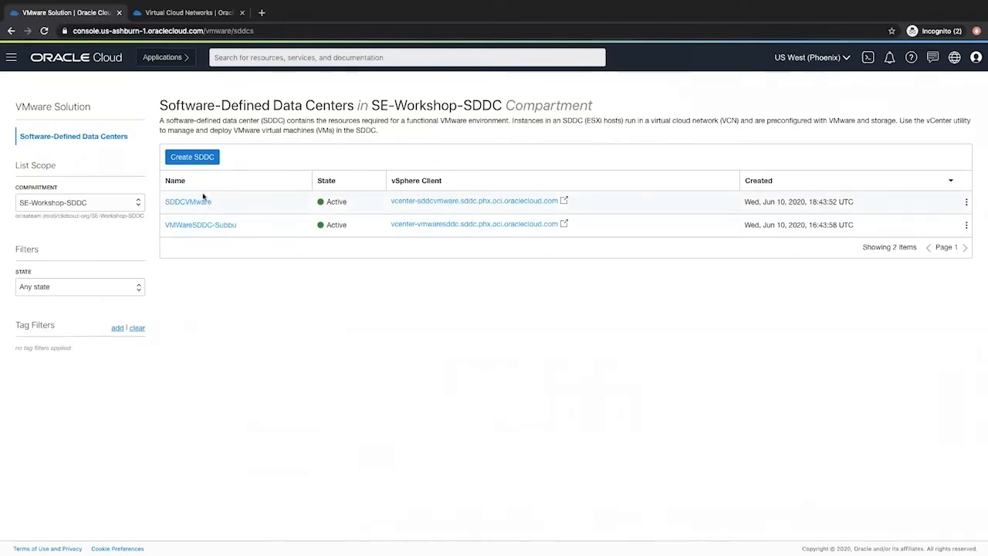
Open SDDCVMware details and select its NSX Edge IP address 10.0.0.132
click(188, 201)
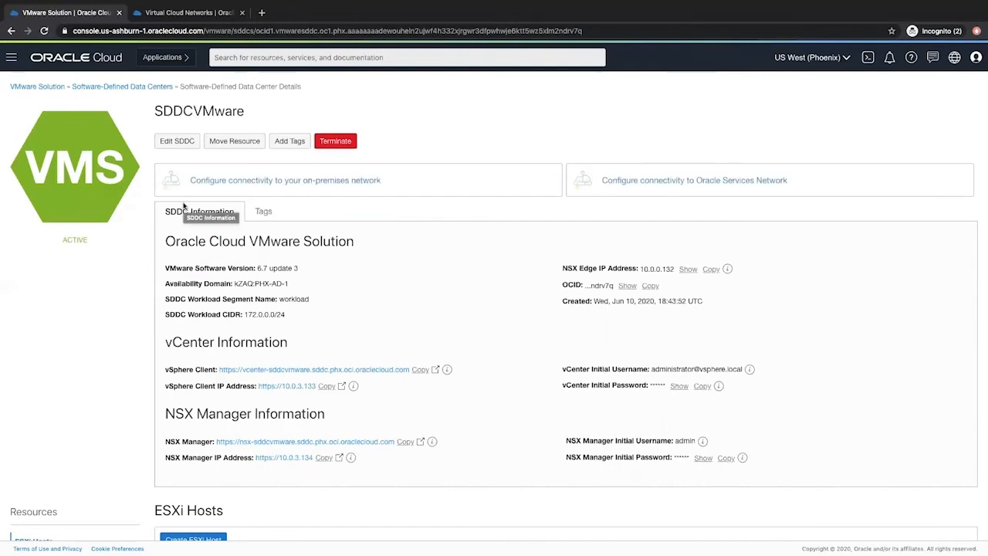
mouse_move(182, 347)
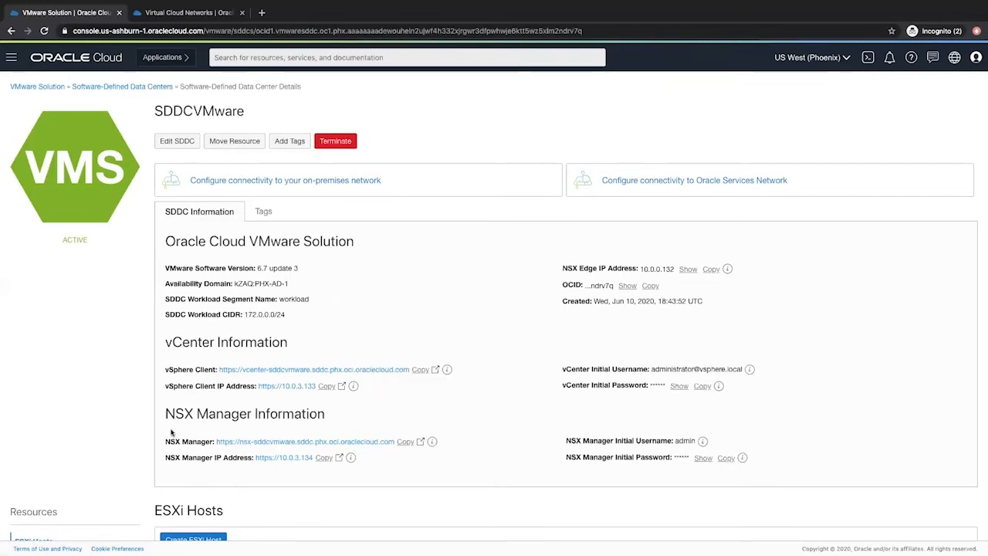
mouse_move(630, 268)
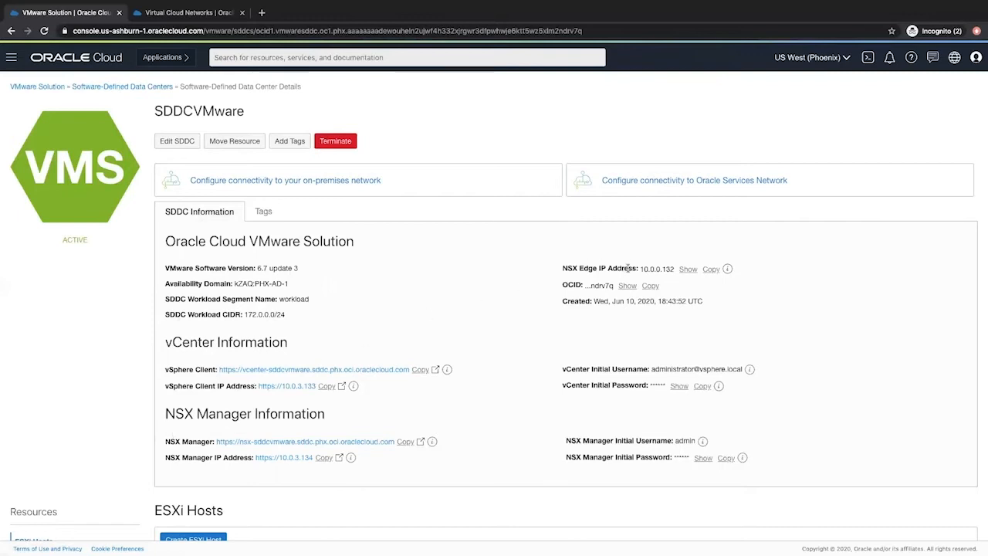
double_click(656, 268)
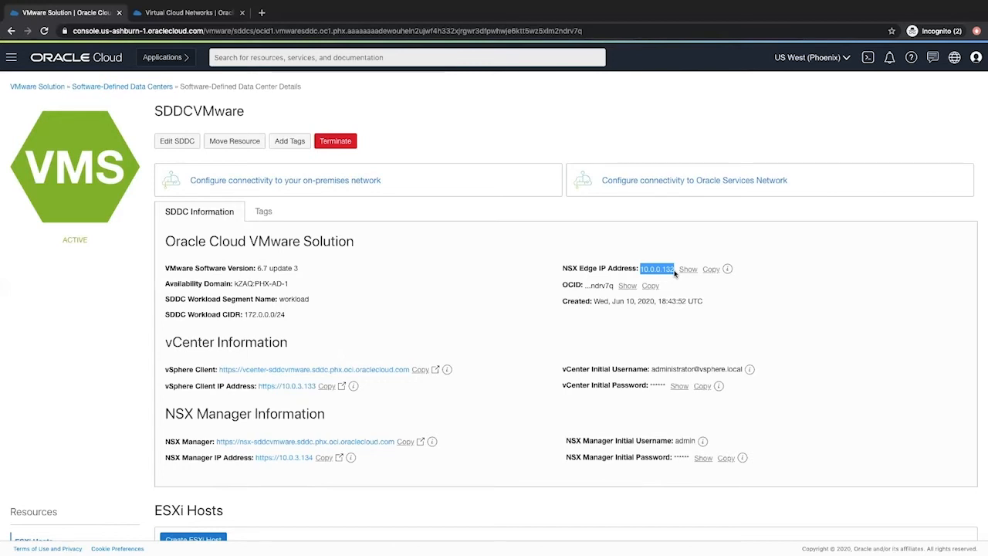
mouse_move(510, 260)
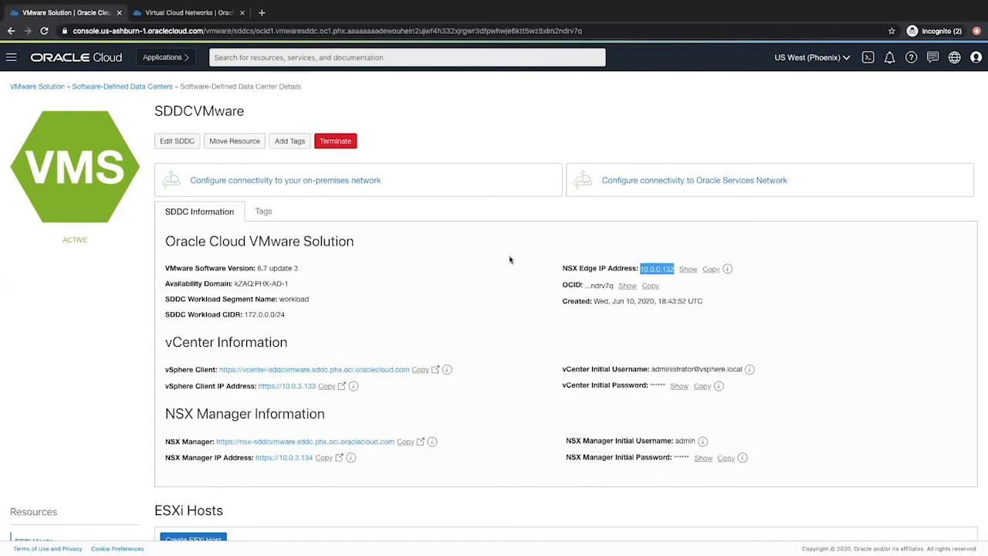
Show the Virtual Cloud Networks list for SE-Workshop-SDDC, briefly toggling the navigation menu
click(185, 12)
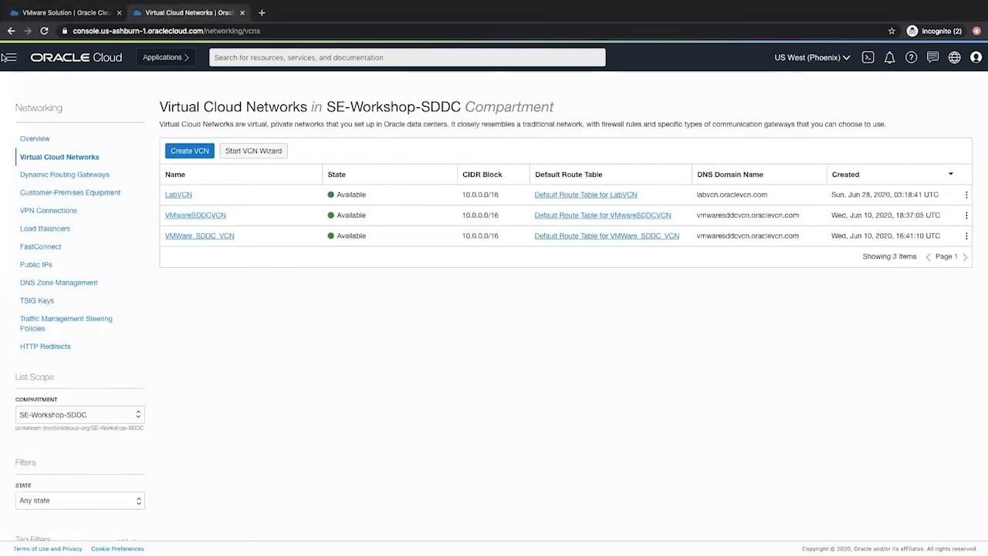
mouse_move(9, 59)
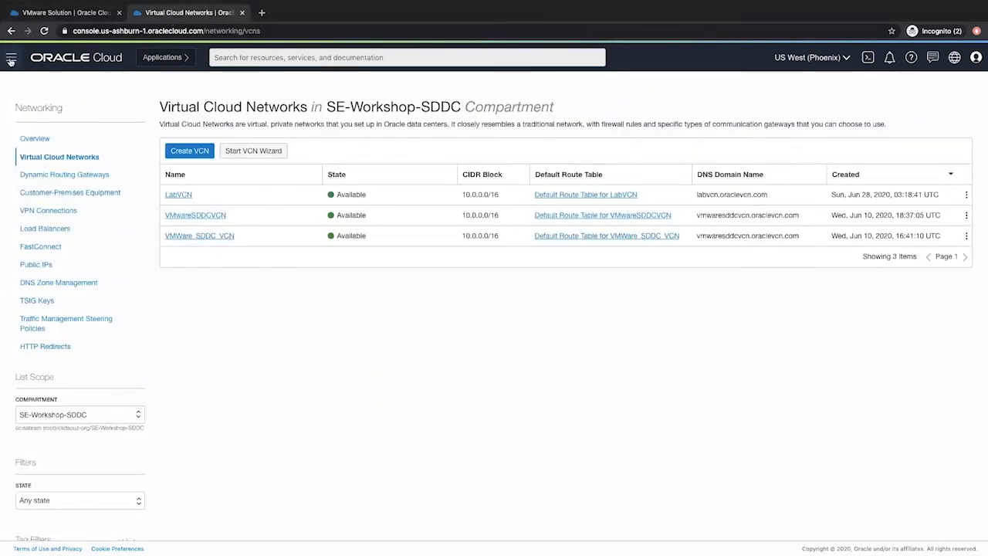
click(11, 57)
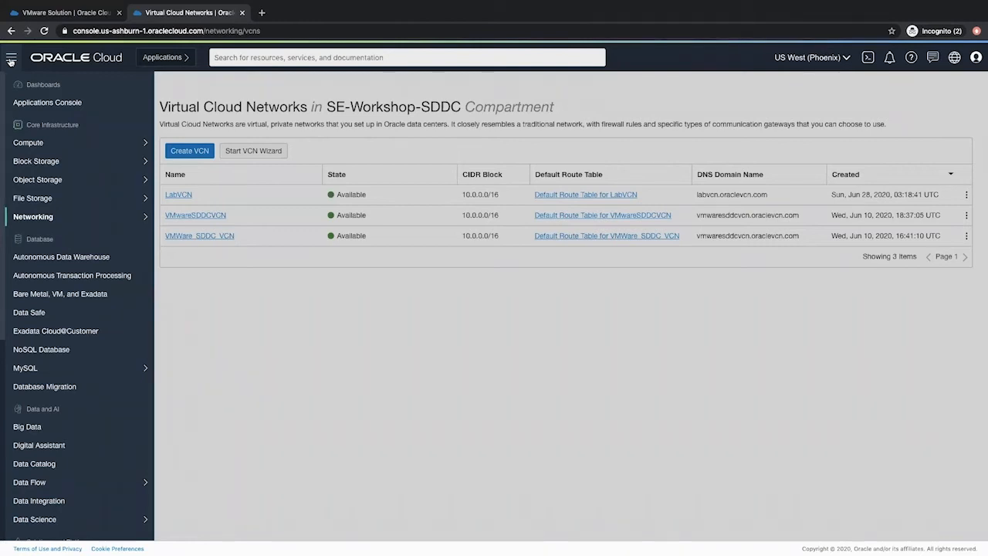
click(33, 216)
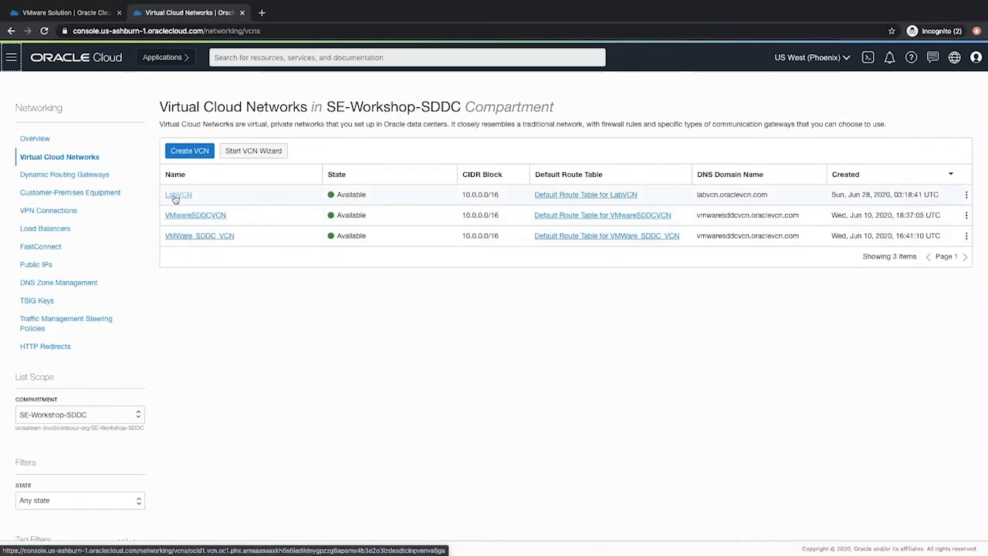
Open LabVCN's details listing Subnet-SDDCVMware
click(179, 195)
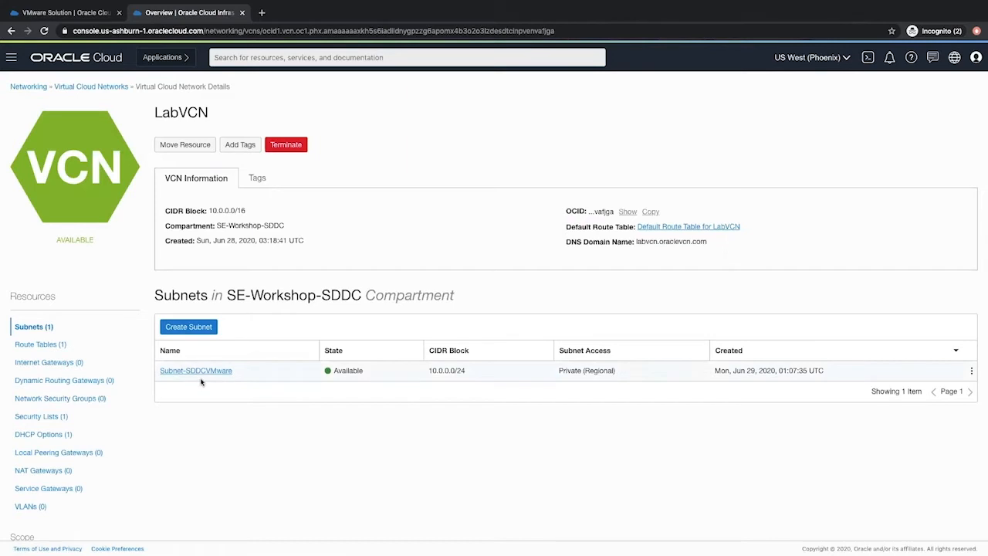
Create public subnet LabPublicSubnet with CIDR 10.0.11.0/24 in LabVCN
click(188, 327)
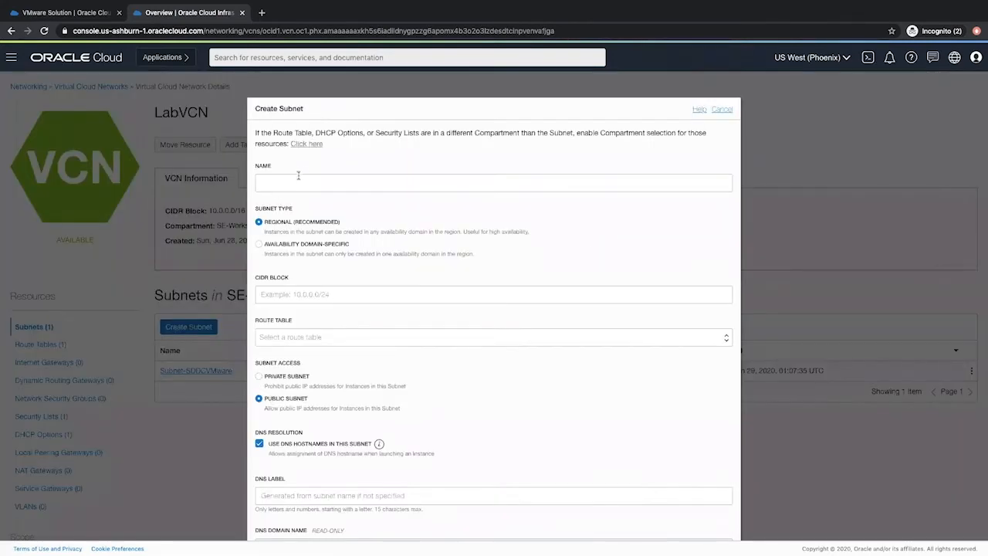
text(LabPublicSubnet)
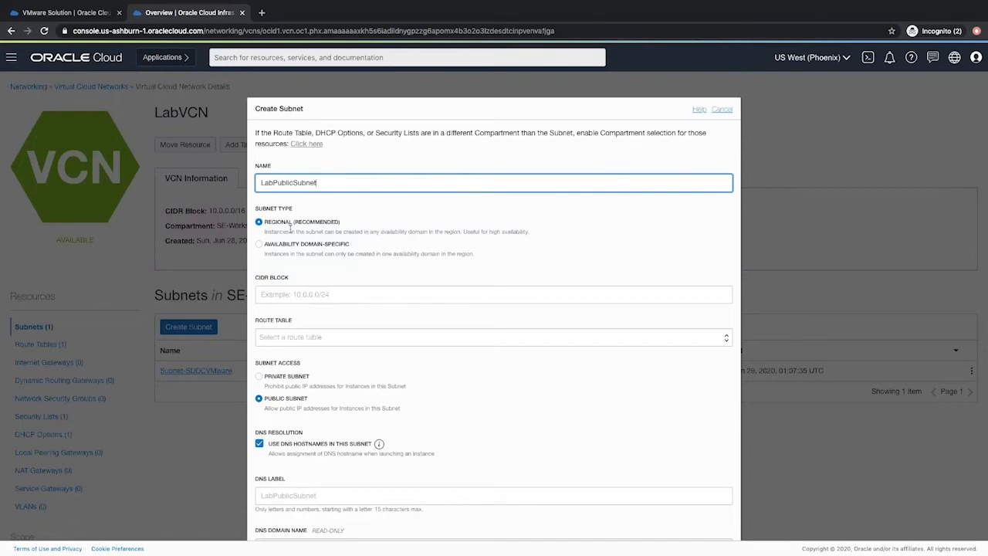
text(10.0.11.0/24)
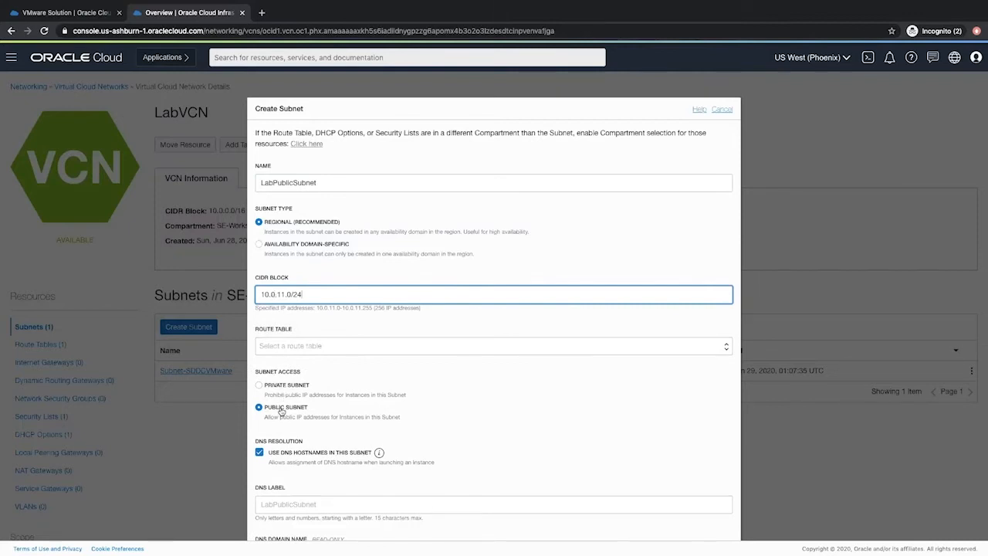
scroll(down, 3)
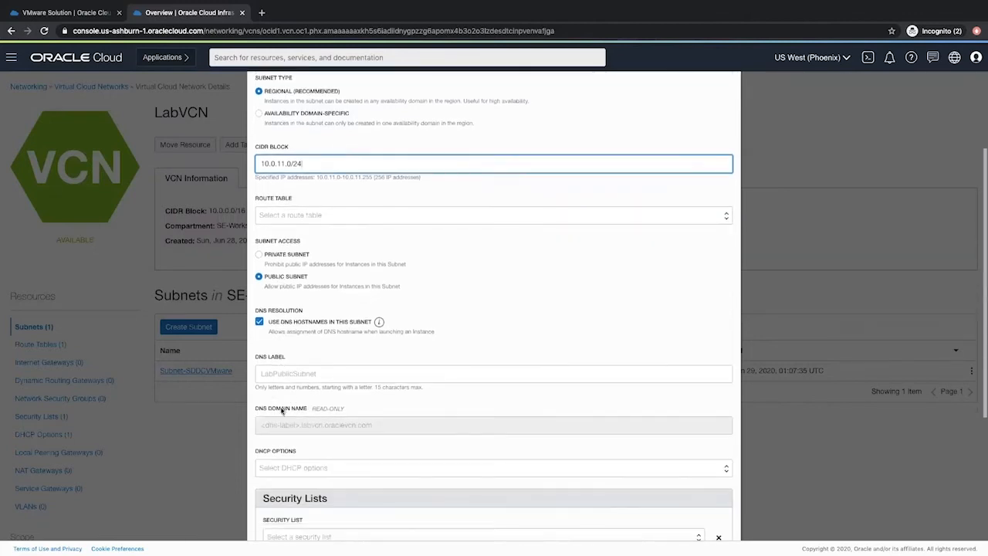
scroll(down, 3)
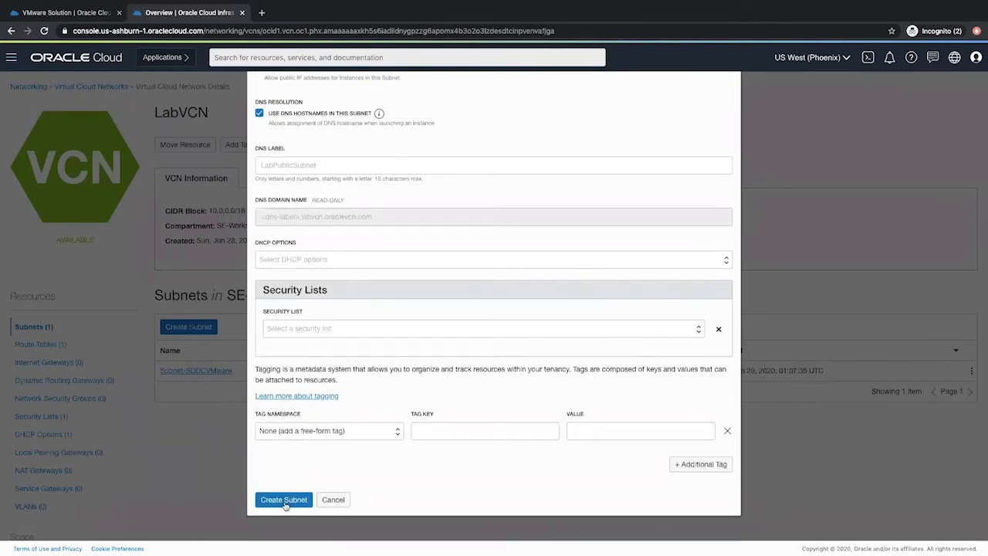
click(284, 501)
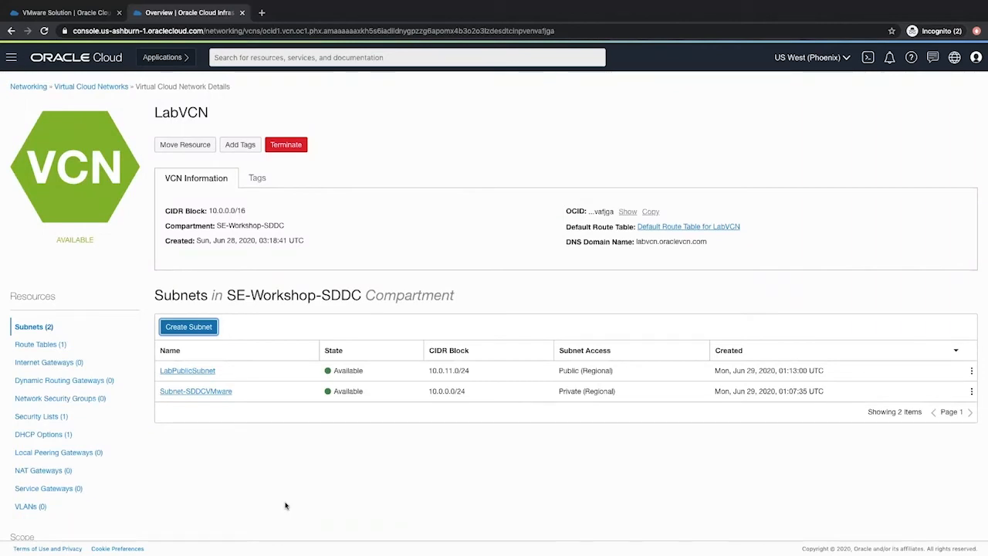
mouse_move(49, 361)
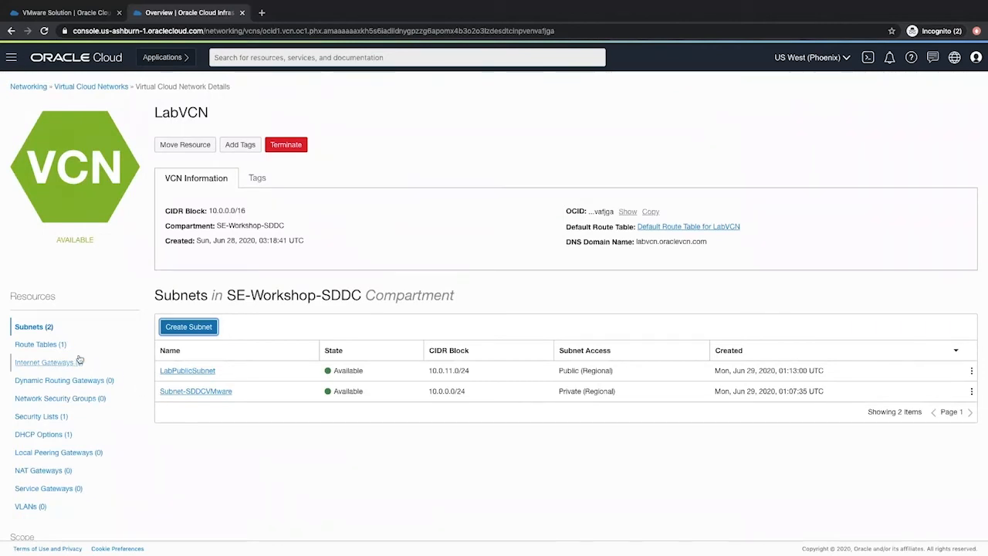
Create an internet gateway named IG under LabVCN's Internet Gateways
click(50, 362)
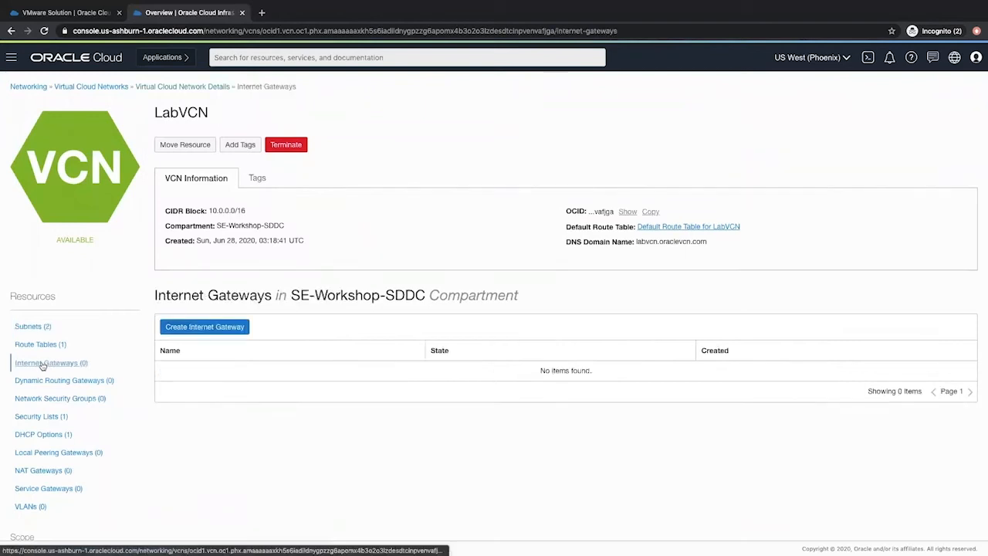
mouse_move(204, 328)
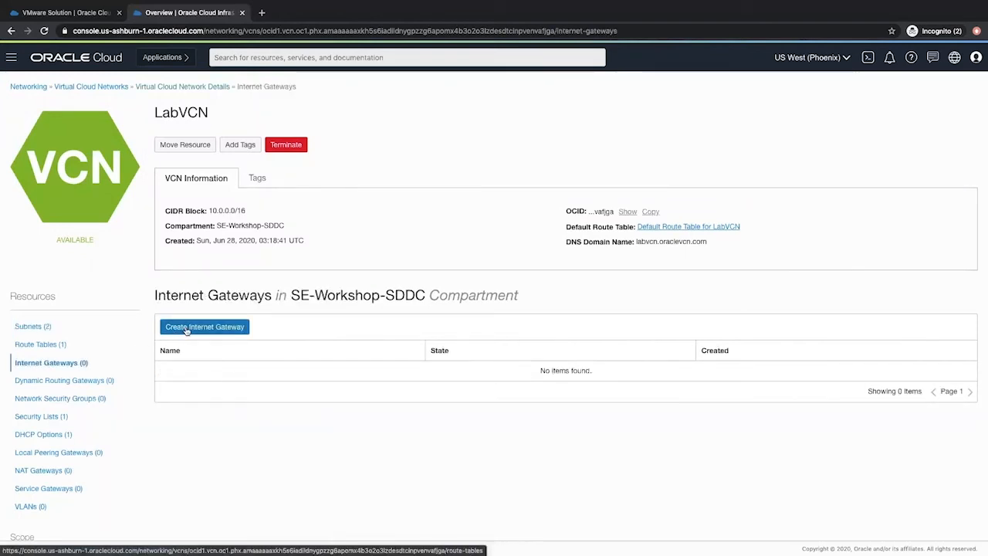
click(204, 327)
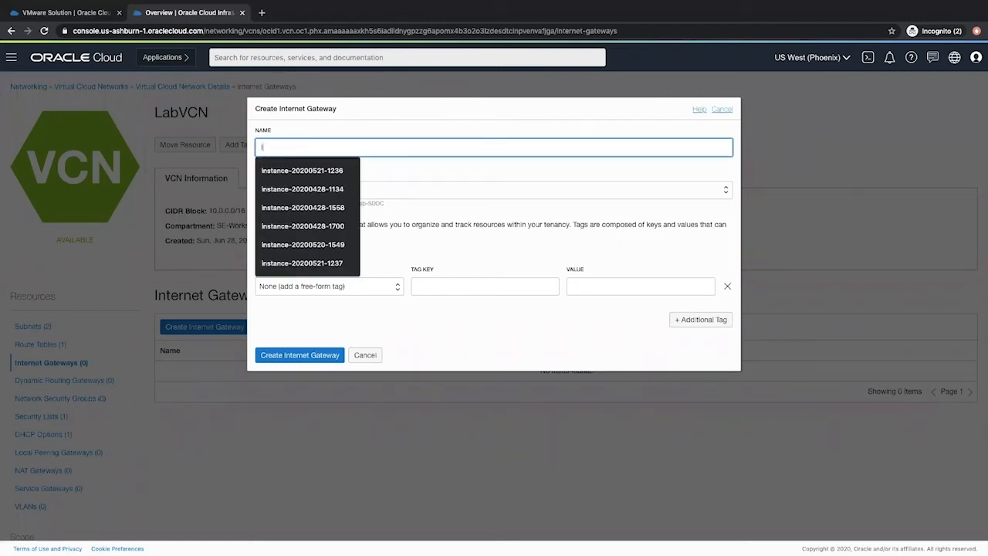
text(G)
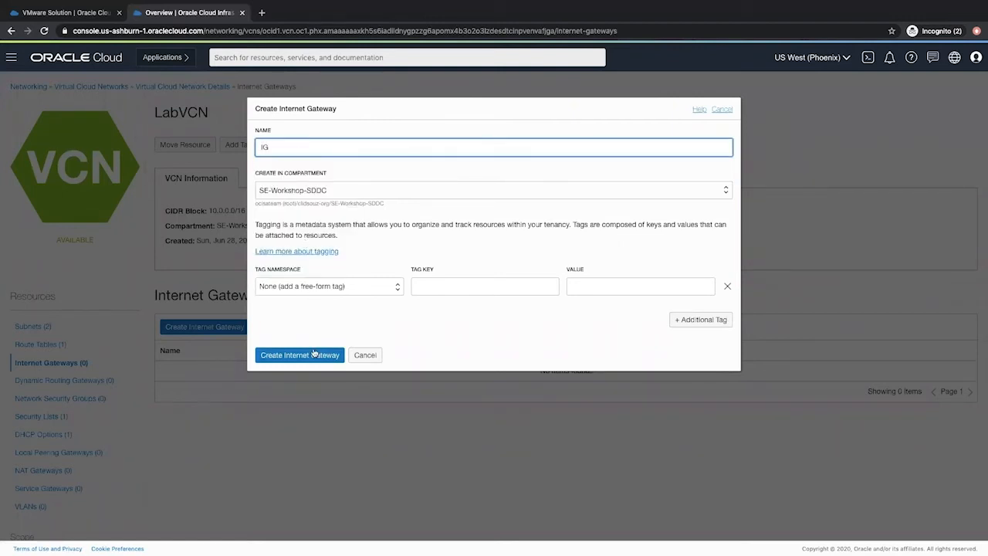
click(299, 354)
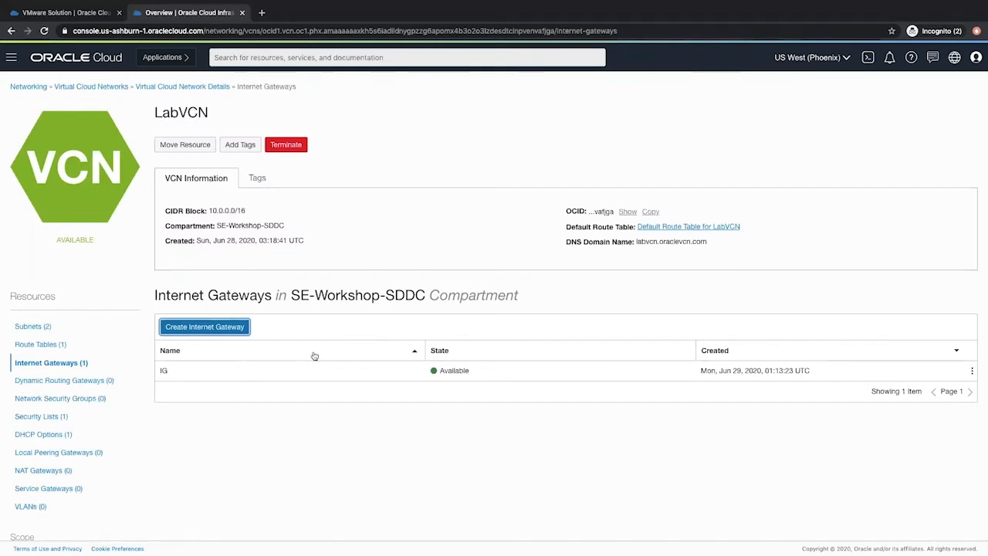
mouse_move(43, 469)
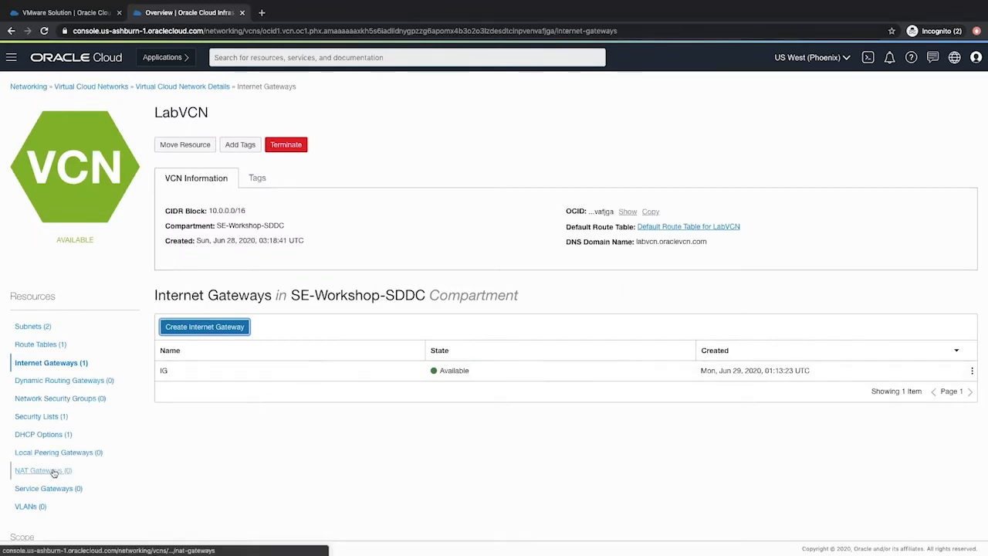
Create a NAT gateway named NATG for LabVCN from the NAT Gateways list
click(41, 469)
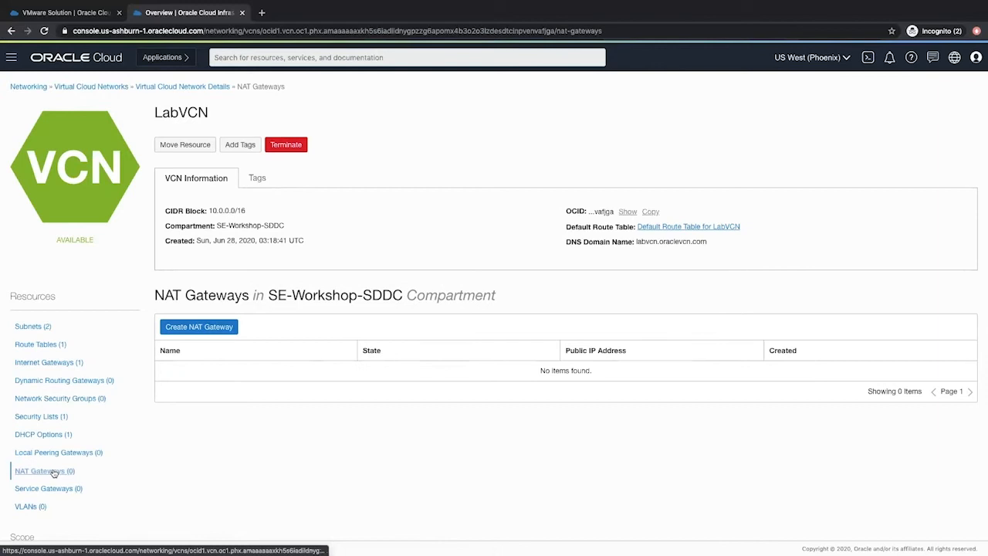
click(198, 328)
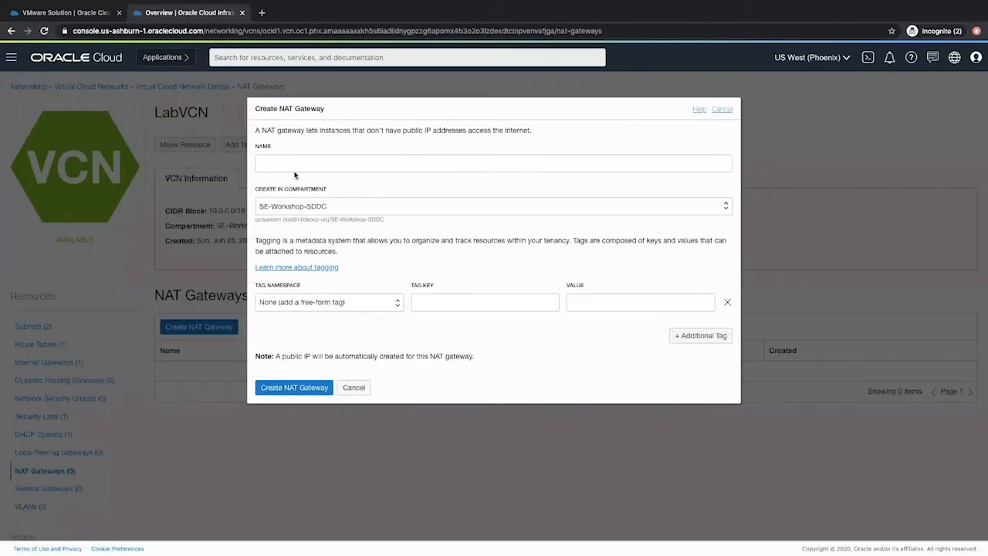
text(NATG)
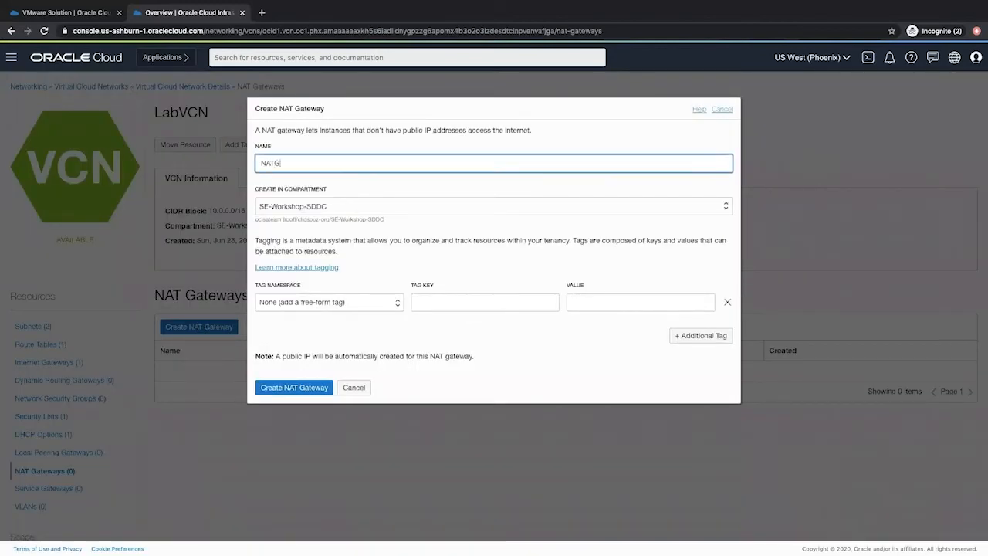
click(294, 386)
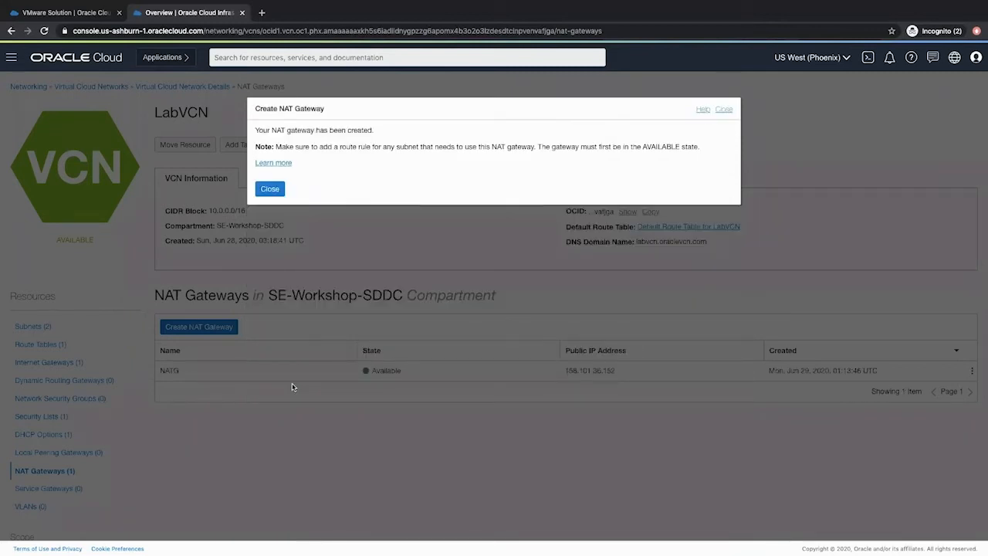
click(269, 188)
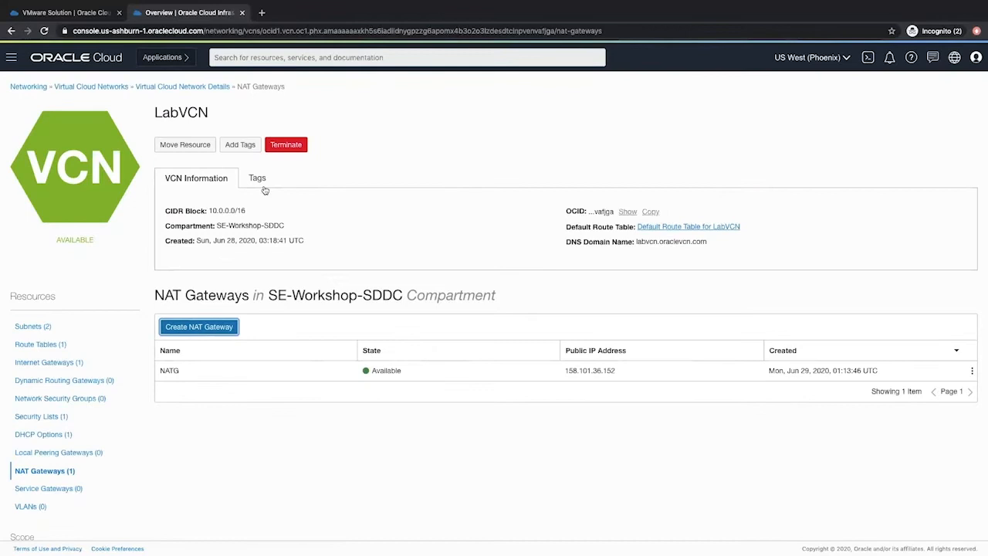
mouse_move(40, 344)
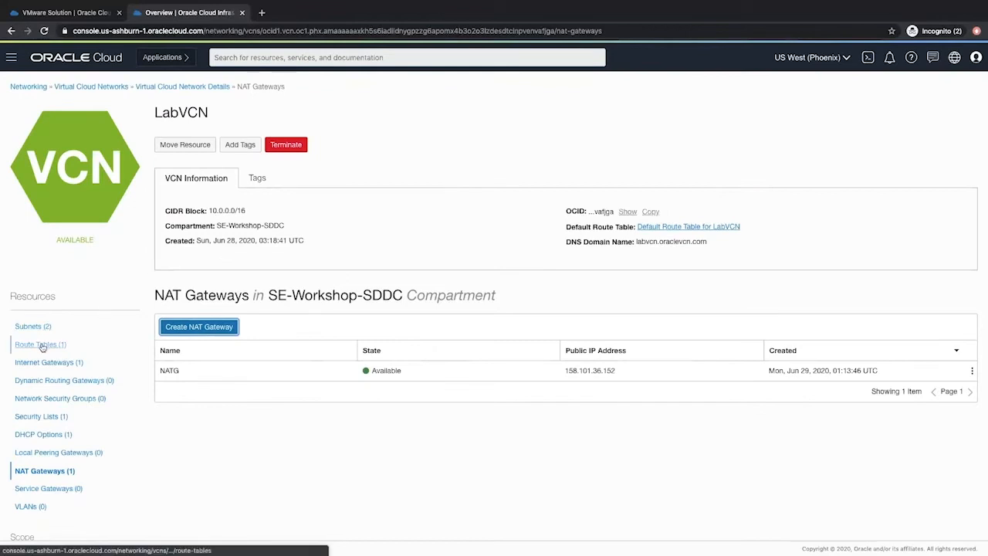
Start a new route rule in LabVCN's Default Route Table
click(37, 344)
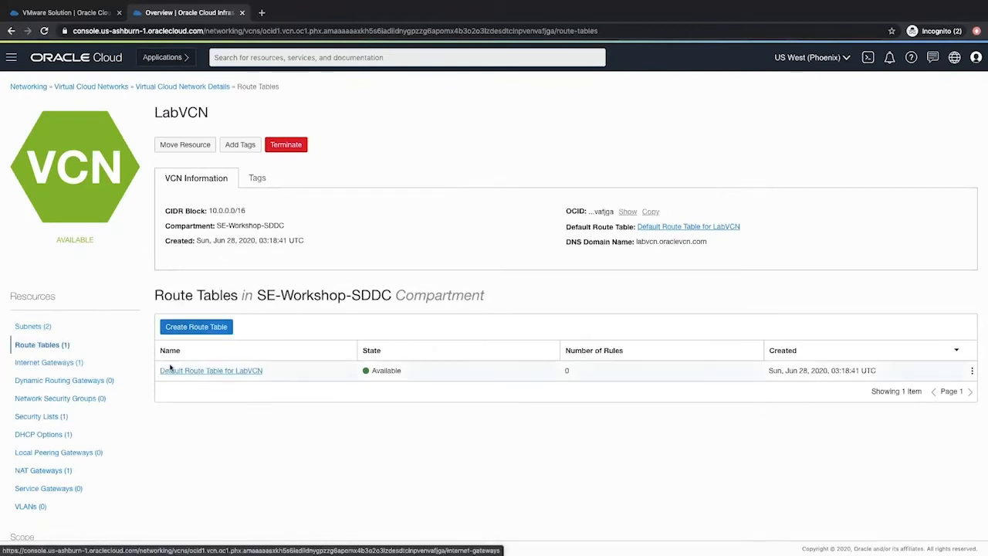
click(210, 370)
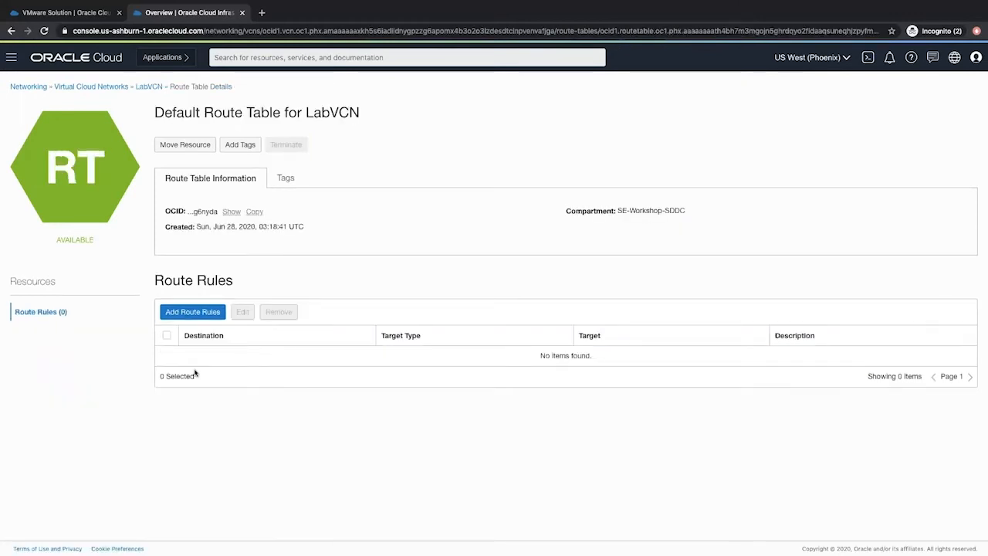
click(192, 312)
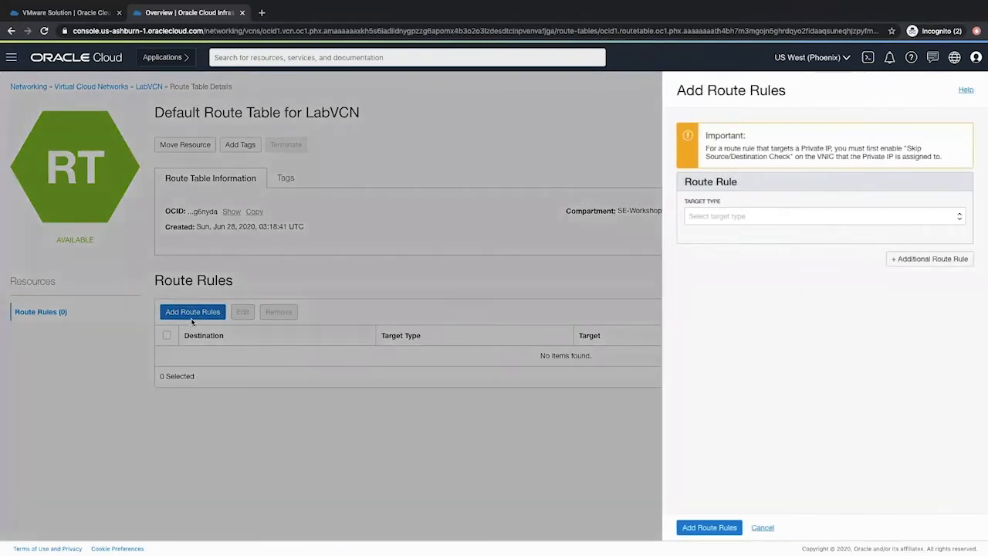
Add a 0.0.0.0/0 rule targeting internet gateway IG, described 'Provide Internet Access for public subnet'
click(824, 216)
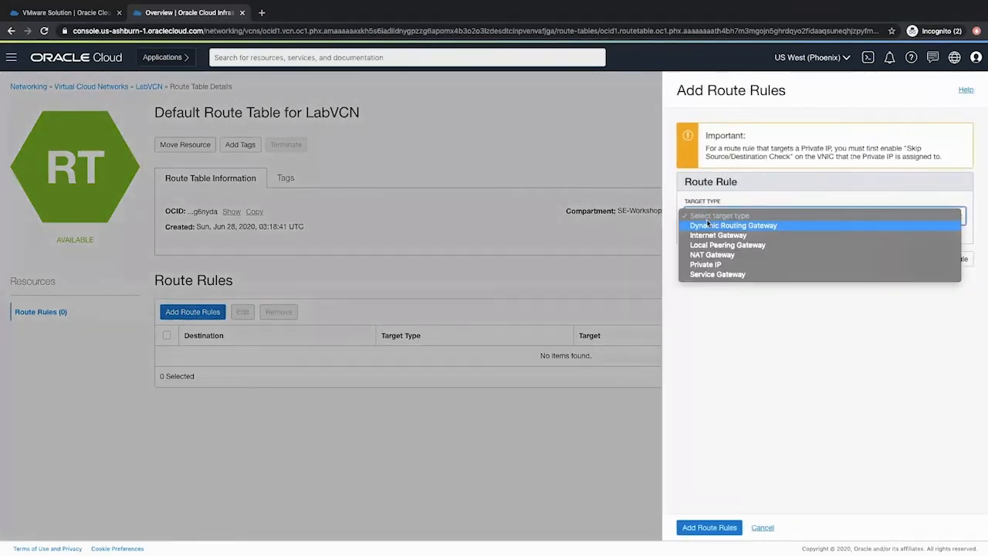
mouse_move(718, 234)
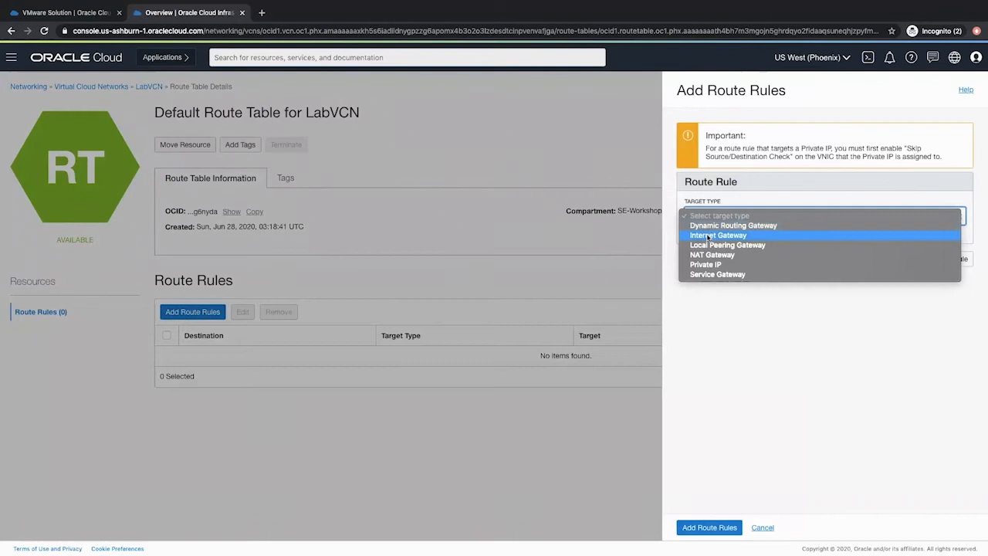
click(717, 235)
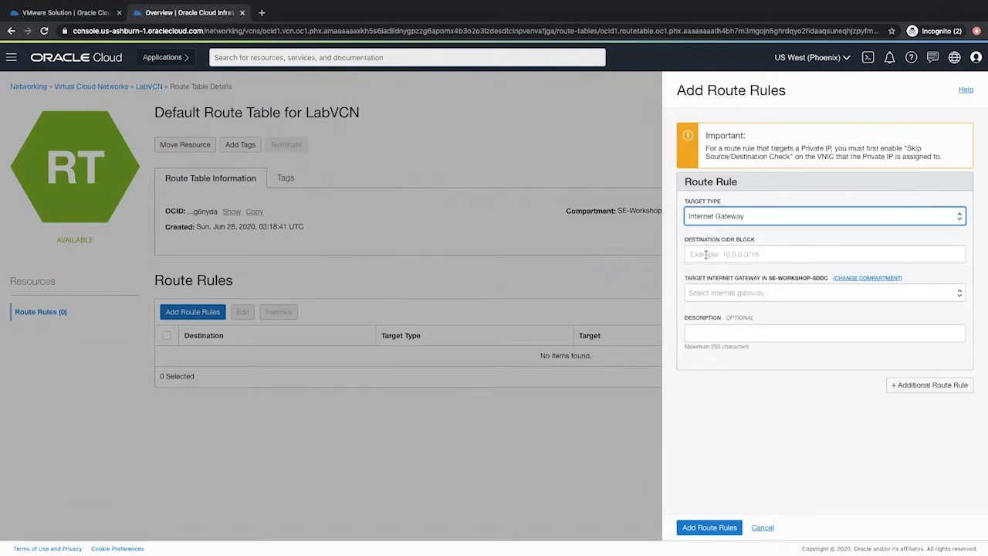
text(0.0)
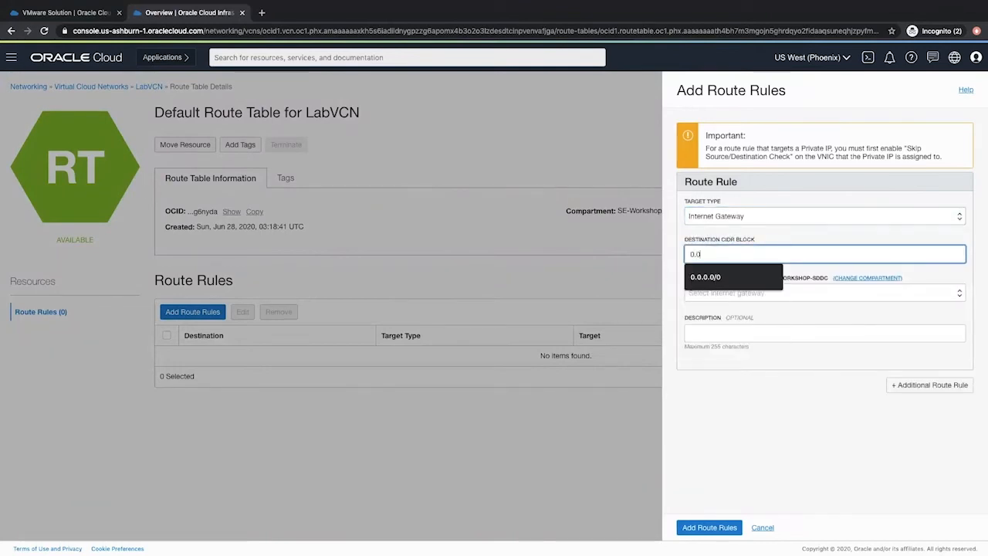
click(704, 276)
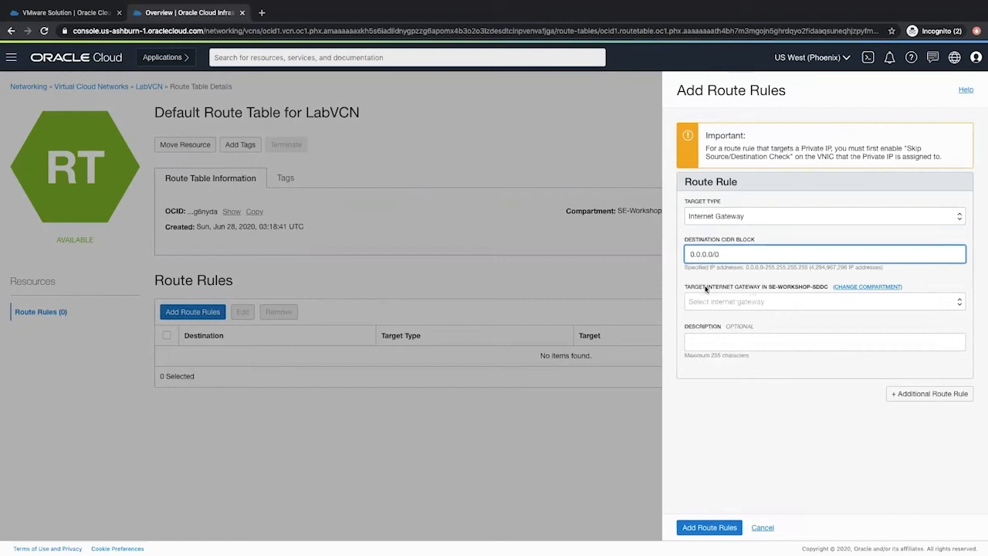
click(824, 301)
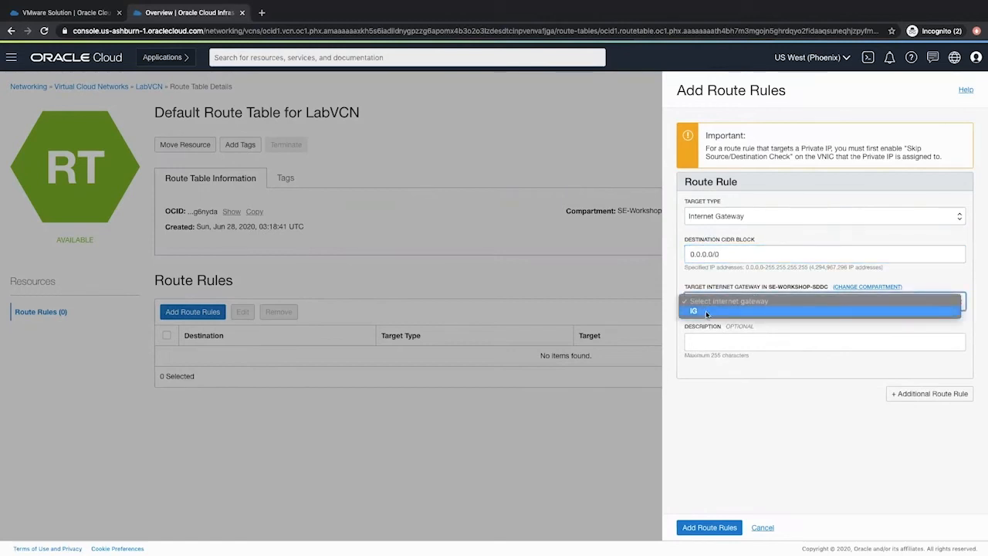
click(693, 310)
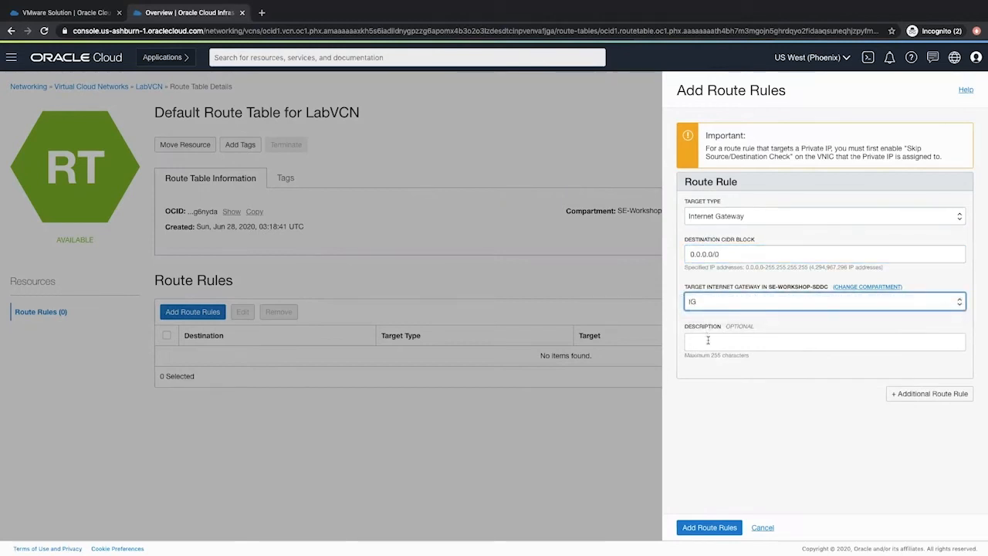
text(Provide Internet Access)
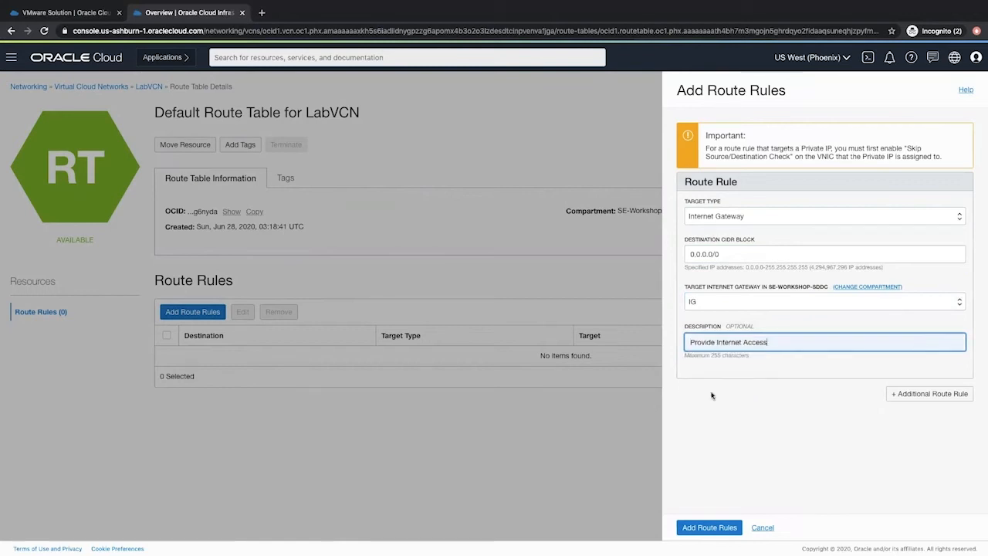
text(for public subnet)
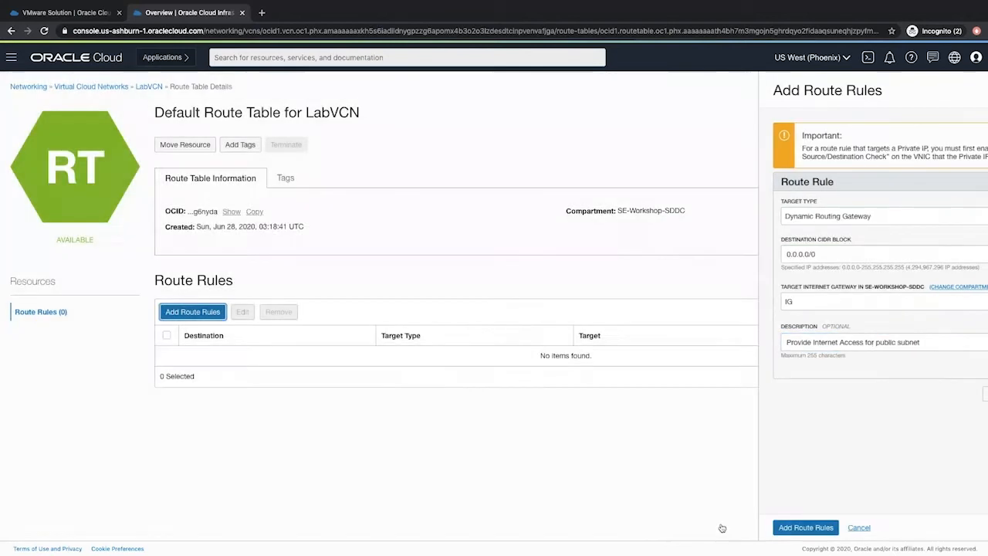
click(805, 528)
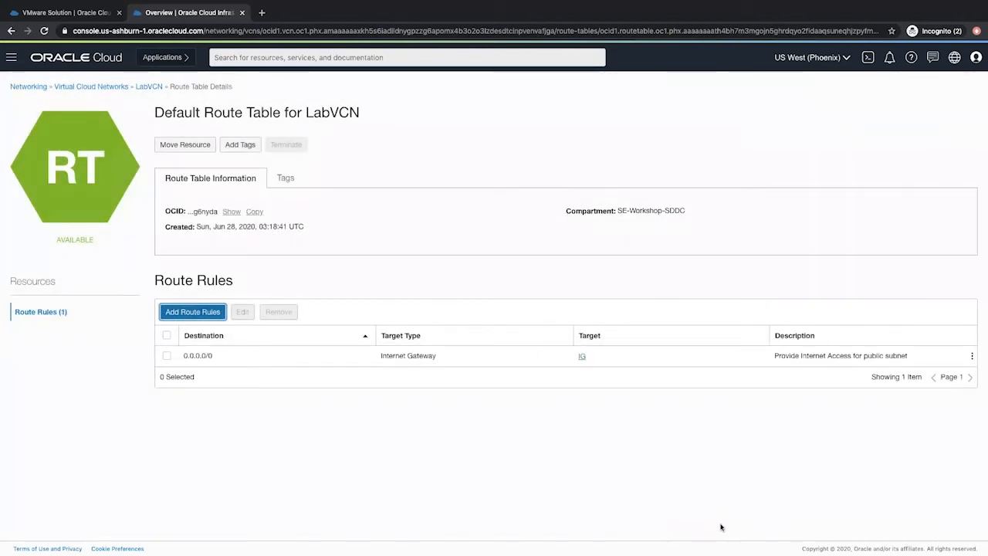
mouse_move(438, 426)
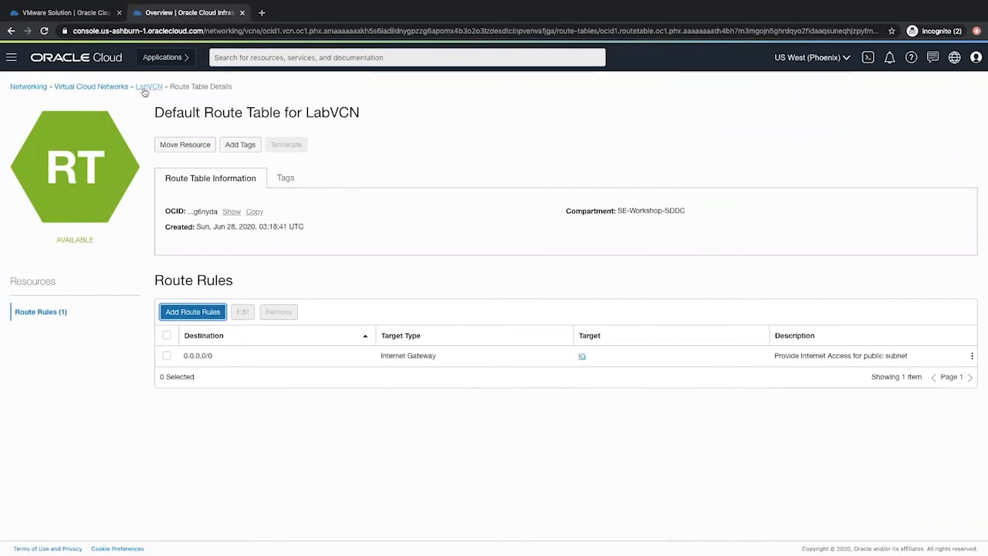
Start route table PrivateRT with a 0.0.0.0/0 NAT gateway rule described 'Provide Internet Access to private subnet'
click(148, 86)
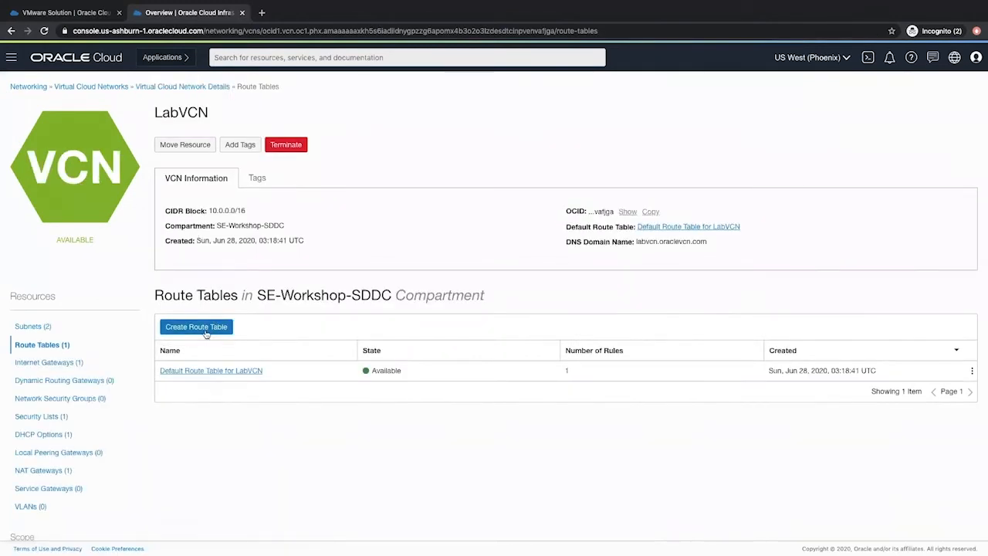
click(196, 327)
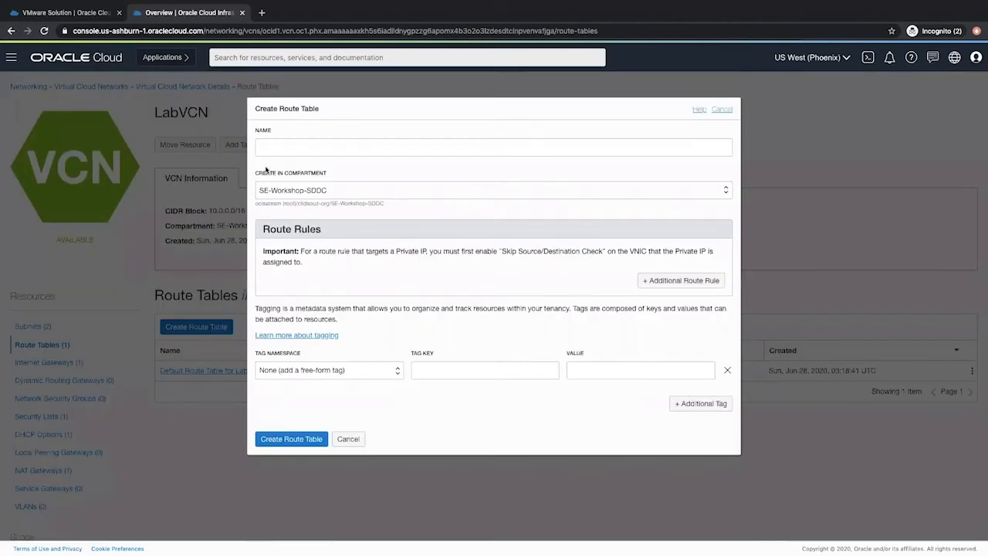
text(Pri)
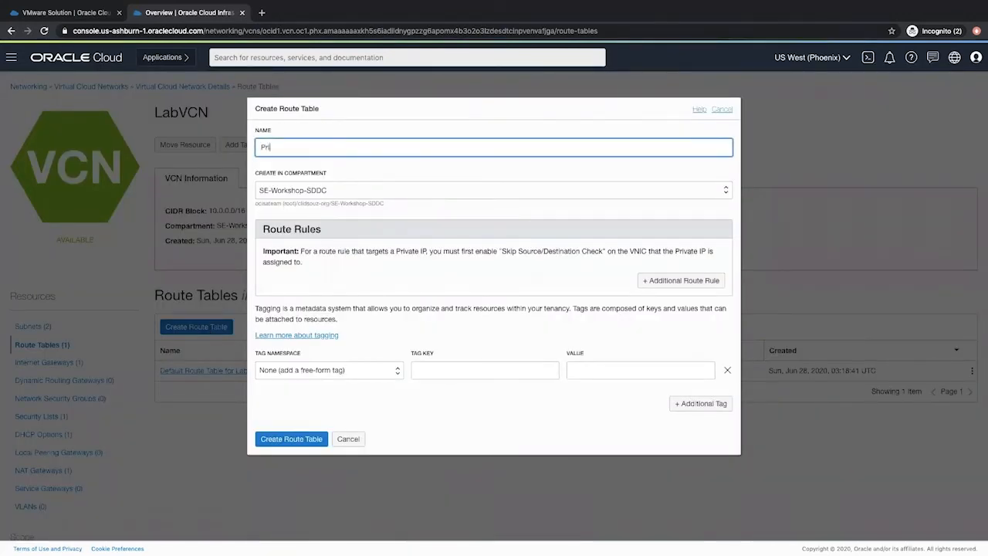
text(vateRT)
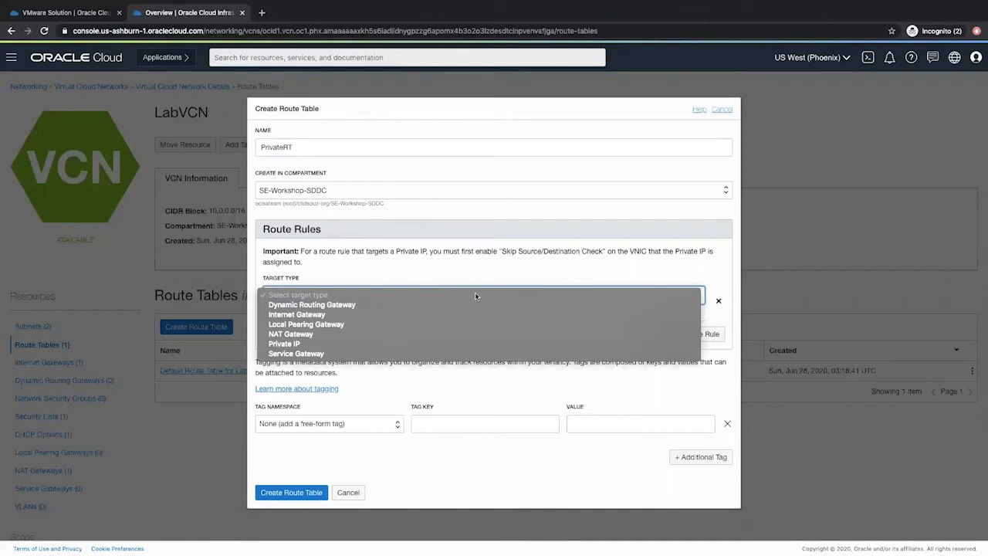
mouse_move(290, 334)
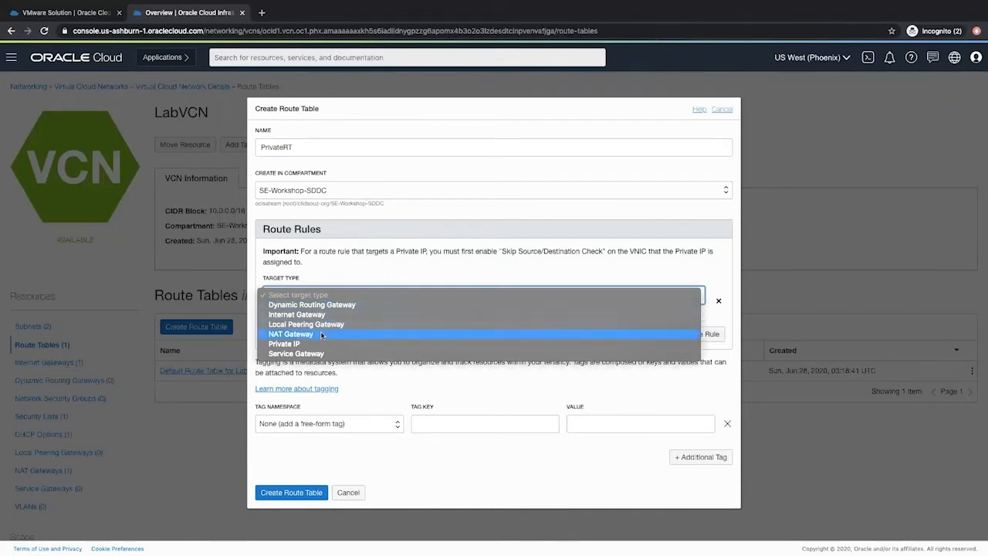
click(290, 333)
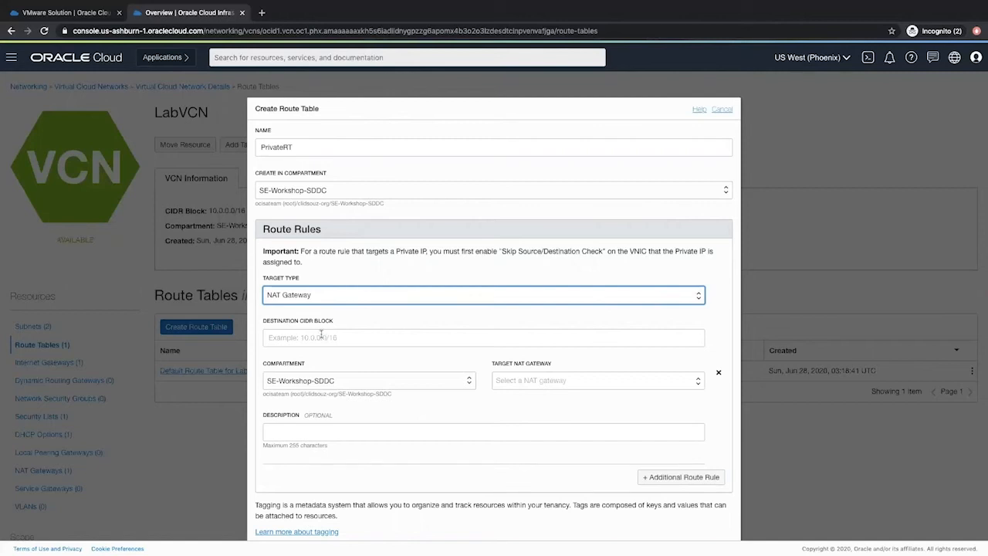
click(483, 336)
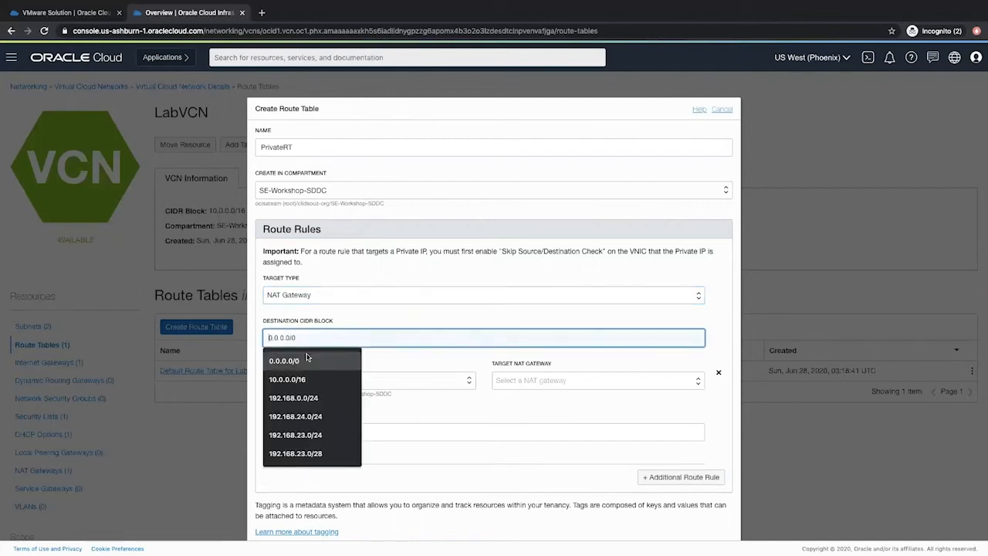
click(282, 361)
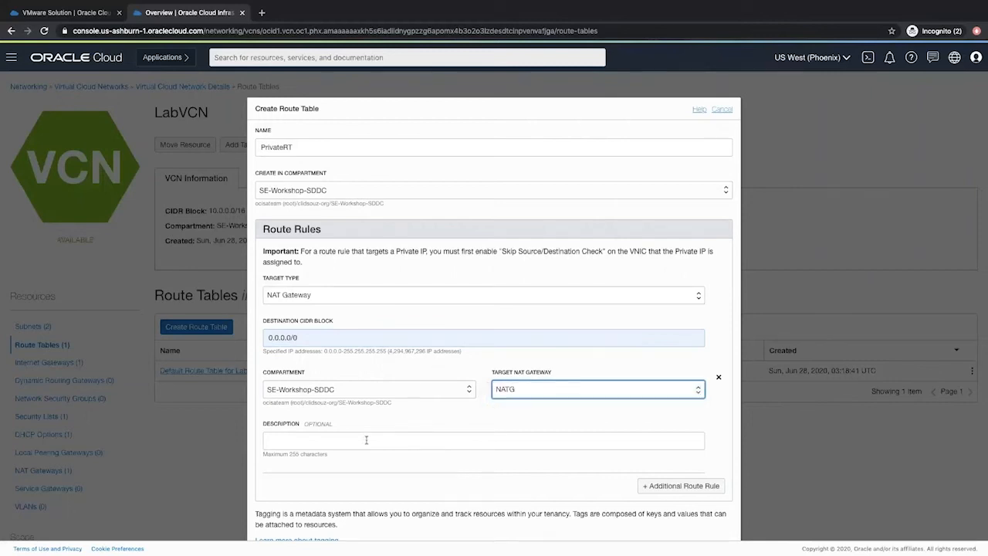
text(Provide Internet Access)
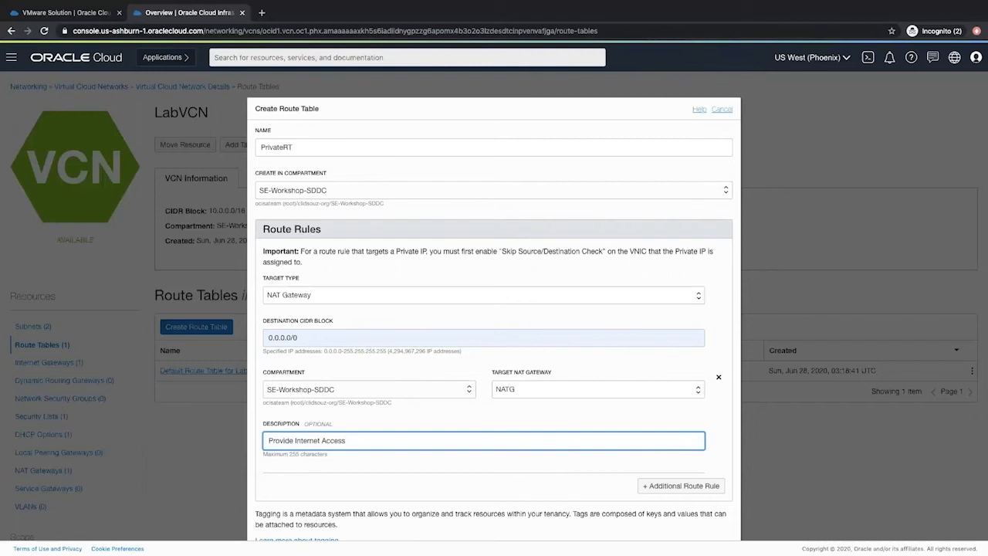
text(to private subnet)
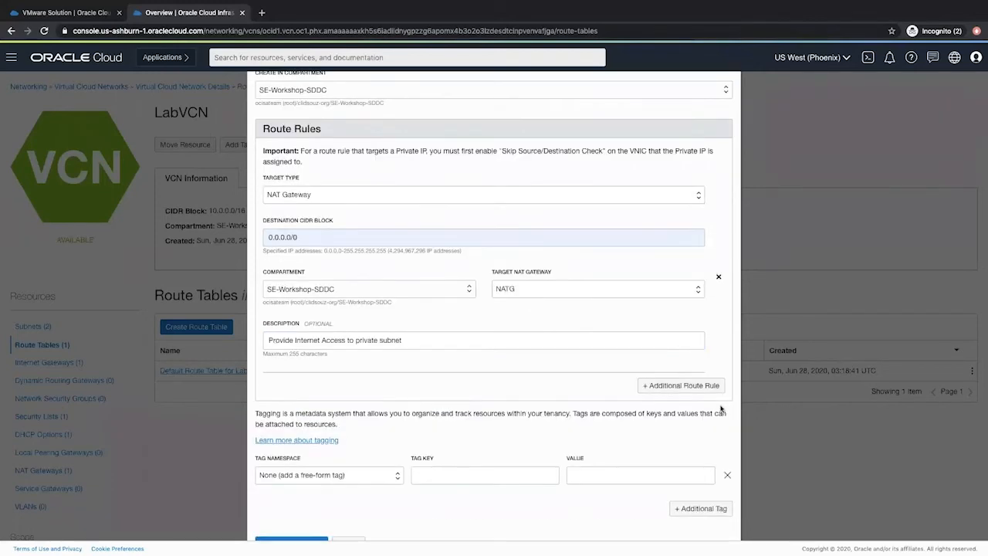
Add a Private IP rule sending 172.0.0.0/26 to 10.0.0.132 and create the route table
click(679, 386)
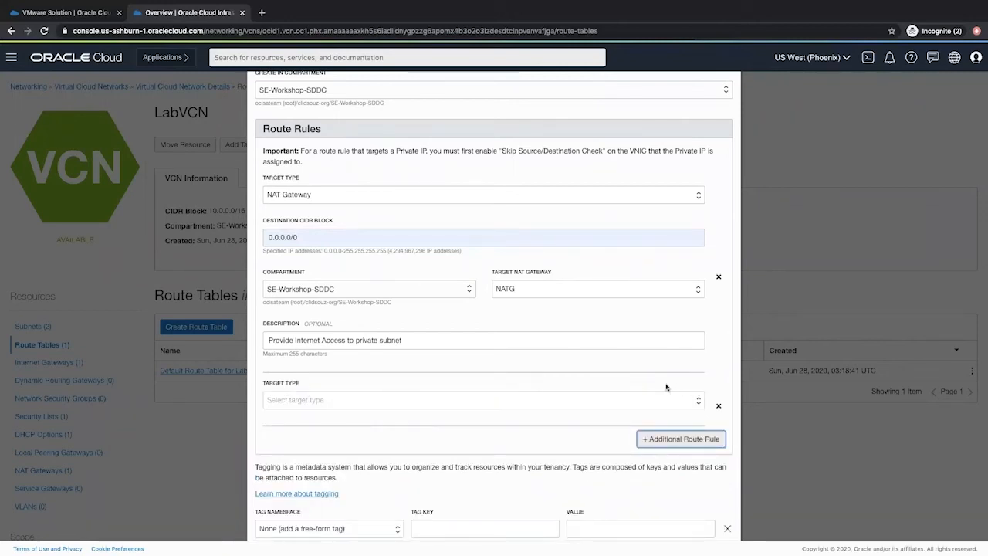
click(482, 400)
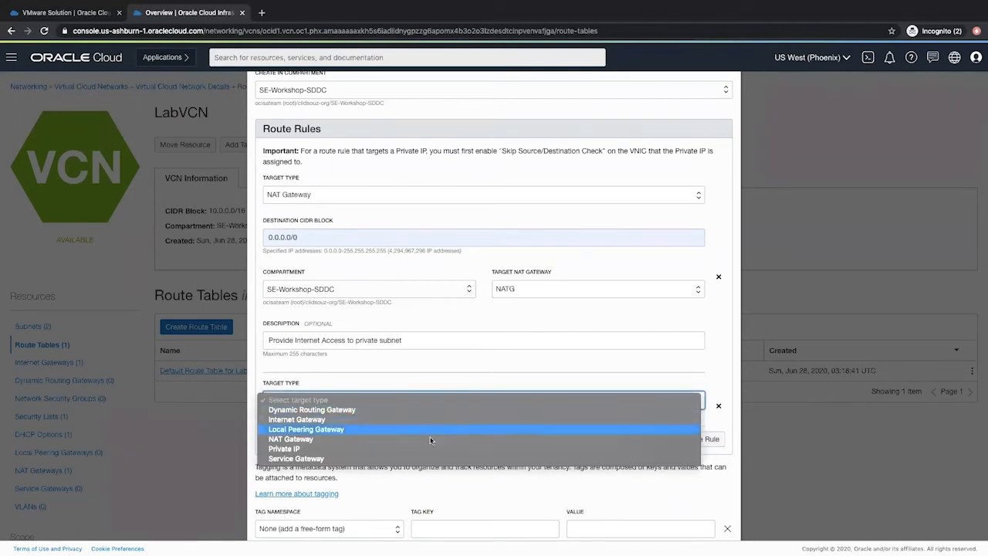
click(284, 448)
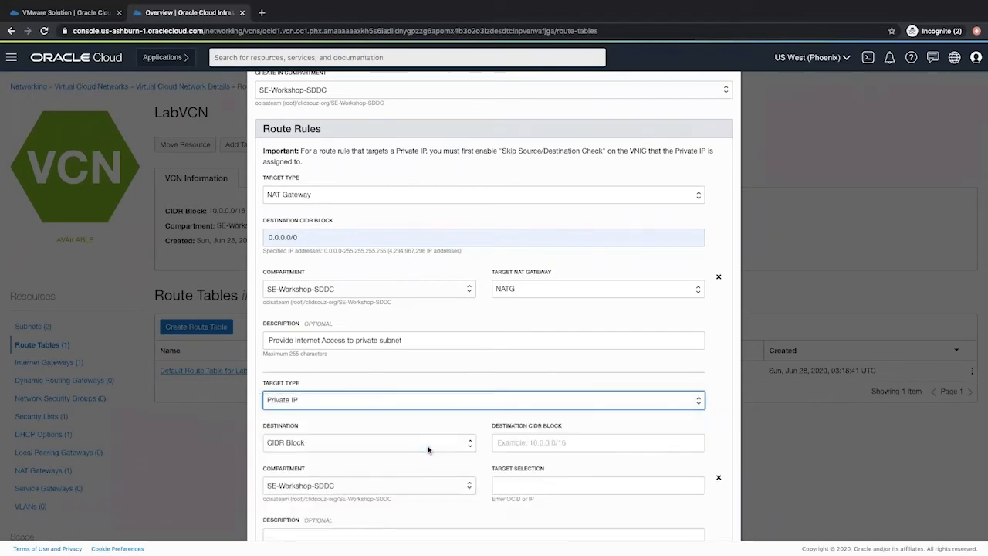
click(599, 441)
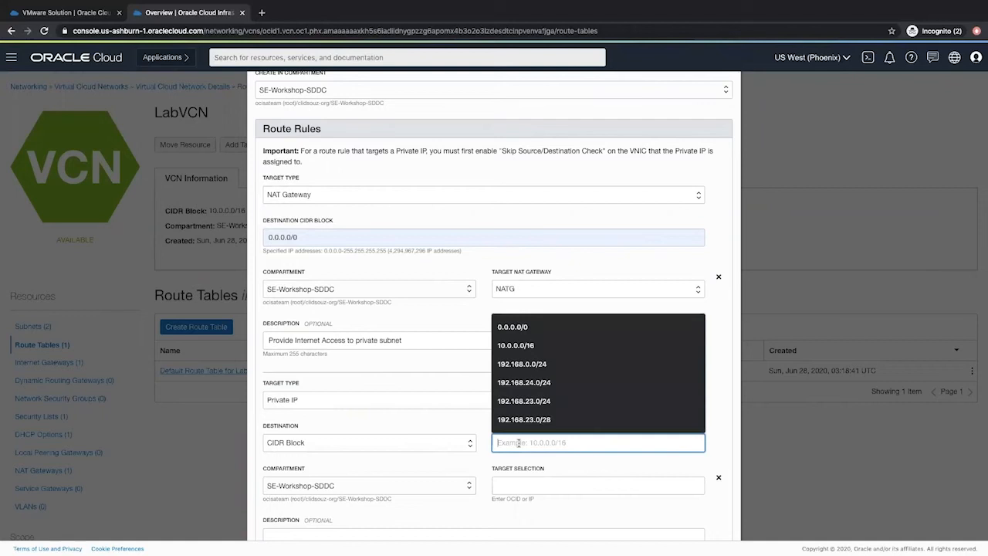
text(172.0.0)
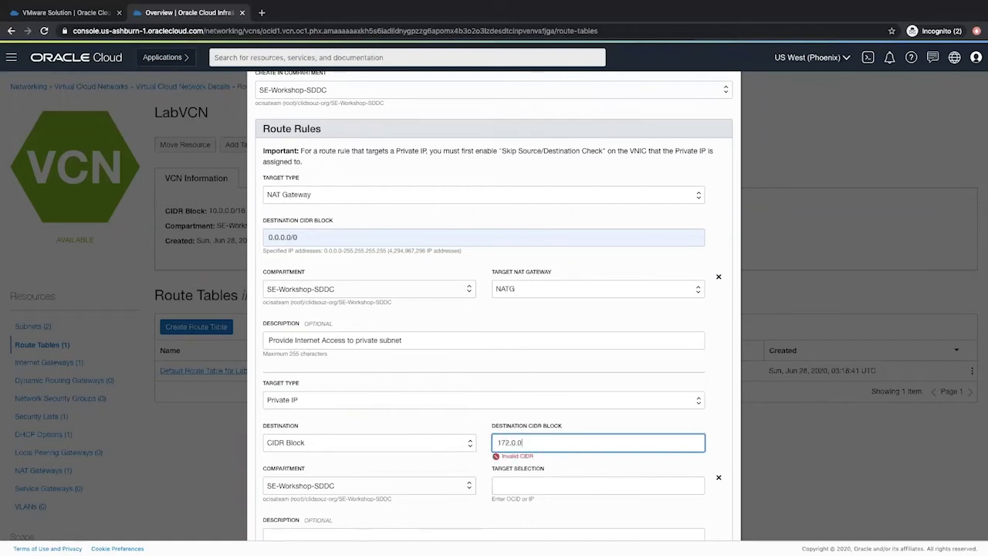
text(/26)
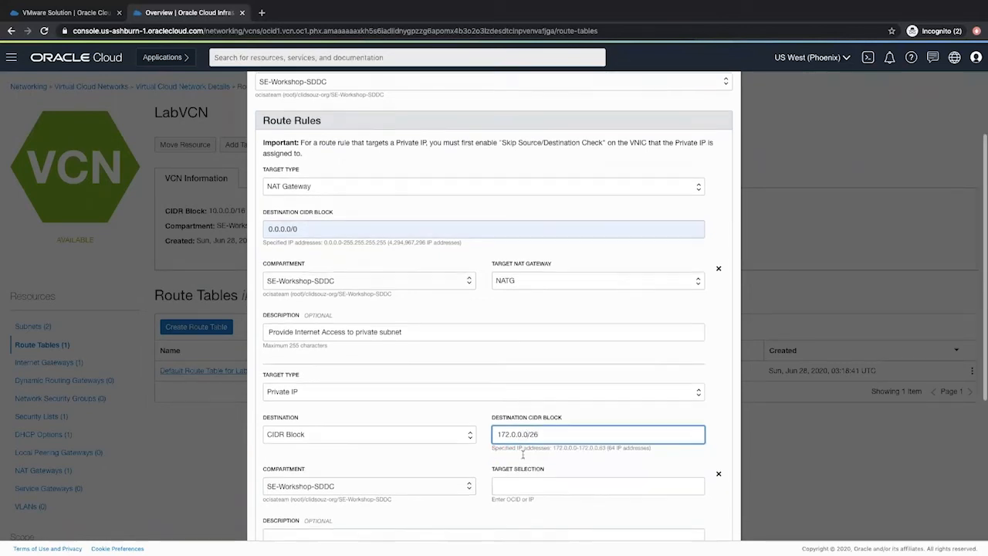
scroll(down, 3)
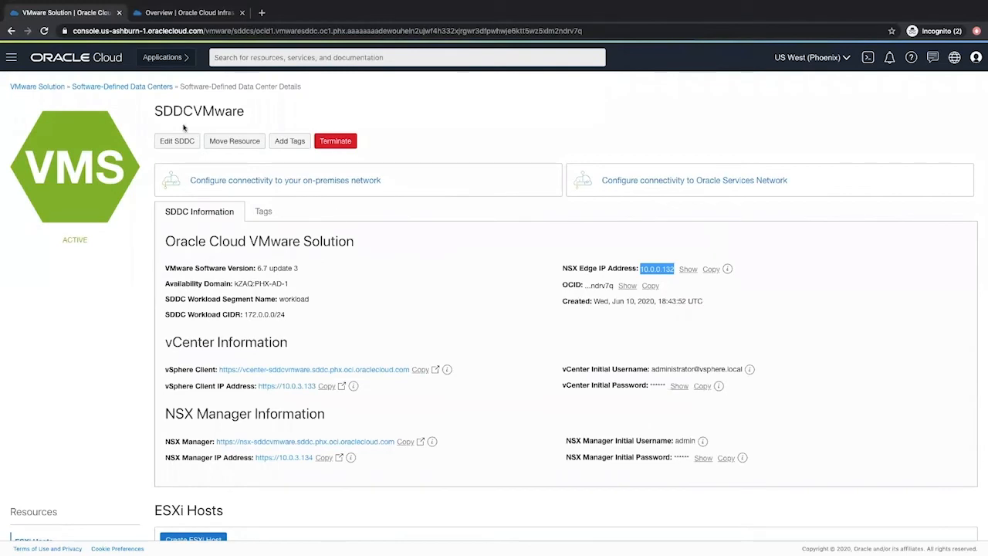
mouse_move(623, 276)
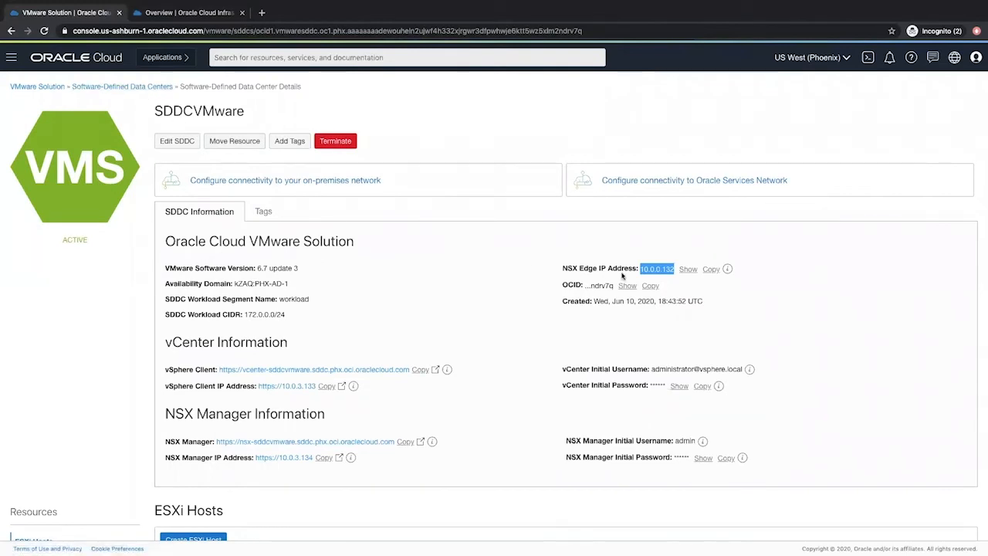
mouse_move(229, 12)
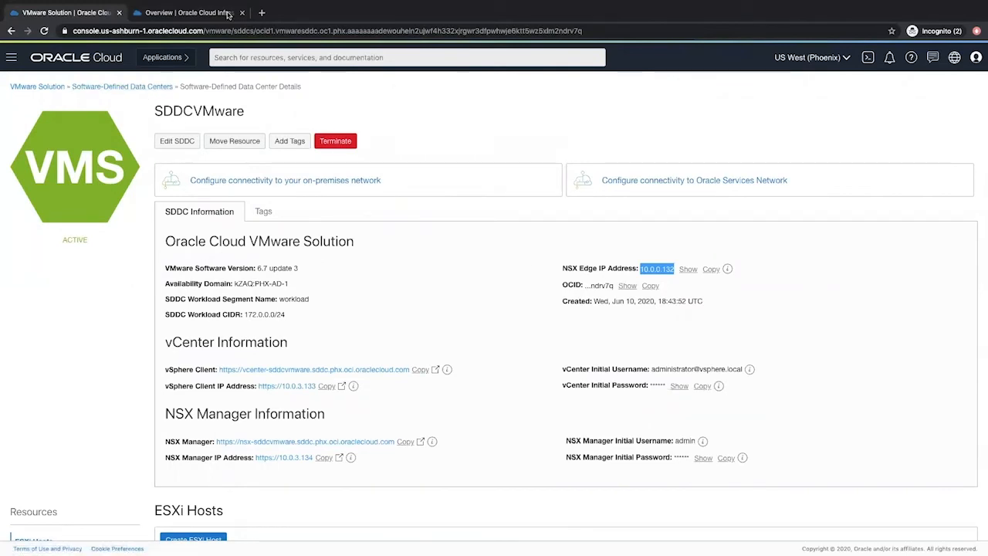
click(189, 12)
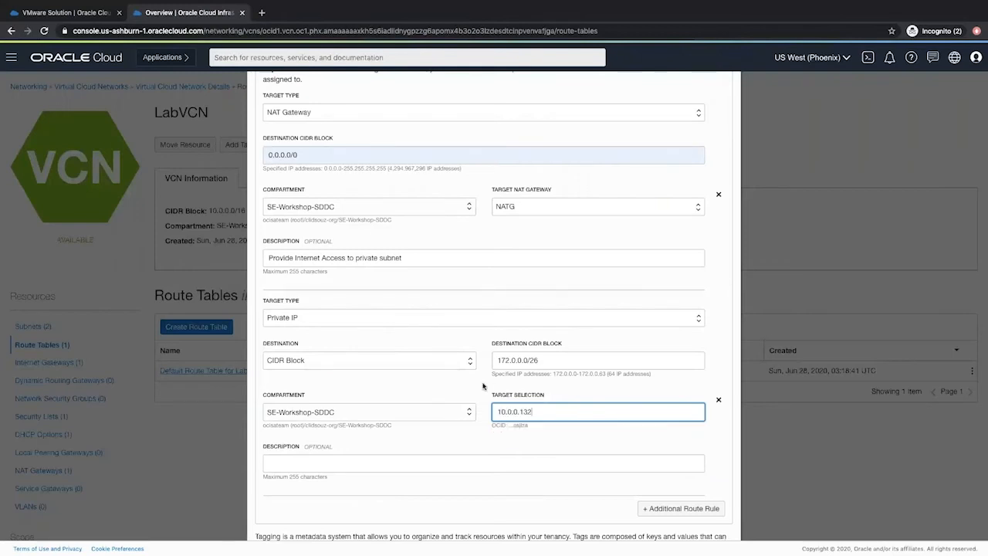
mouse_move(471, 398)
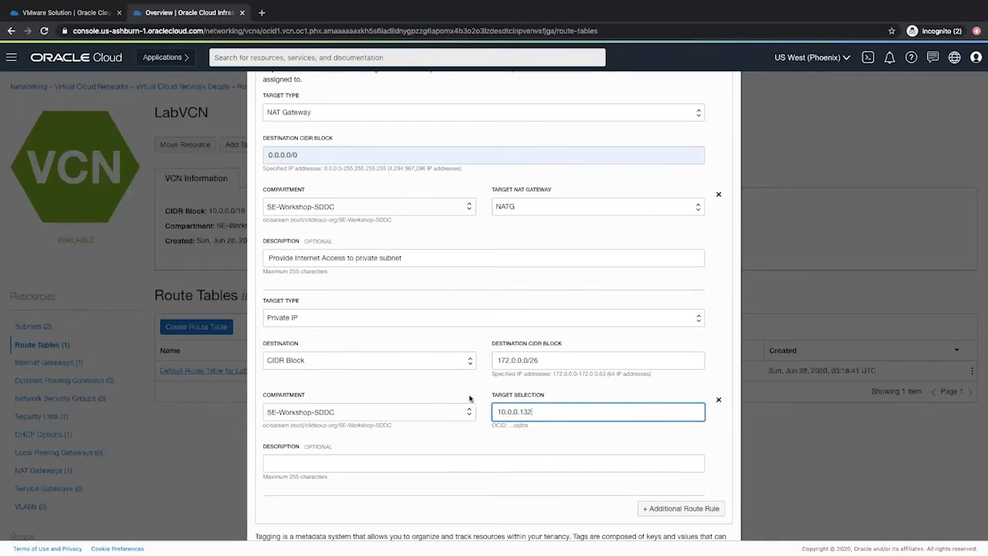
scroll(down, 3)
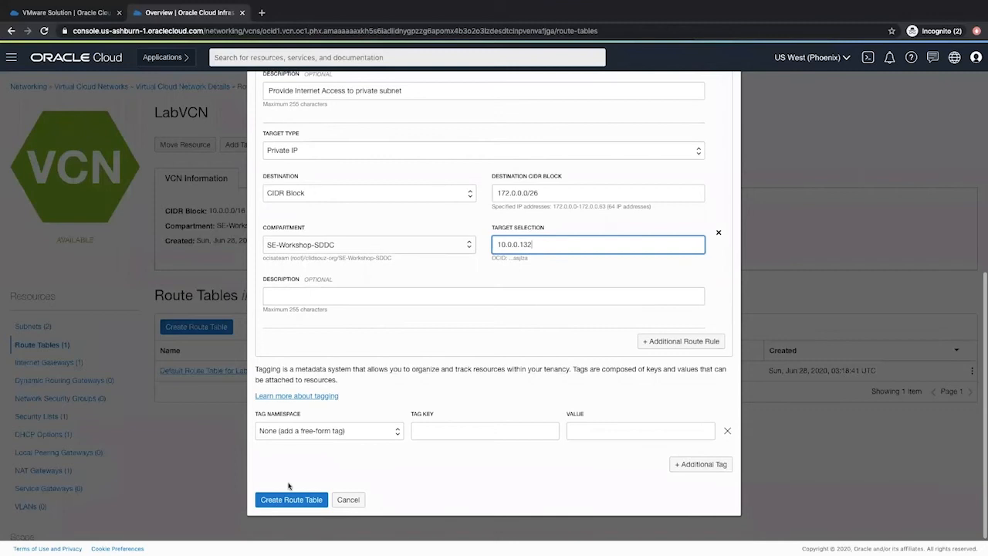
click(291, 500)
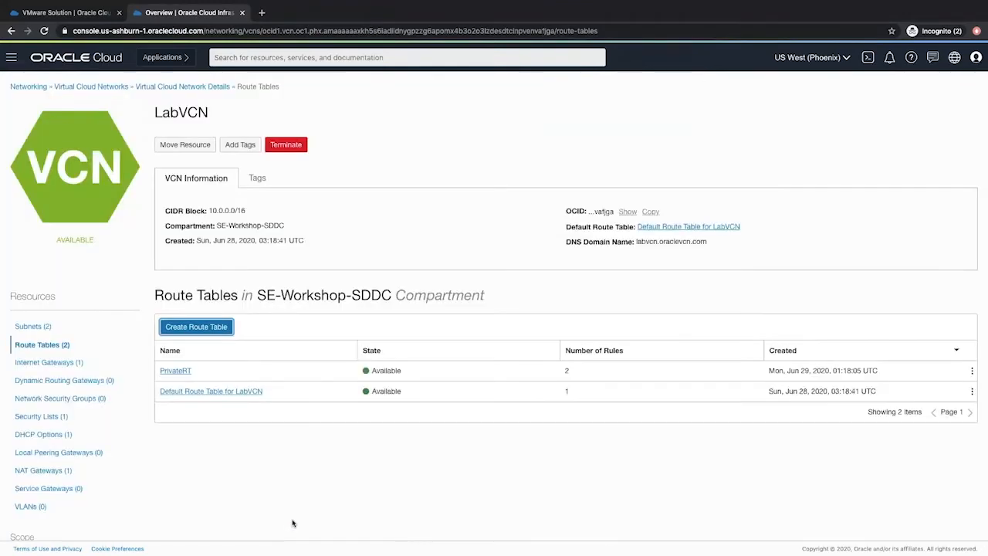
mouse_move(33, 325)
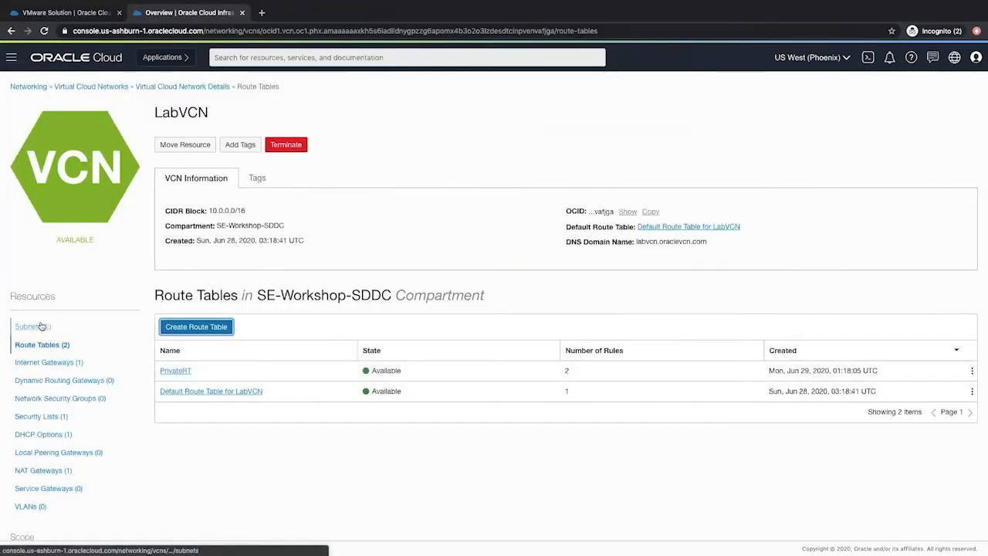
mouse_move(32, 325)
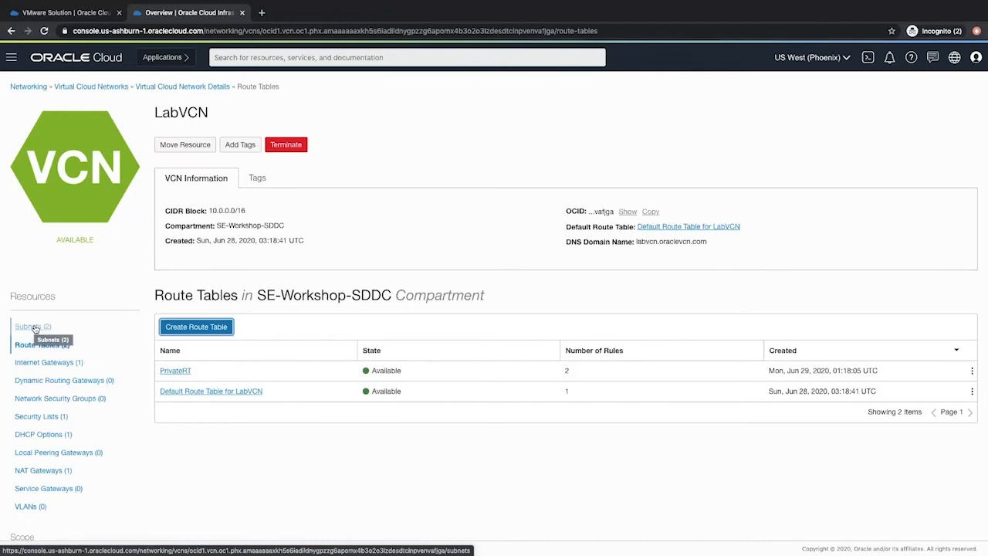
Edit Subnet-SDDCVMware to use the PrivateRT route table and save the change
click(28, 327)
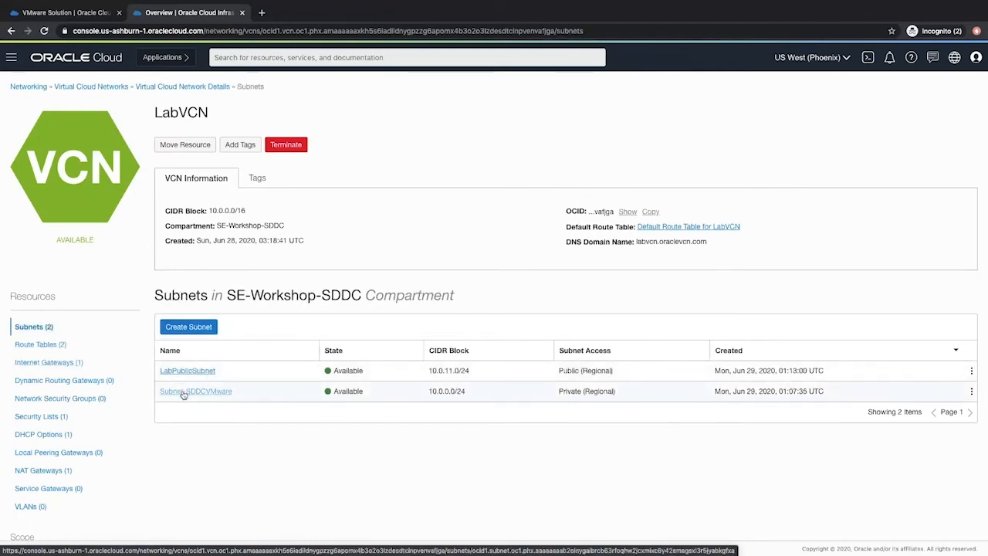
click(195, 391)
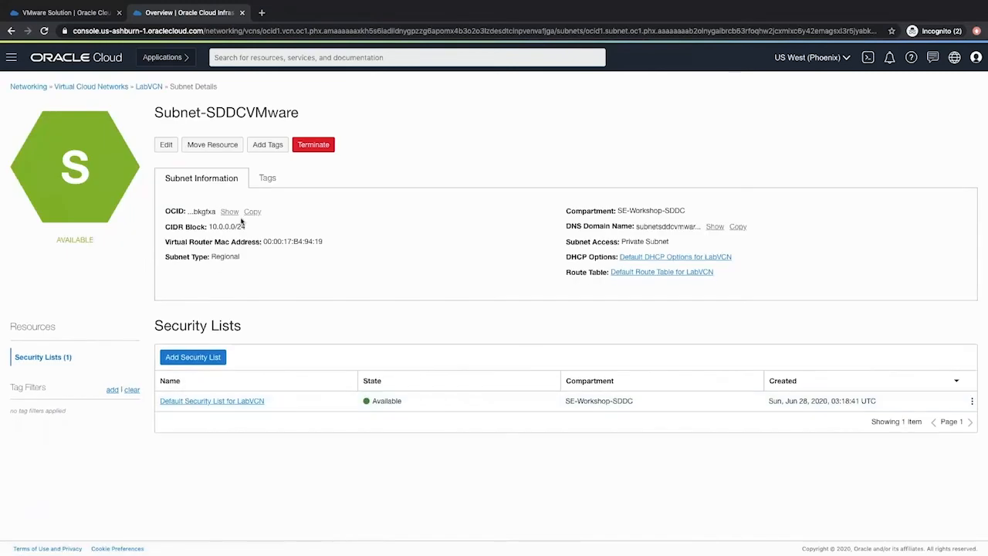
click(165, 146)
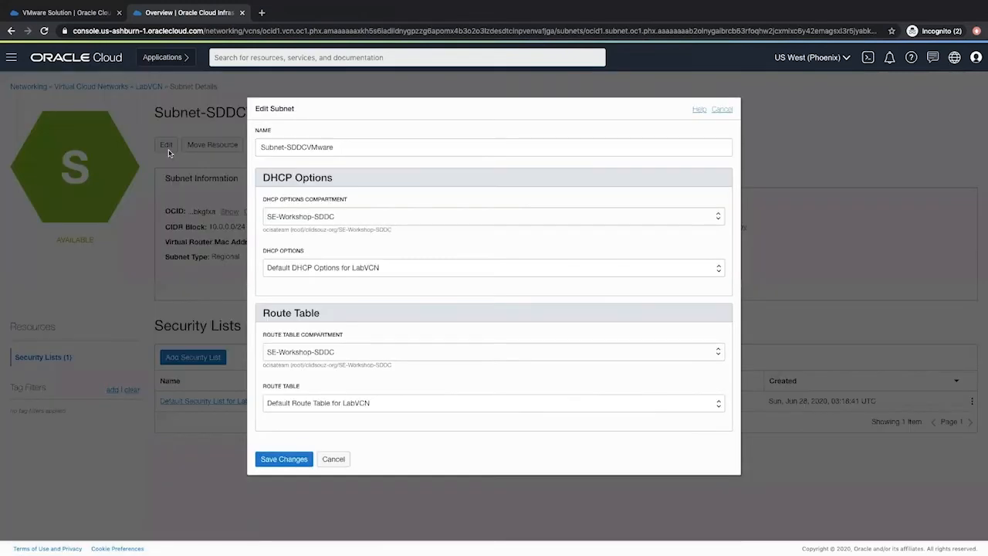
mouse_move(356, 346)
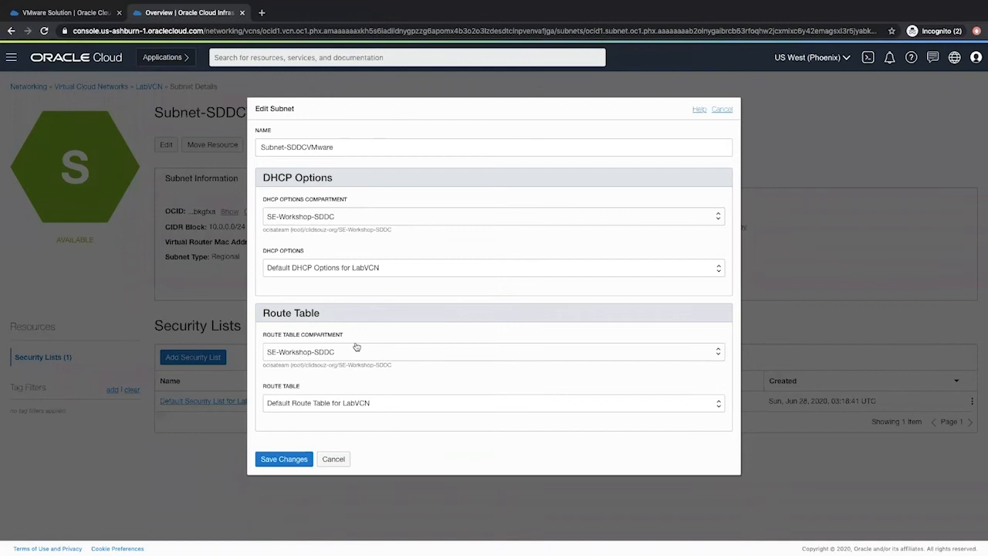
click(494, 401)
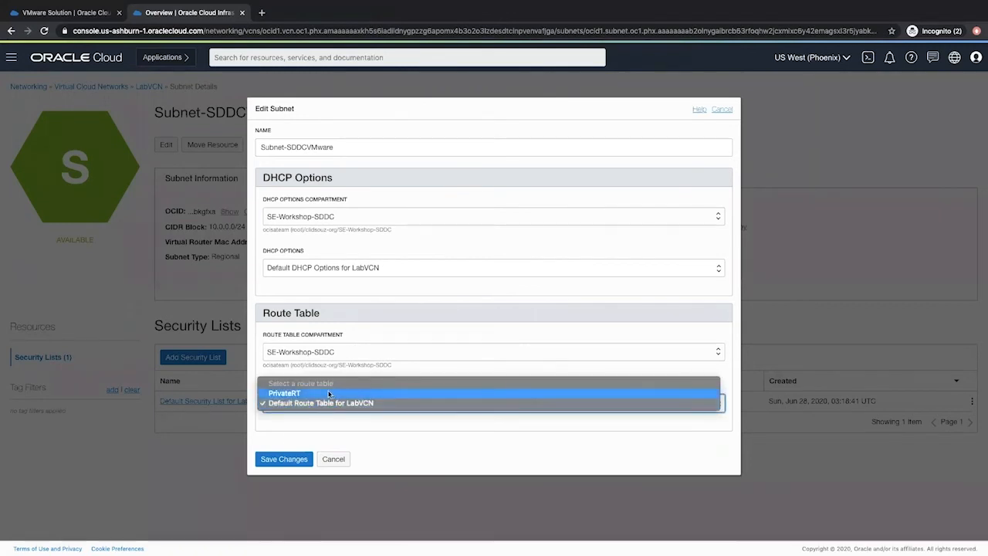
click(284, 394)
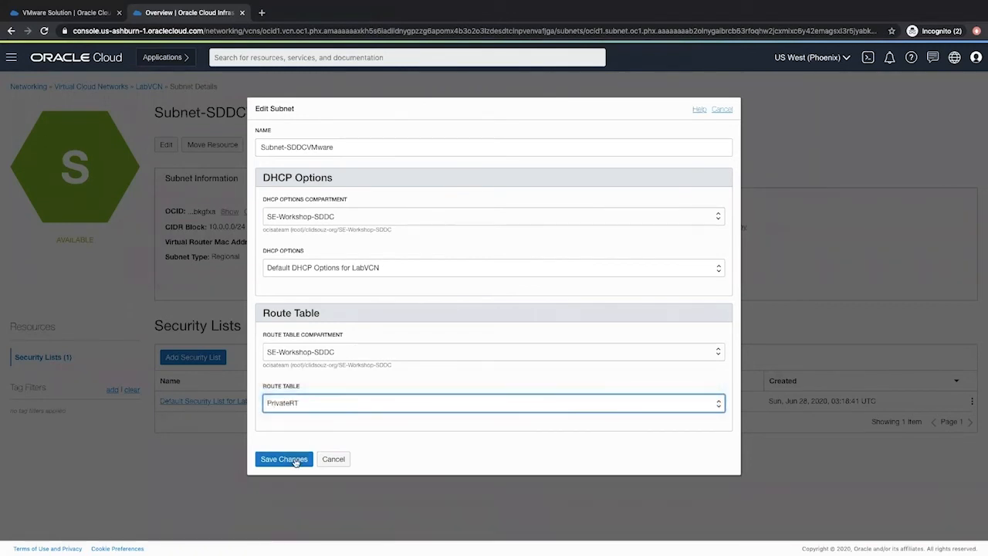
click(284, 458)
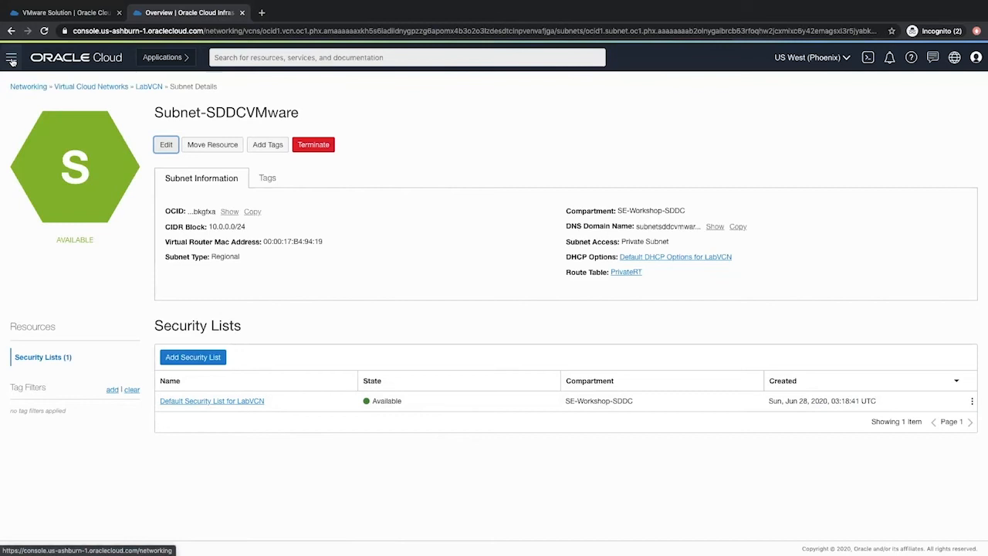
Start a new compute instance from Compute > Instances and name it LabBastionserver
click(13, 57)
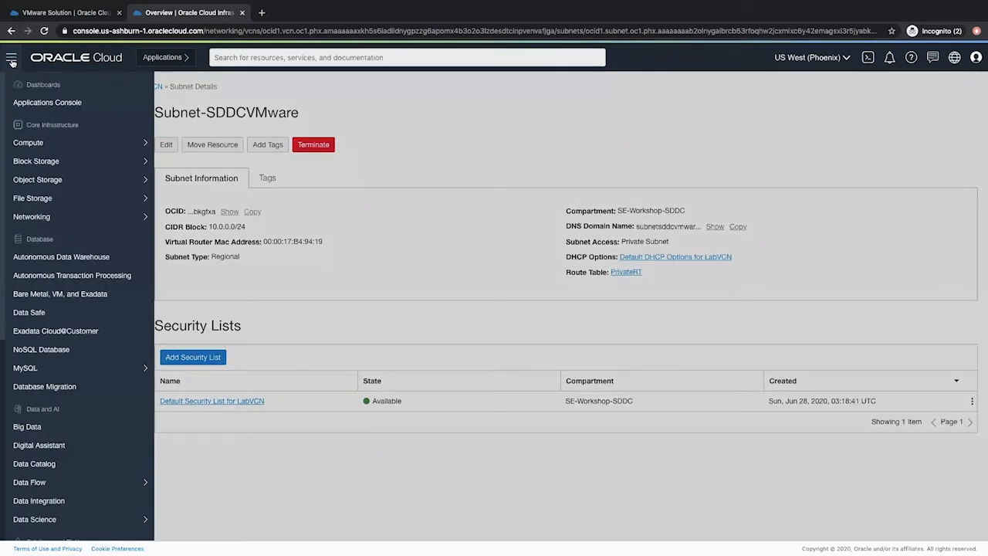
mouse_move(25, 142)
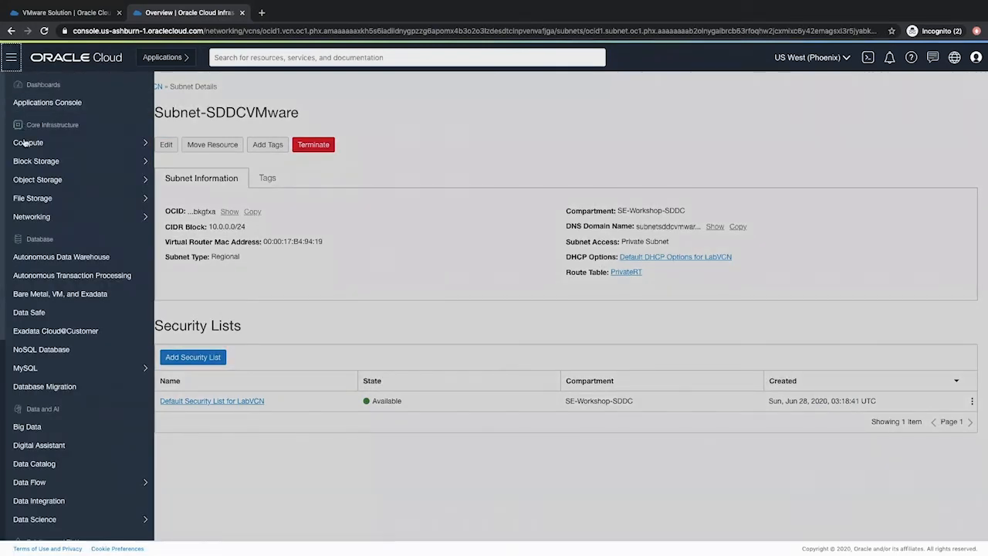
click(28, 142)
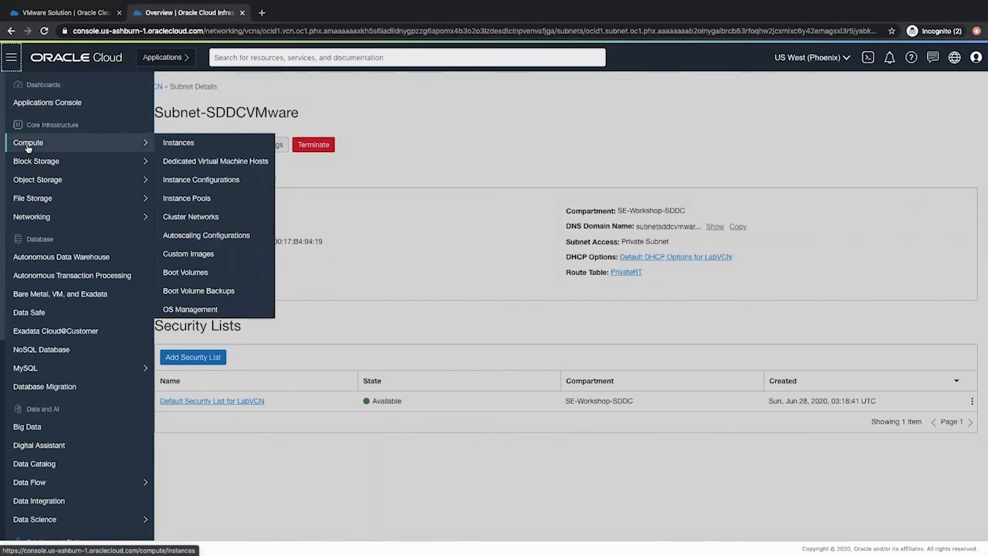
click(178, 142)
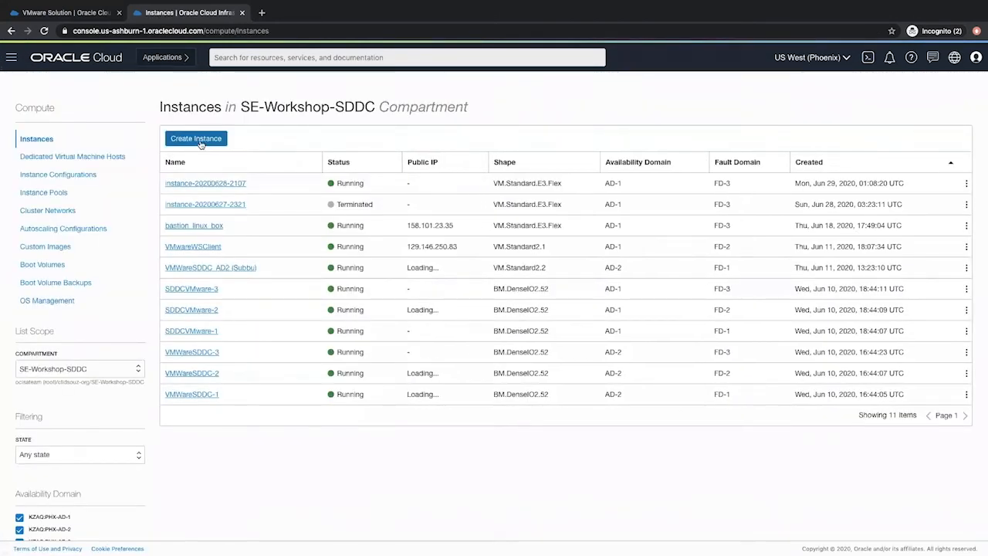
click(195, 139)
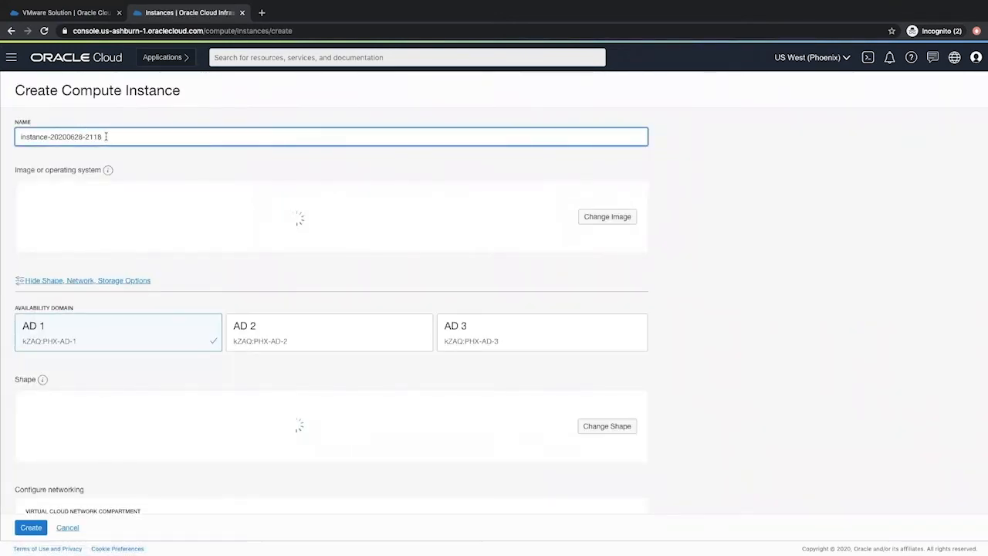
text(LabBastionserver)
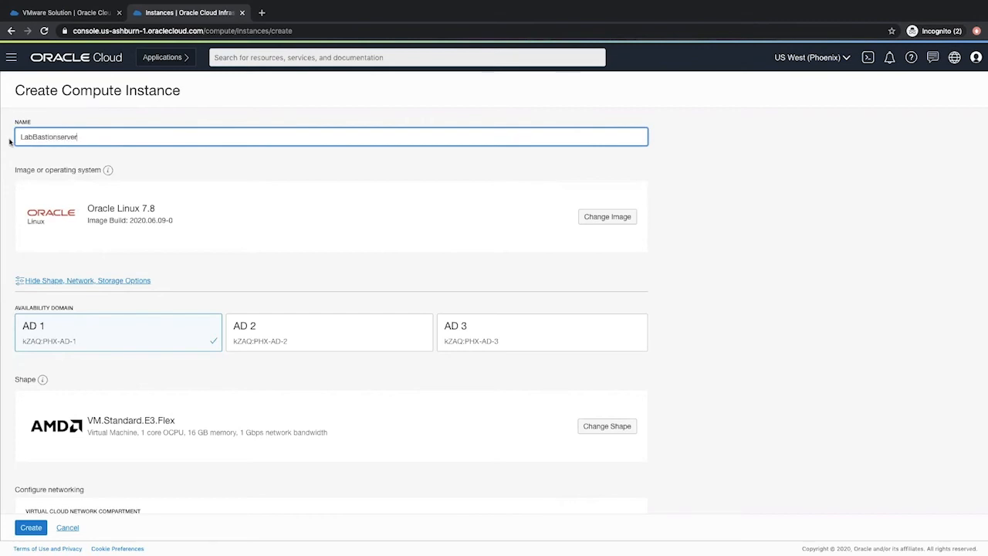
mouse_move(607, 216)
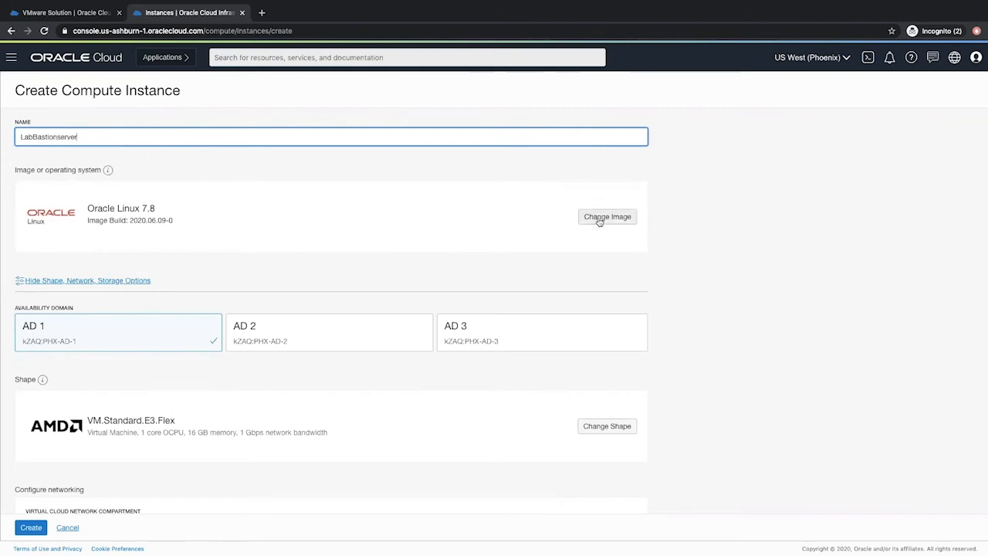
Change the instance image to Windows Server 2016 Standard and accept its terms of use
click(607, 217)
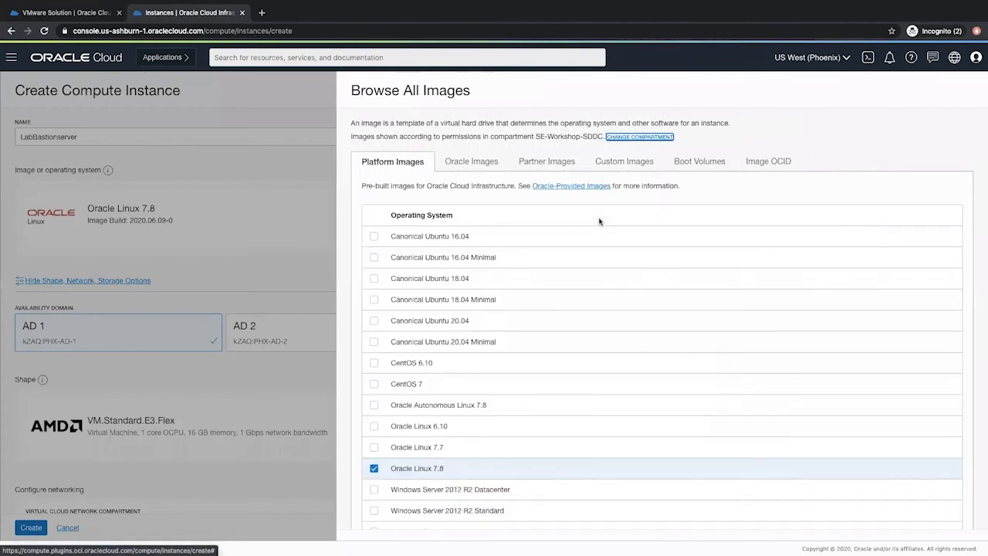
scroll(down, 3)
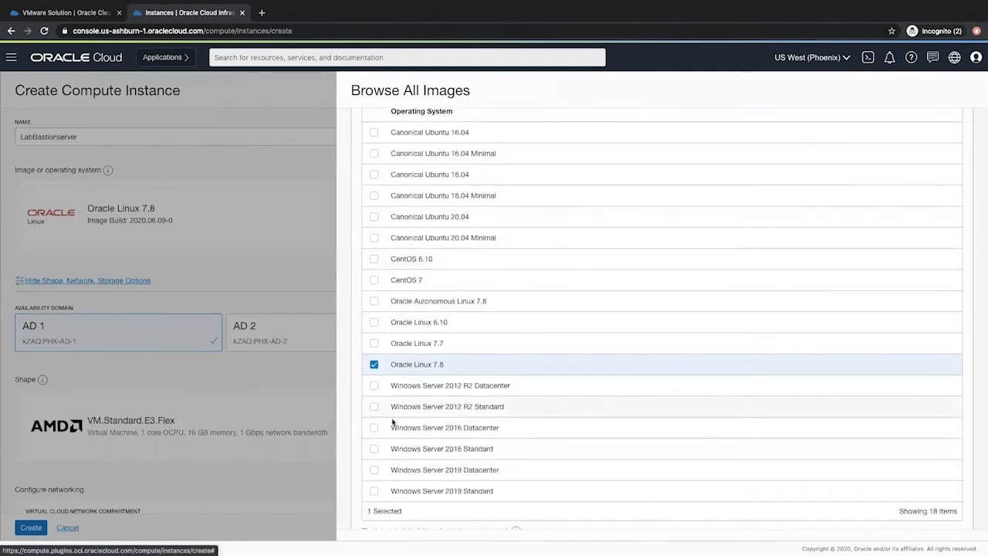
click(374, 447)
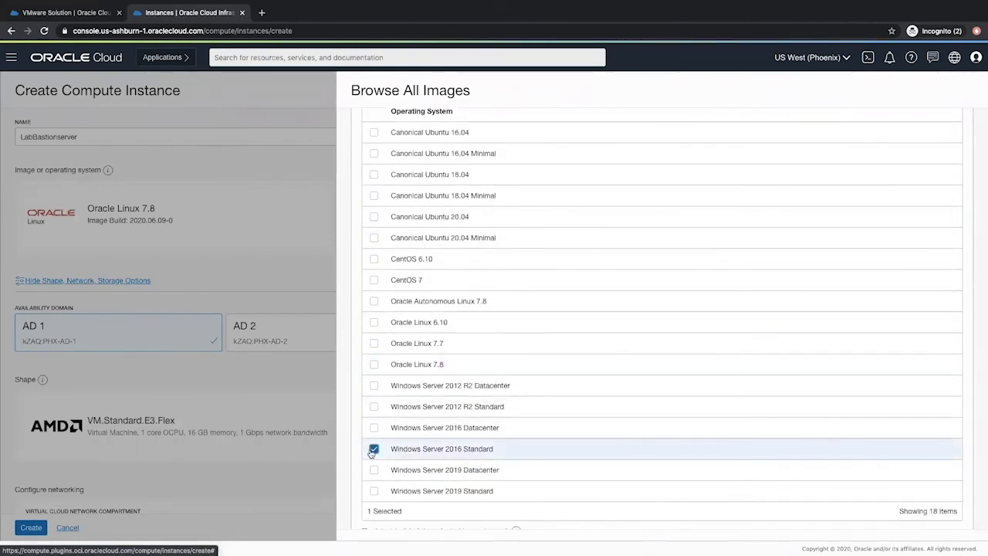
scroll(down, 3)
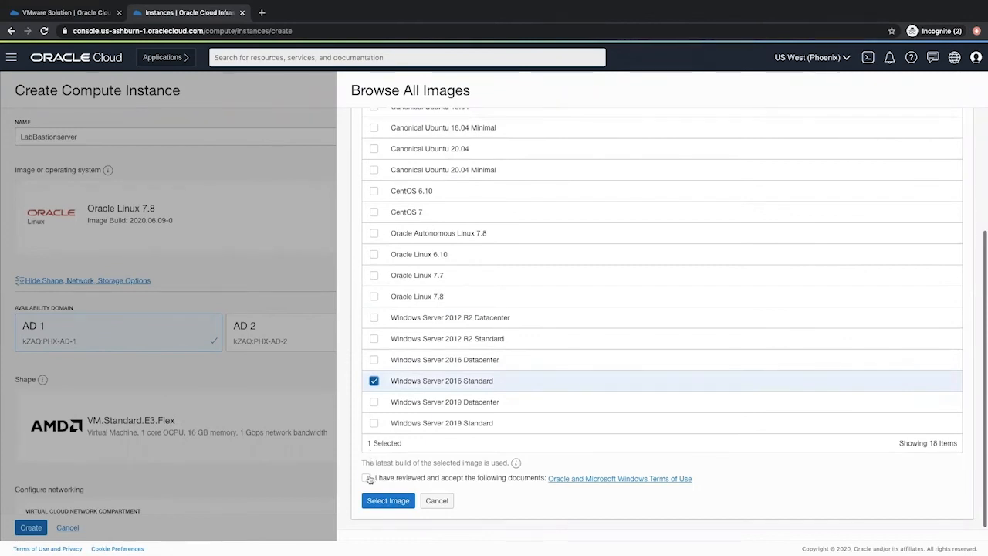
click(387, 500)
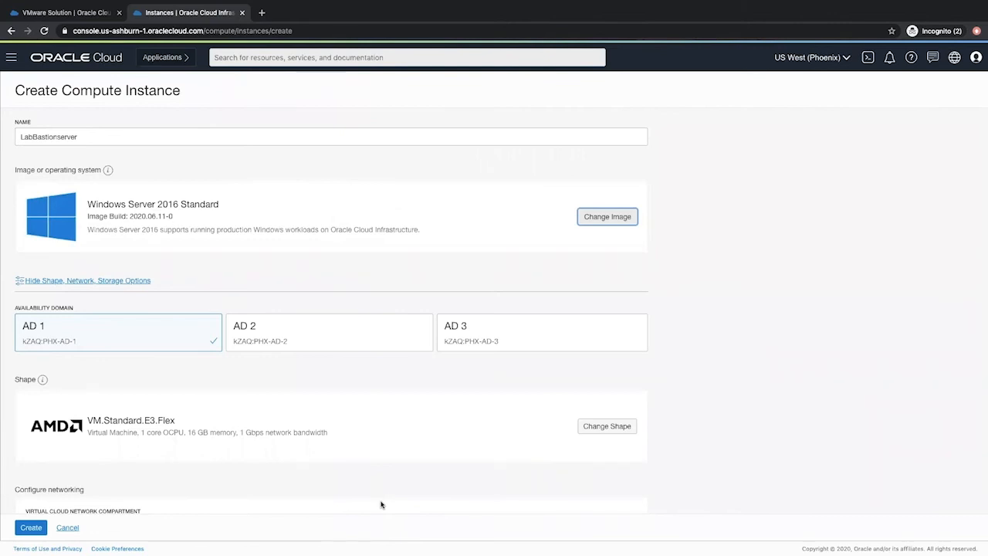
Review the LabVCN/LabPublicSubnet networking with public IP and create the LabBastionserver instance
scroll(down, 3)
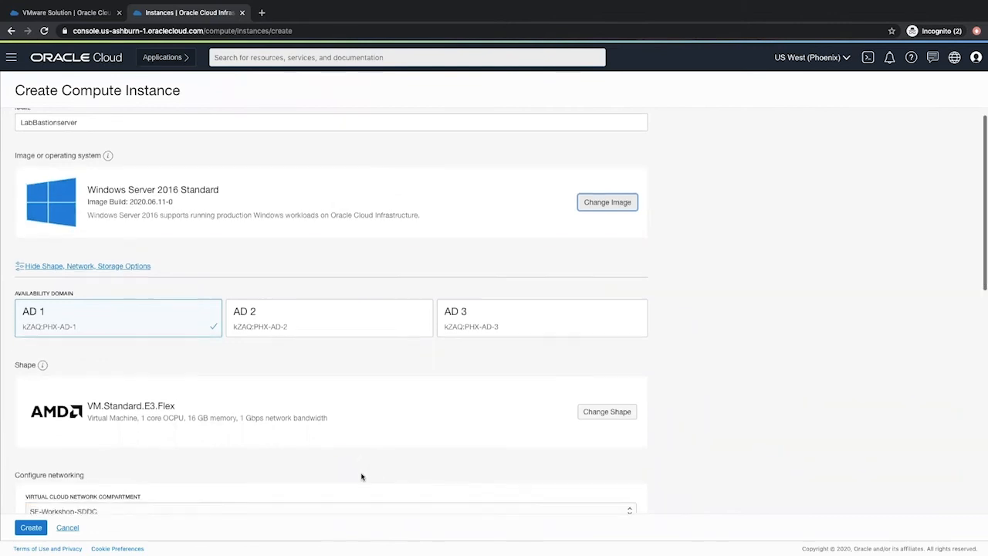
scroll(down, 3)
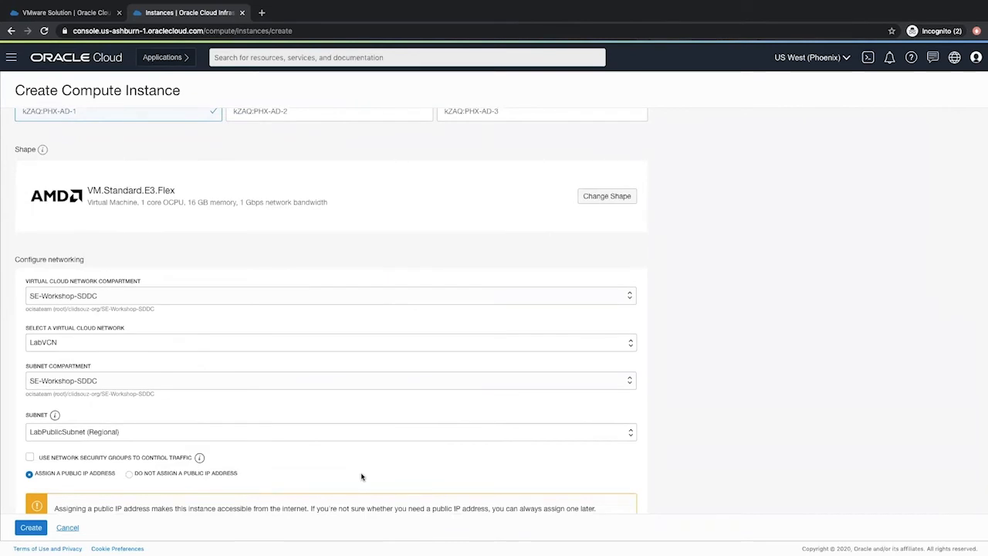
mouse_move(239, 342)
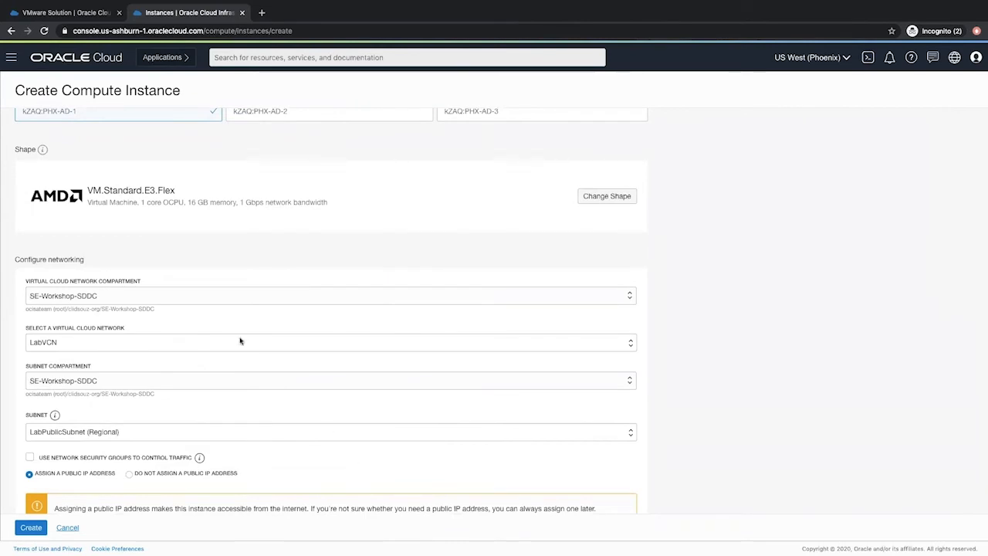
mouse_move(142, 346)
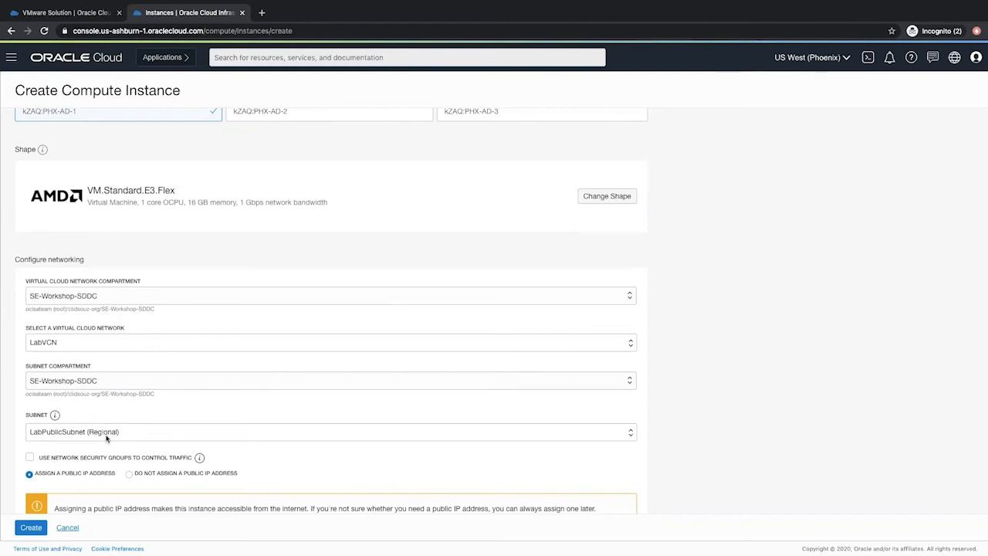
scroll(down, 3)
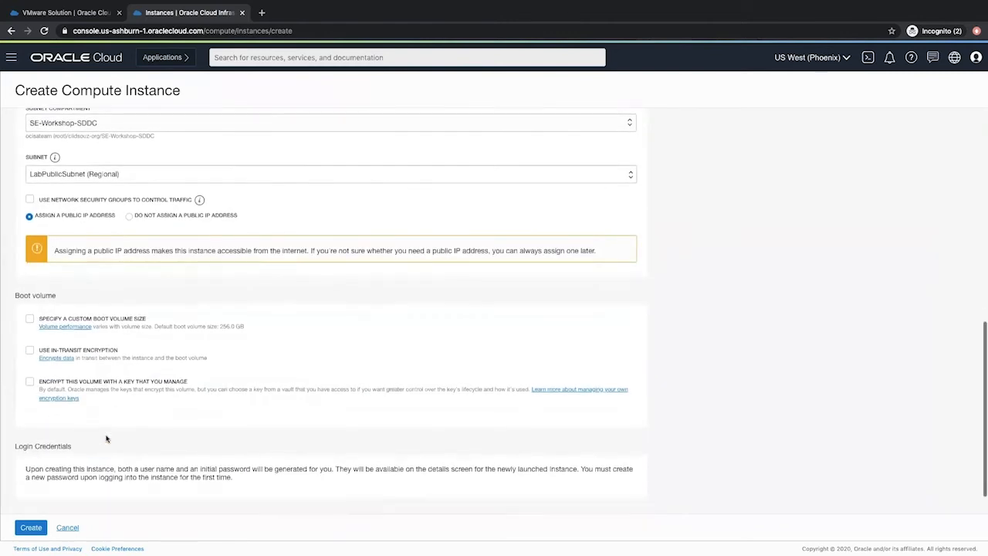
scroll(down, 3)
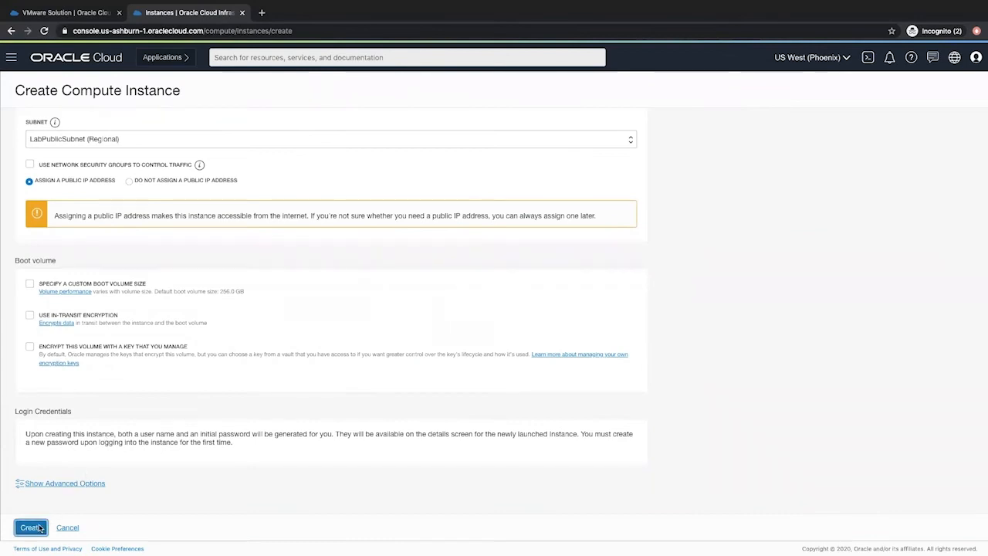
click(31, 528)
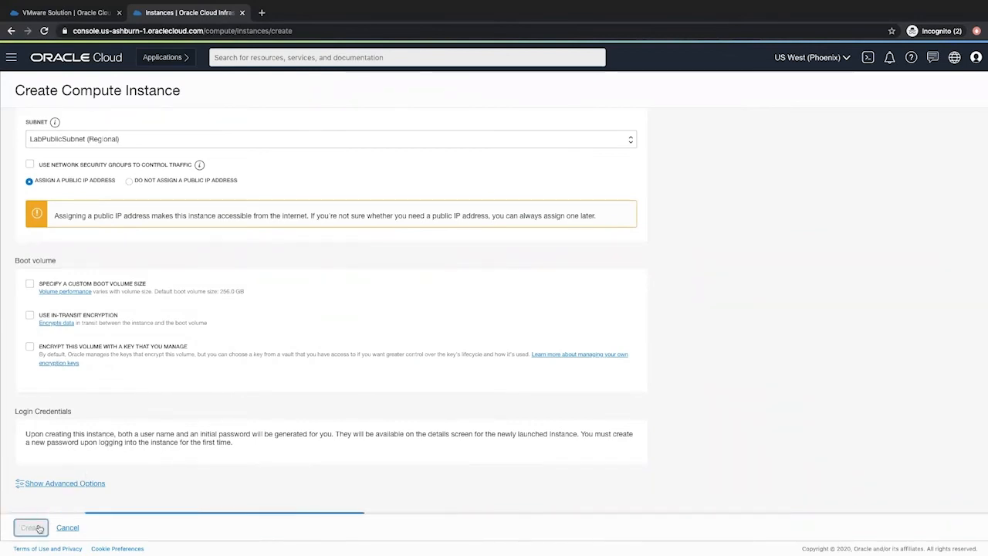
click(31, 528)
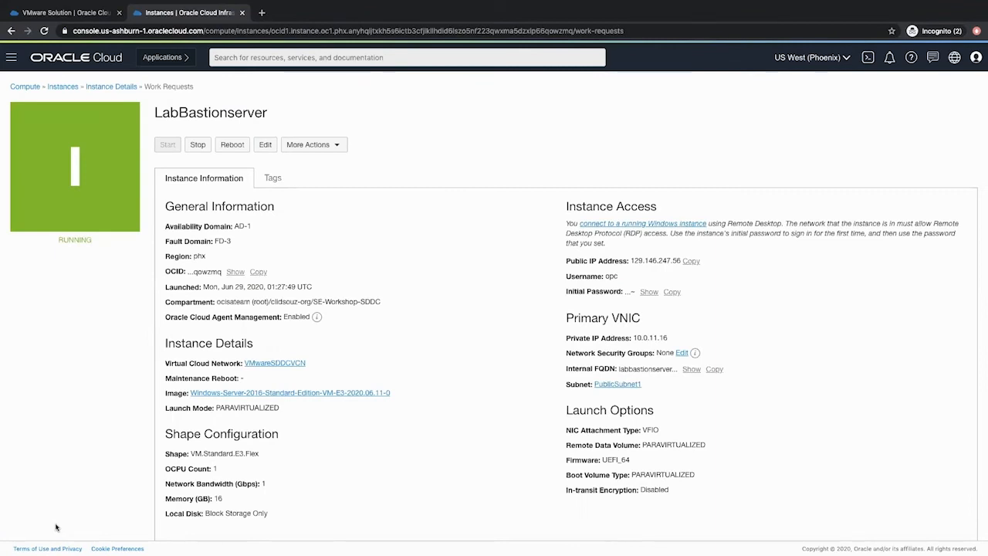
mouse_move(519, 343)
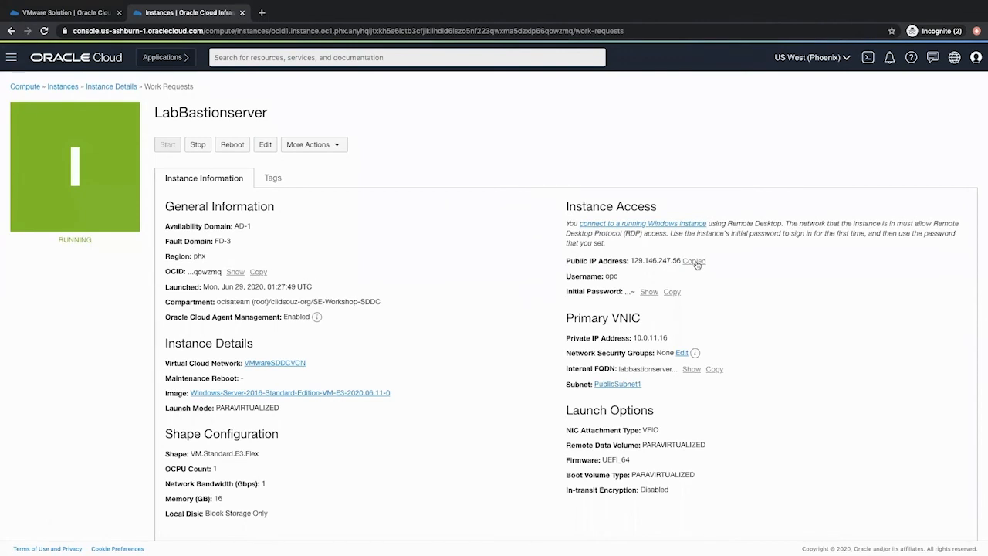
Copy LabBastionserver's public IP address 129.146.247.56 from its details page
click(692, 261)
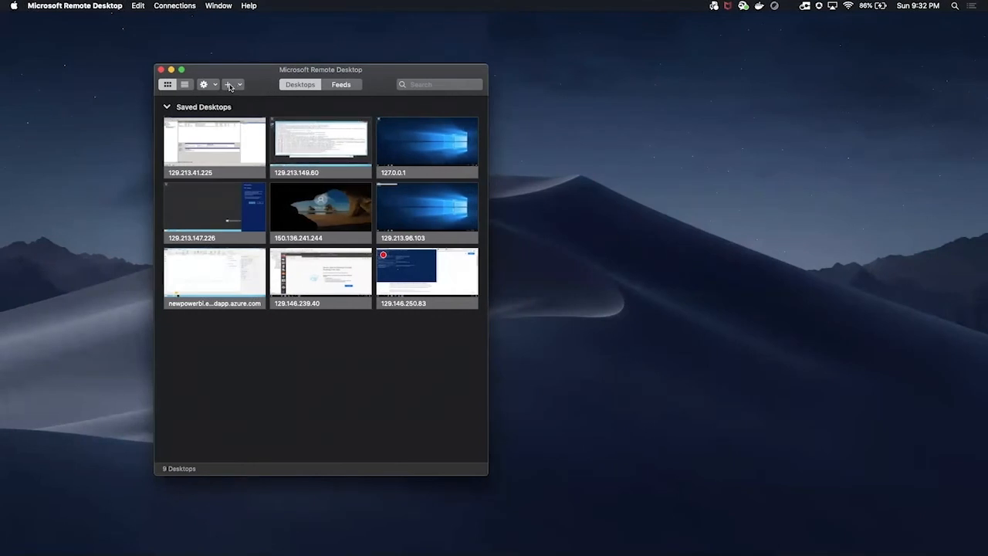
Add a desktop for 129.146.247.56 with a new opc user account named Labuser and save it
click(229, 84)
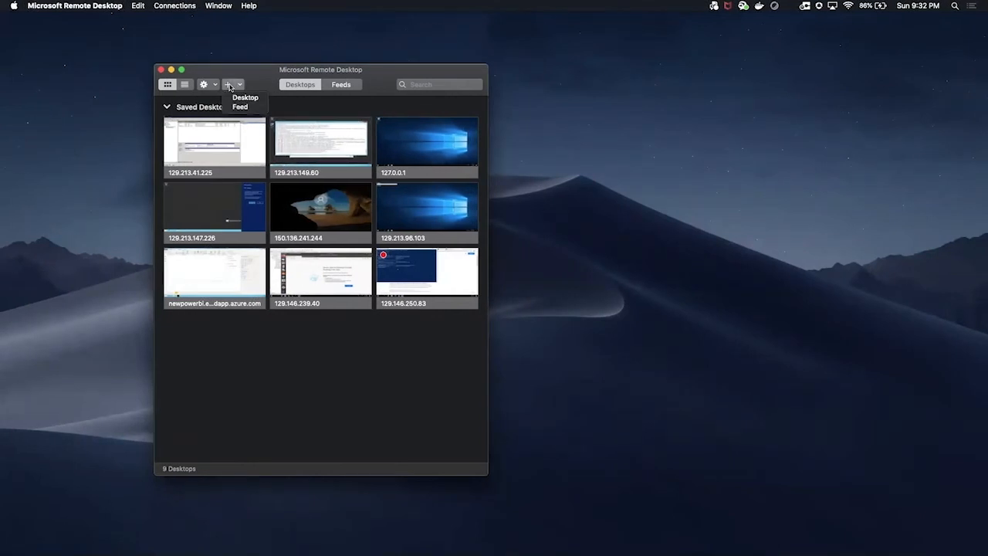
mouse_move(244, 98)
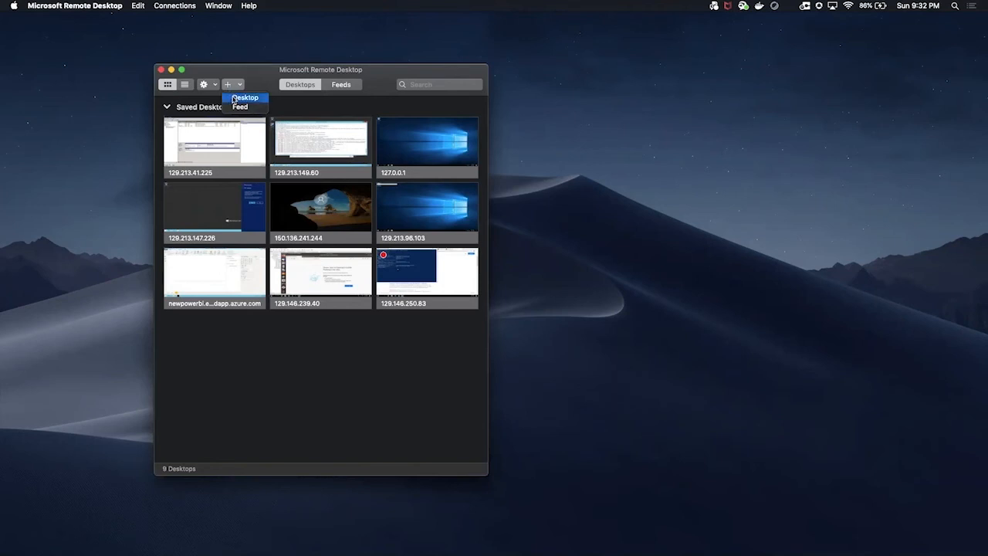
click(246, 99)
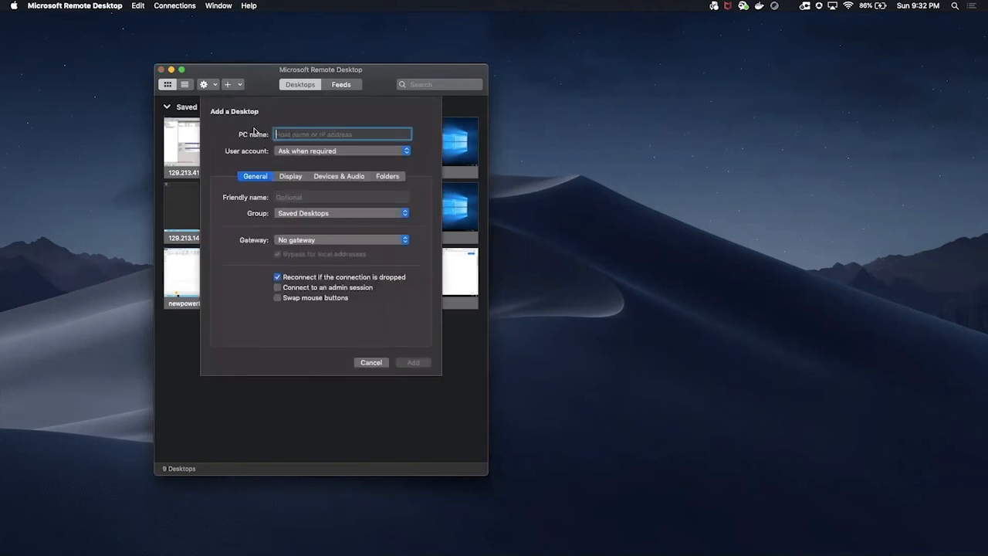
text(129.146.247.56)
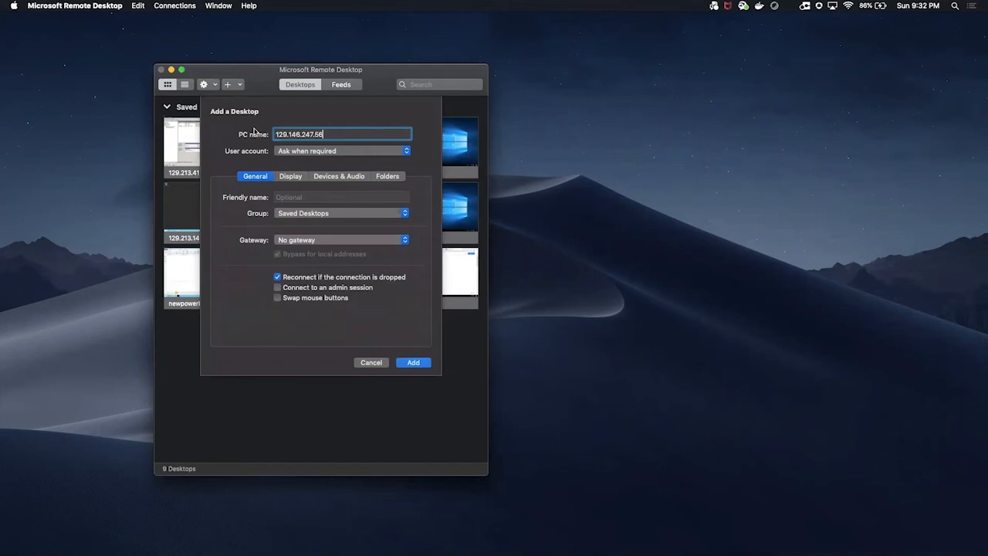
click(343, 151)
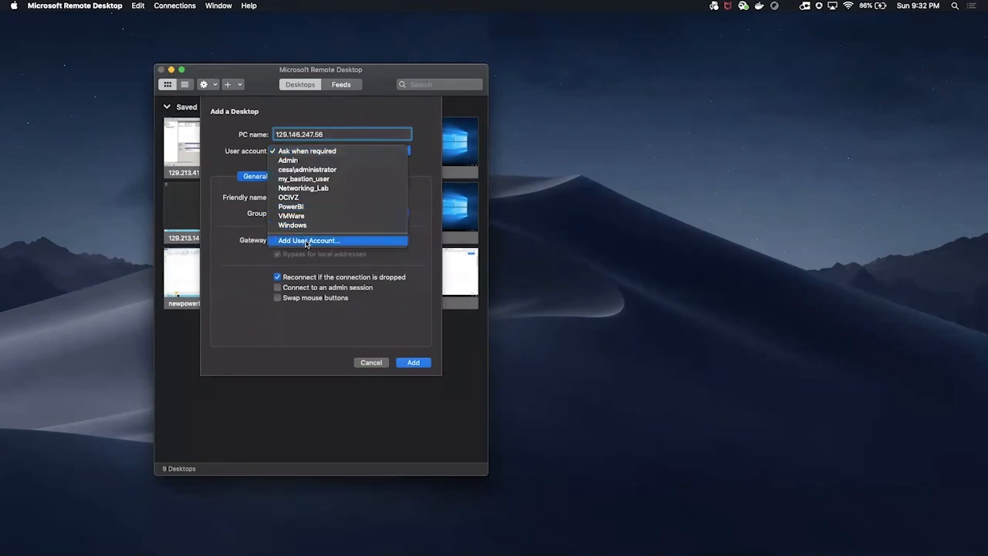
click(309, 241)
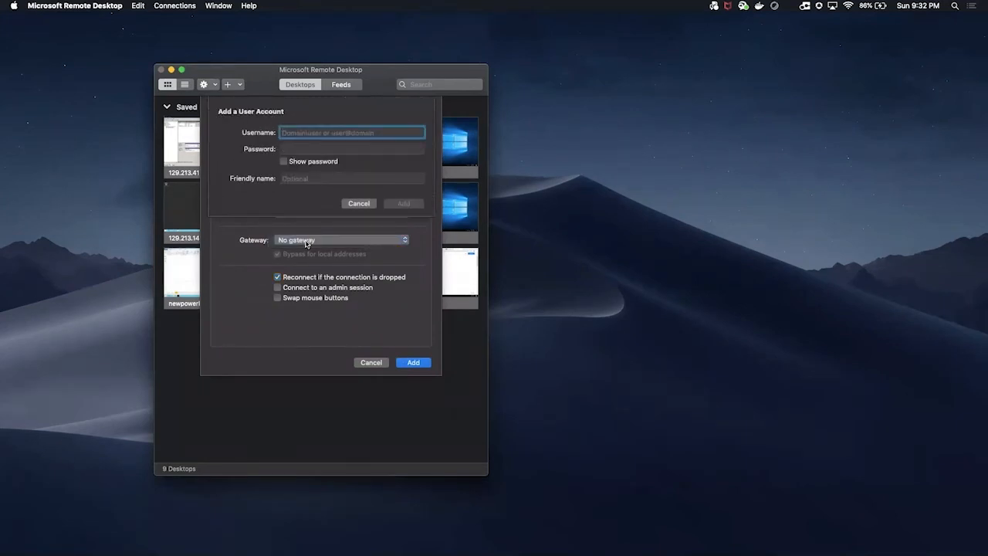
text(opc)
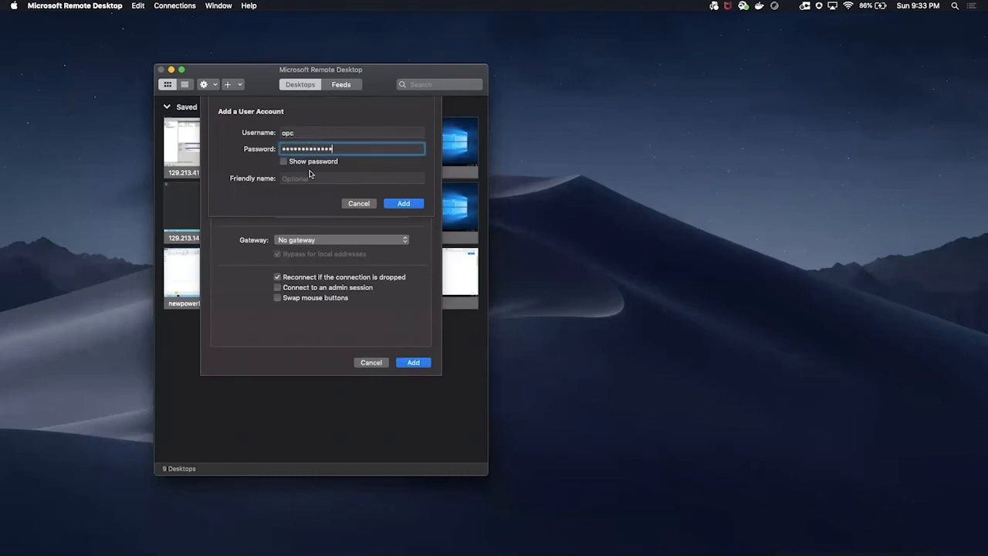
click(352, 179)
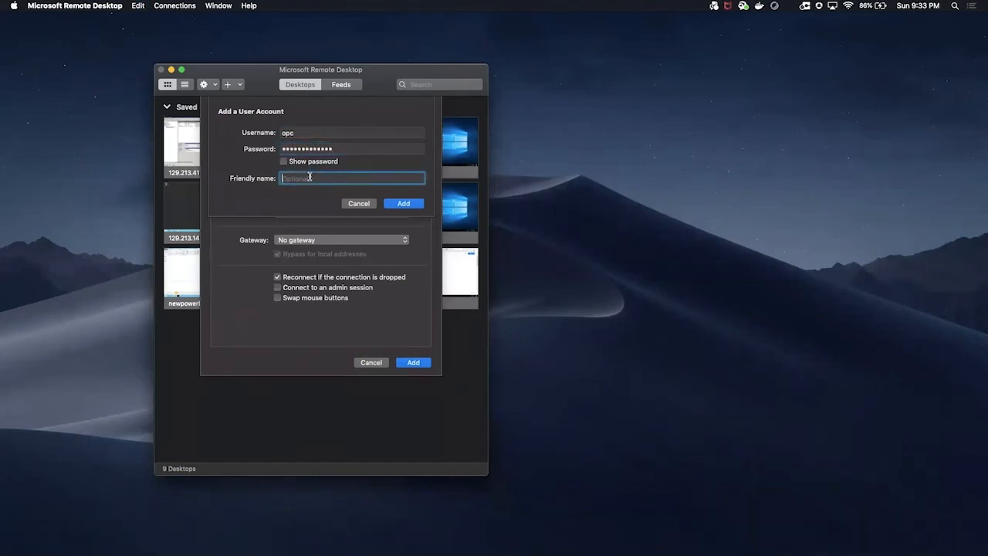
text(Labuser)
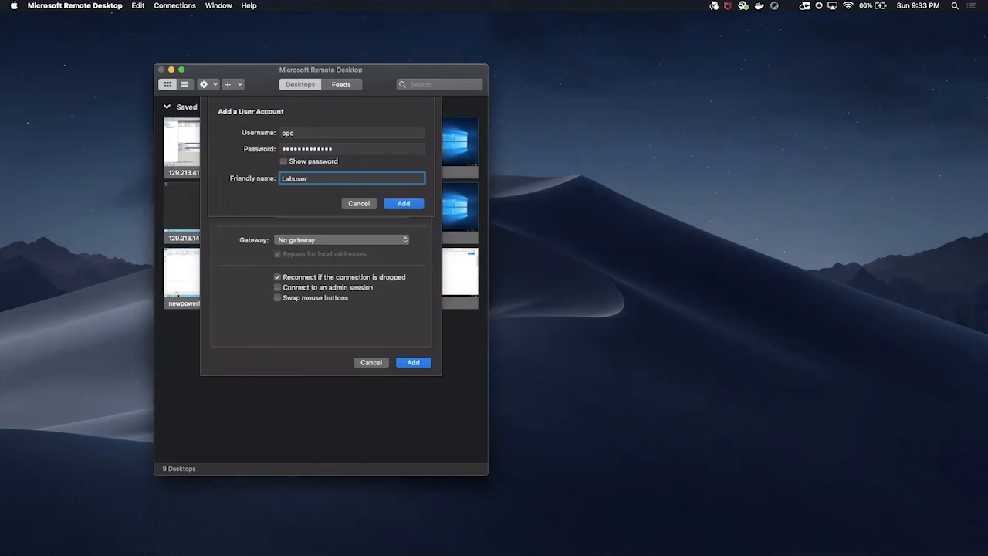
click(403, 203)
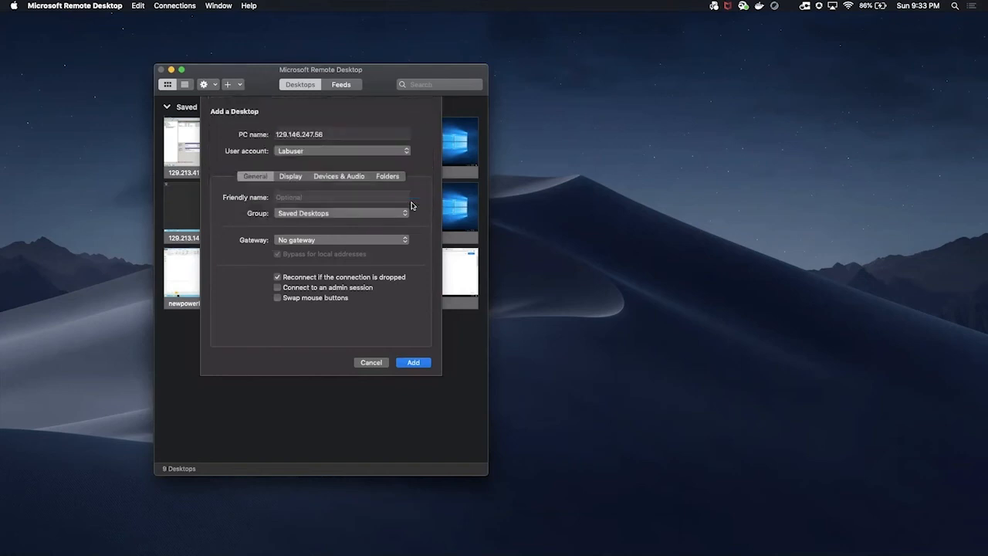
click(412, 362)
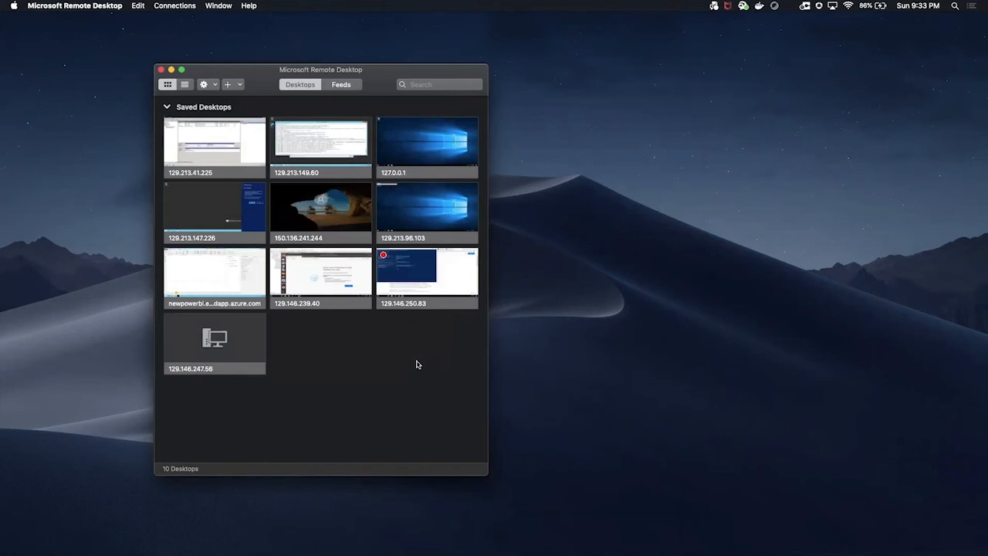
mouse_move(214, 337)
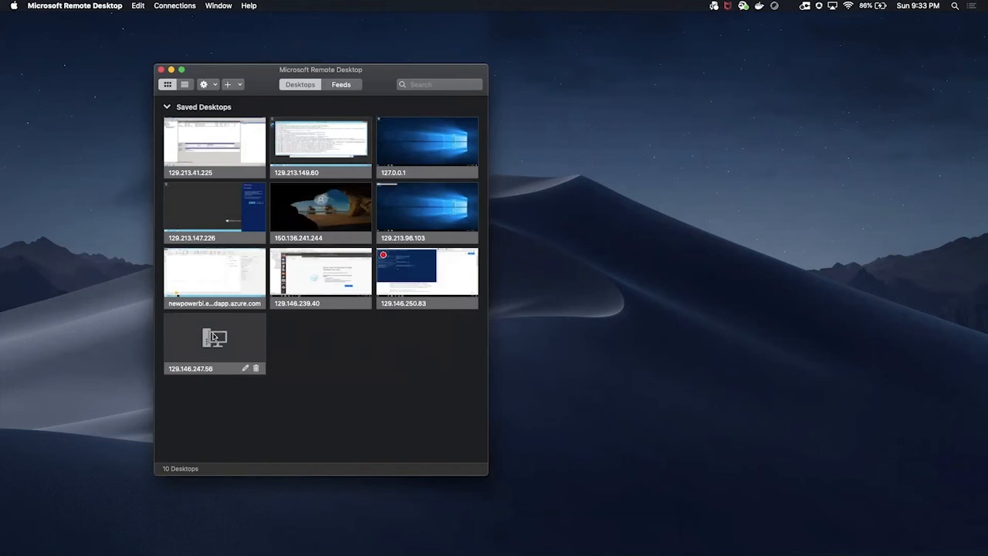
Connect to the 129.146.247.56 desktop, accepting the certificate warning, reaching the Windows password-change prompt
double_click(213, 340)
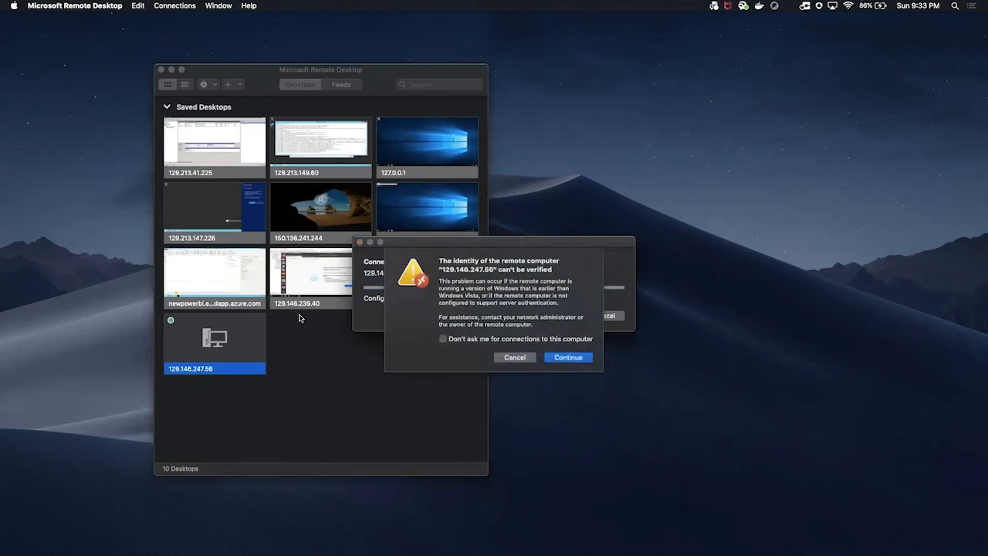
click(568, 357)
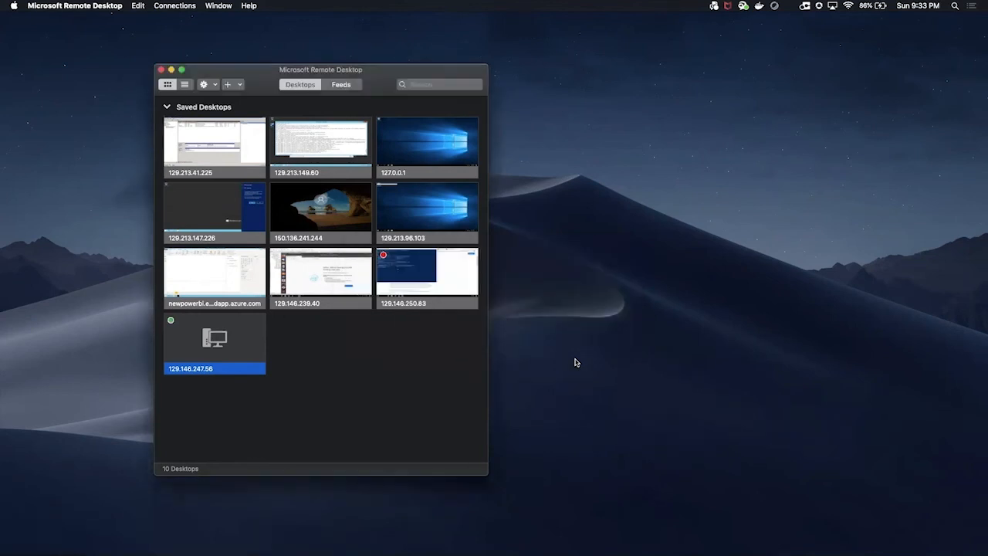
double_click(214, 337)
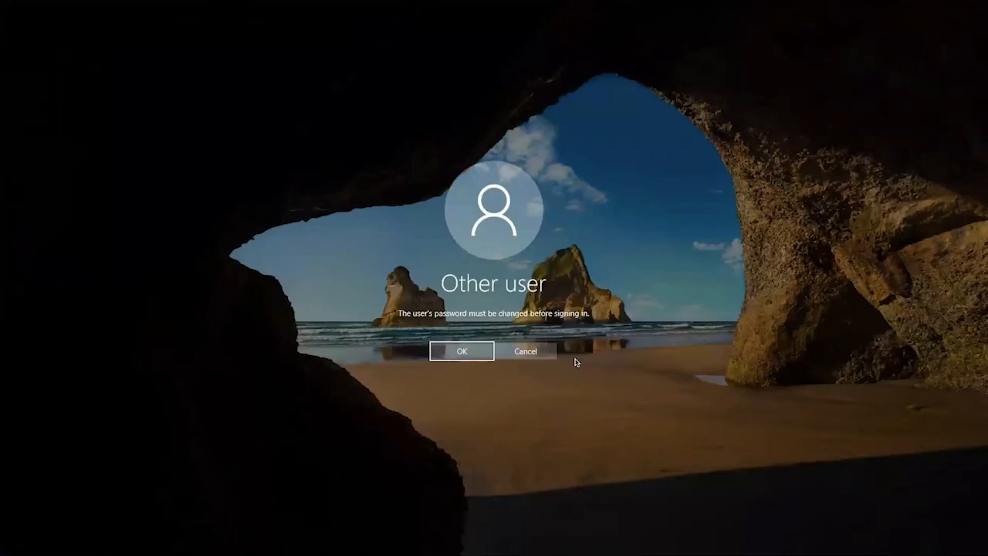
Change the opc user's required initial password and continue to the Windows Server desktop
click(460, 350)
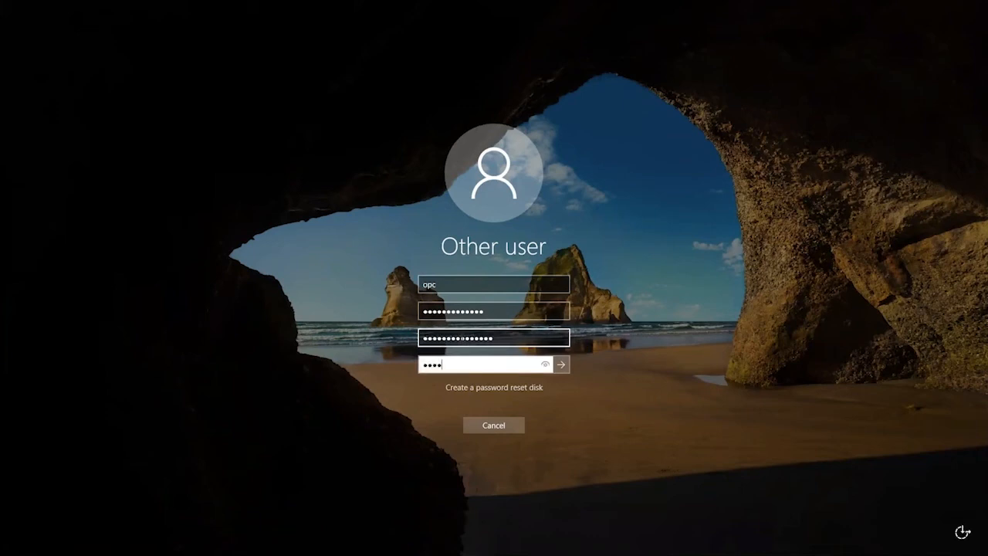
click(561, 364)
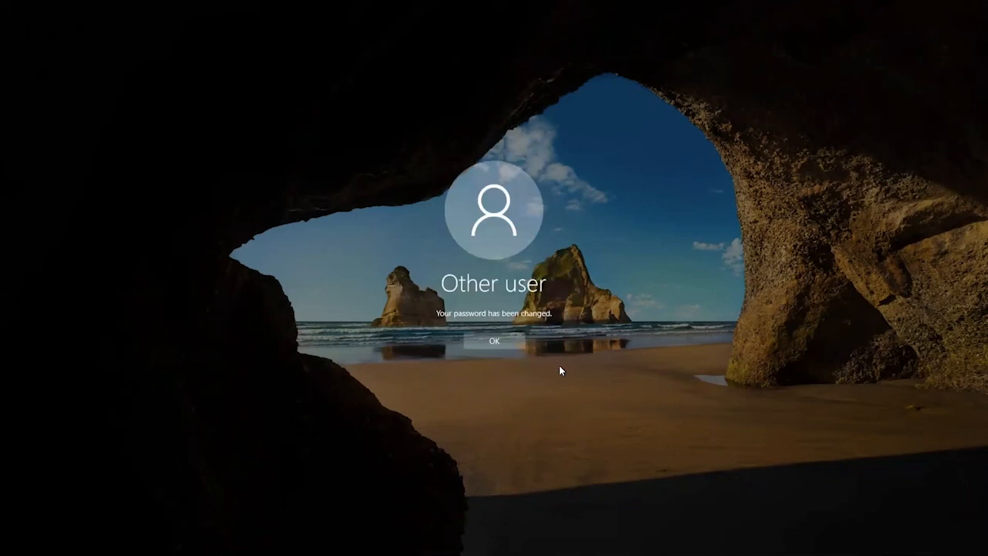
click(494, 342)
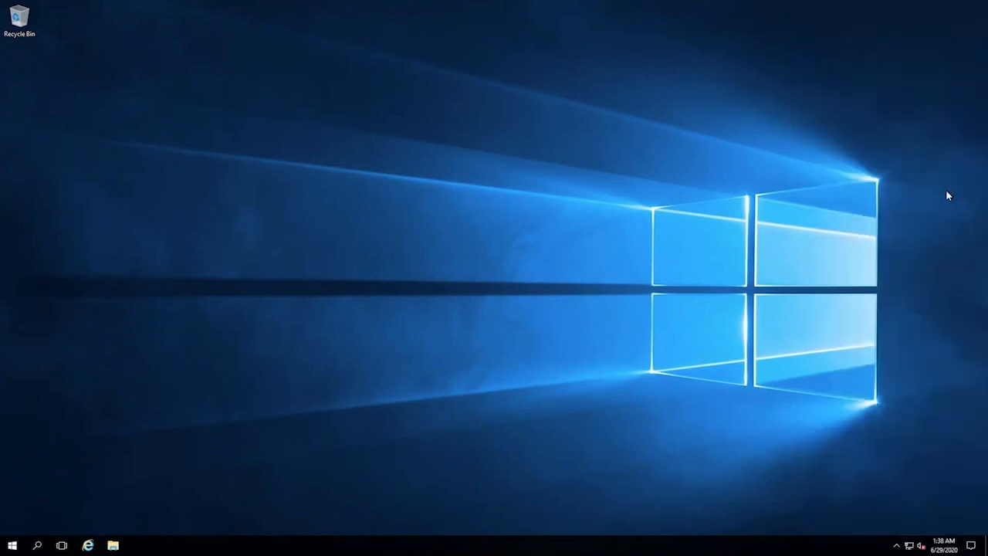
mouse_move(552, 297)
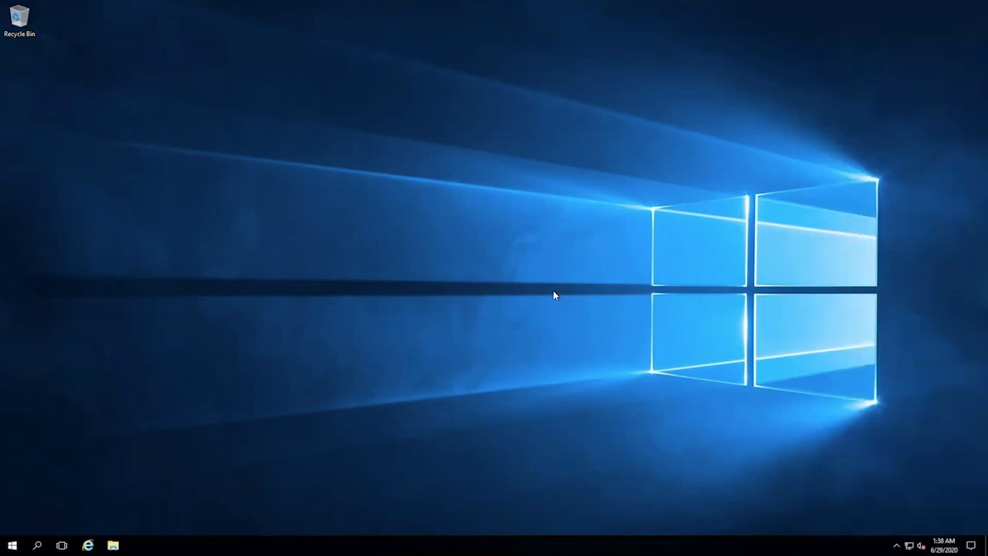
mouse_move(337, 355)
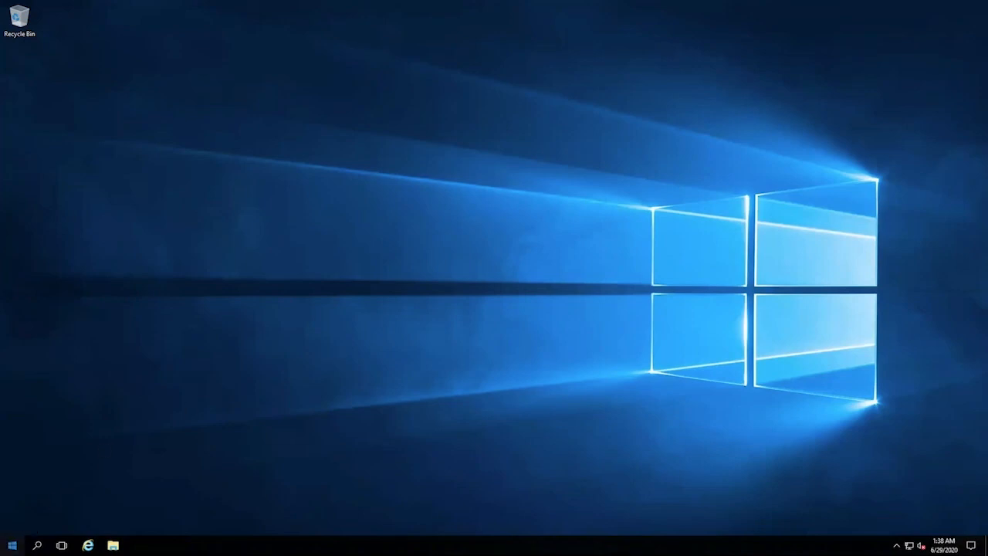
Launch Server Manager from Start and view the Local Server properties
click(13, 545)
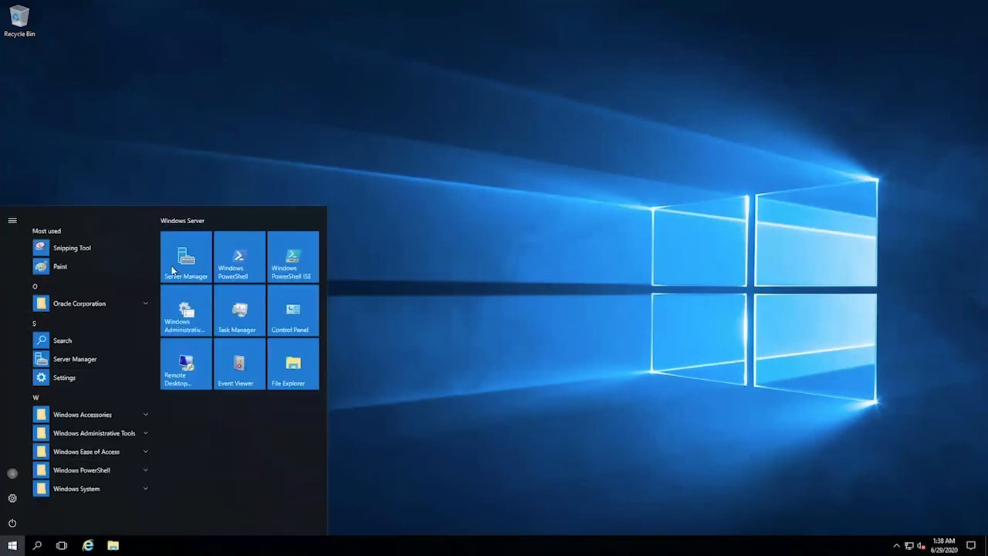
click(186, 259)
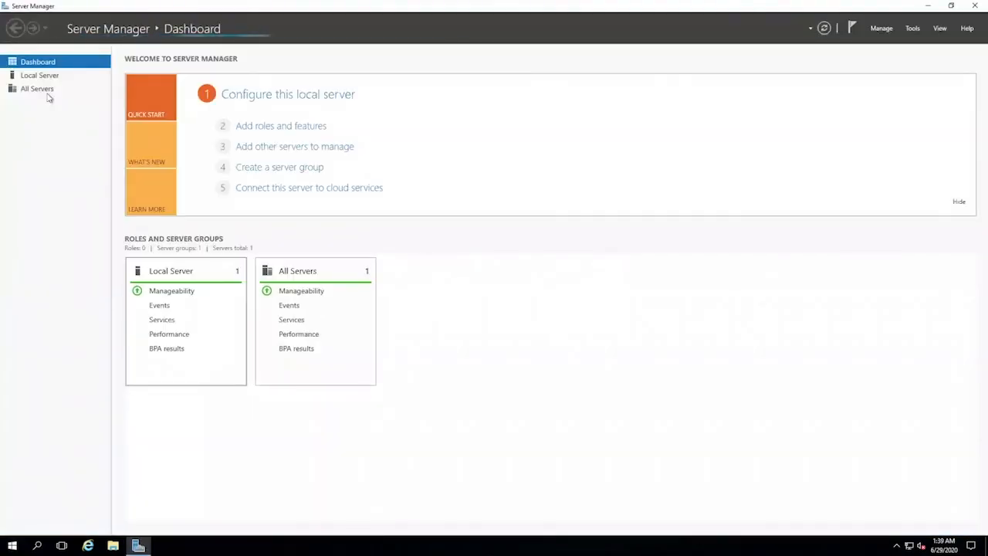
click(40, 74)
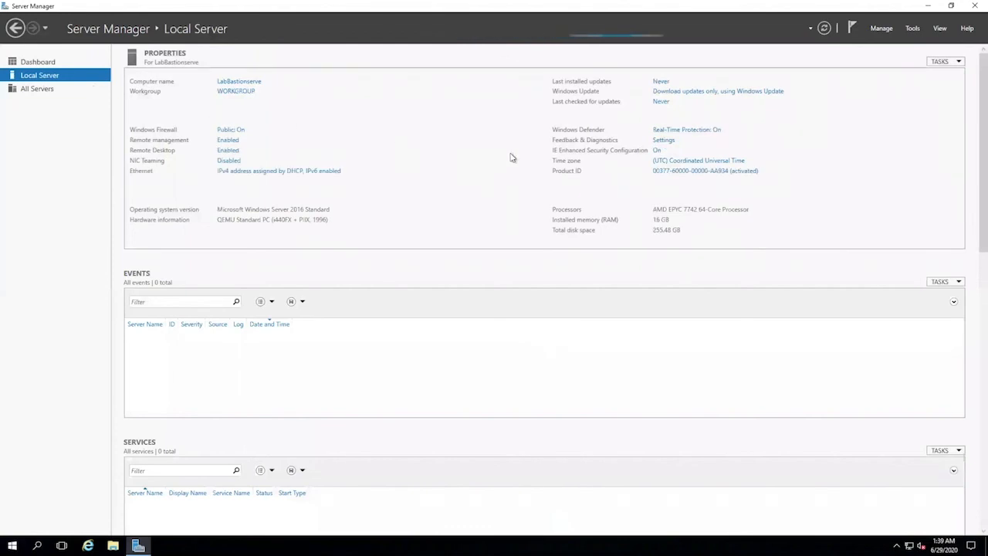
Set IE Enhanced Security Configuration to Off for Administrators and Users and apply it
click(658, 150)
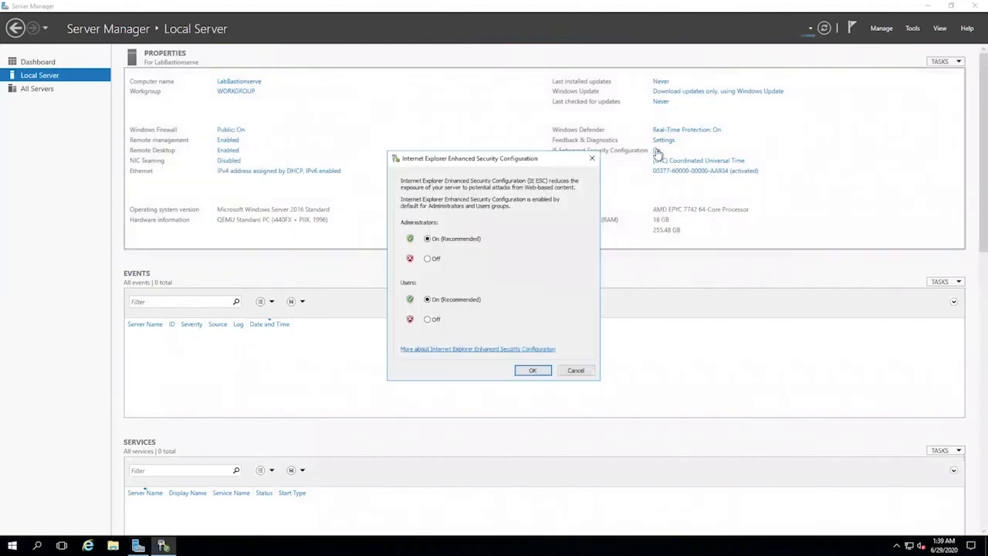
click(426, 259)
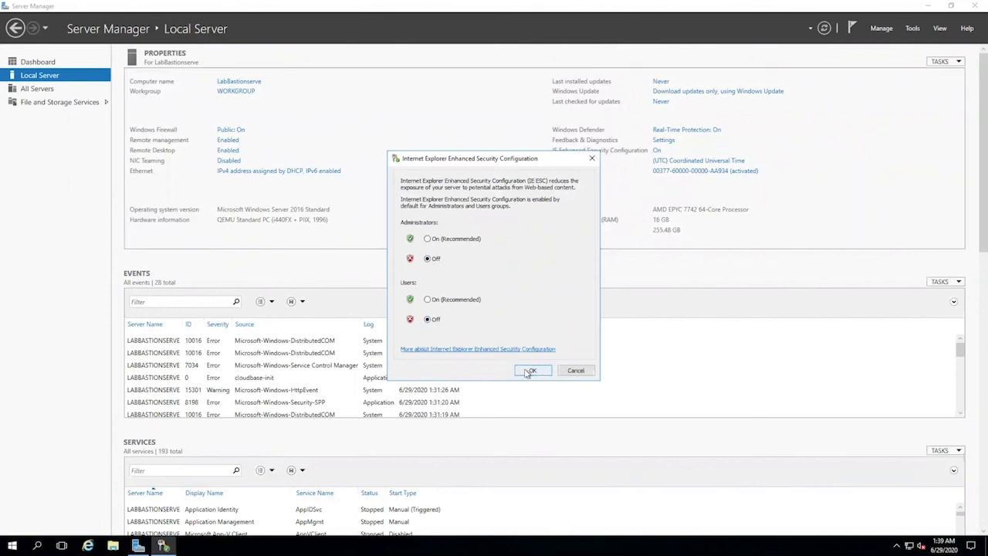
click(532, 370)
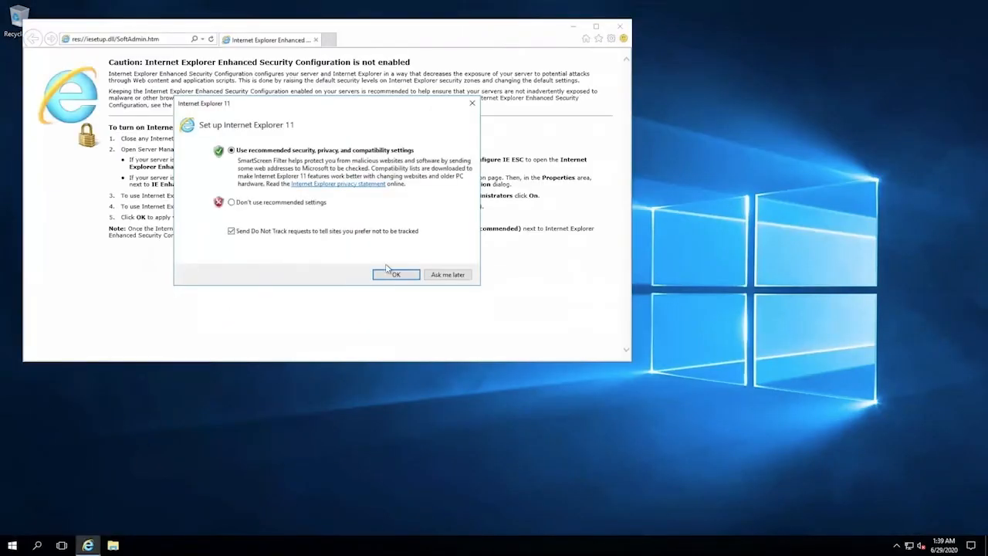
Accept IE's recommended setup and reach the Microsoft Edge download page in a new tab
click(395, 275)
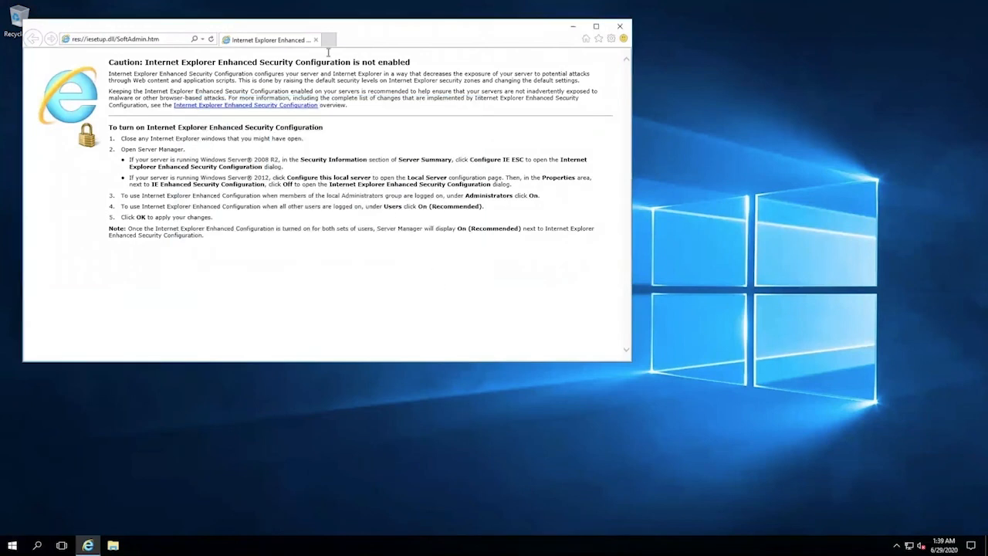
click(327, 40)
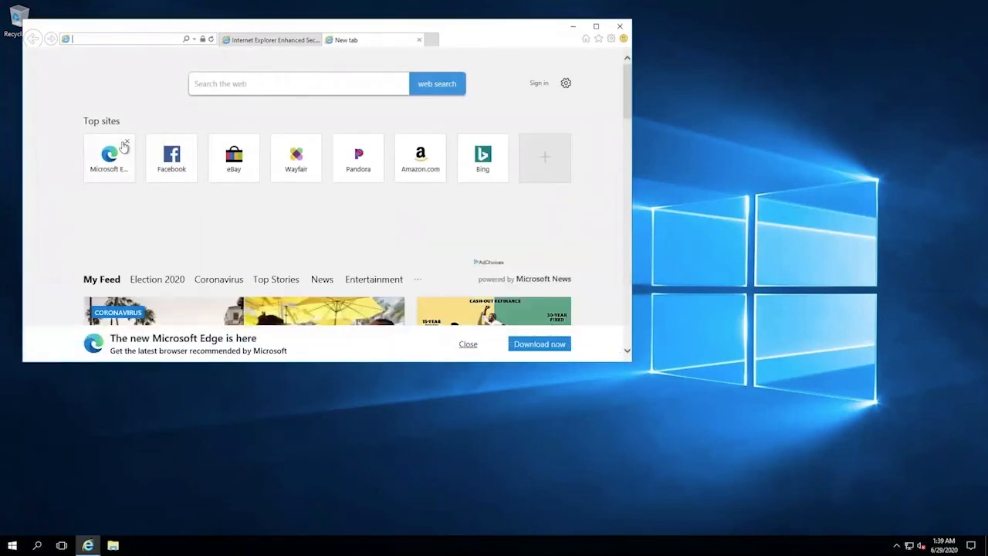
click(539, 343)
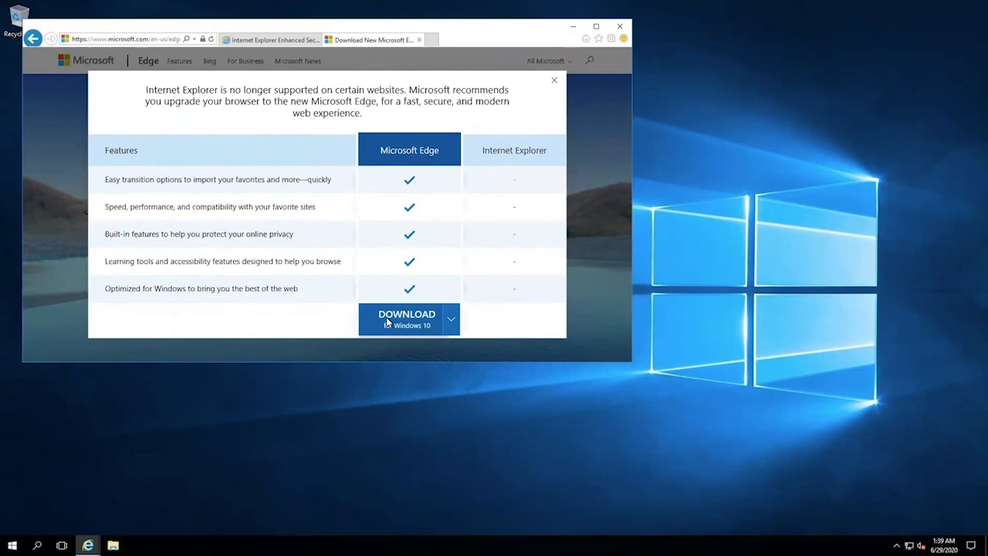
Download and install Microsoft Edge, approving UAC, then close all Internet Explorer tabs
click(408, 318)
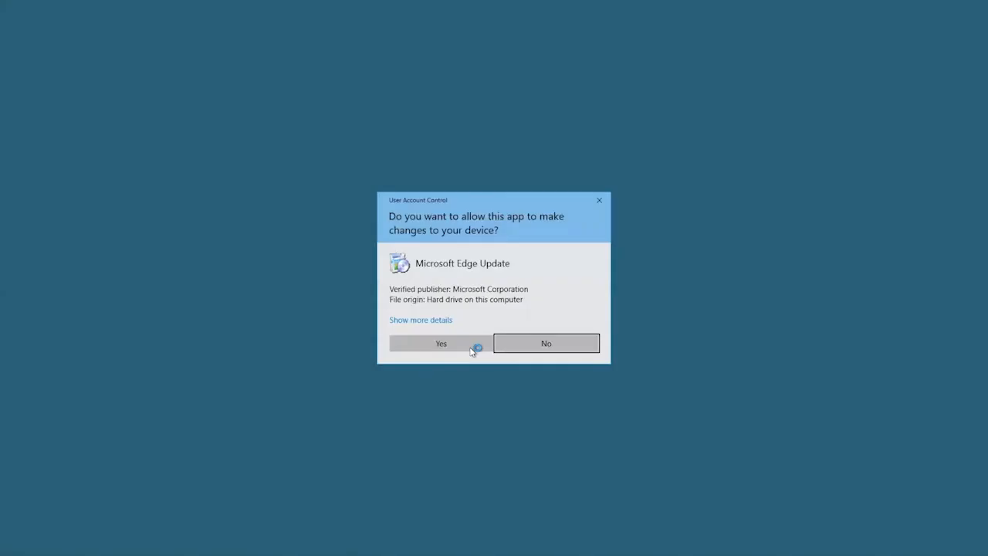
click(442, 342)
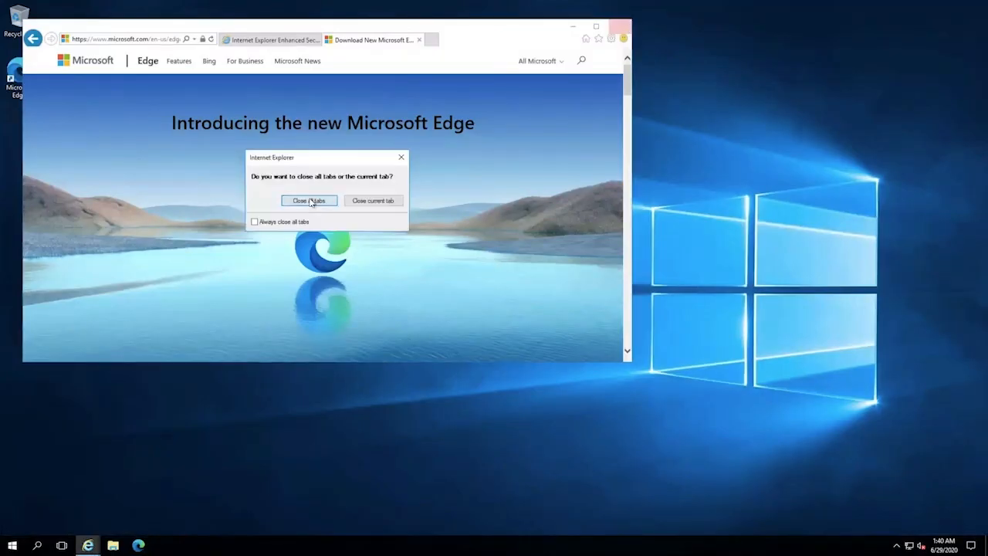
click(309, 201)
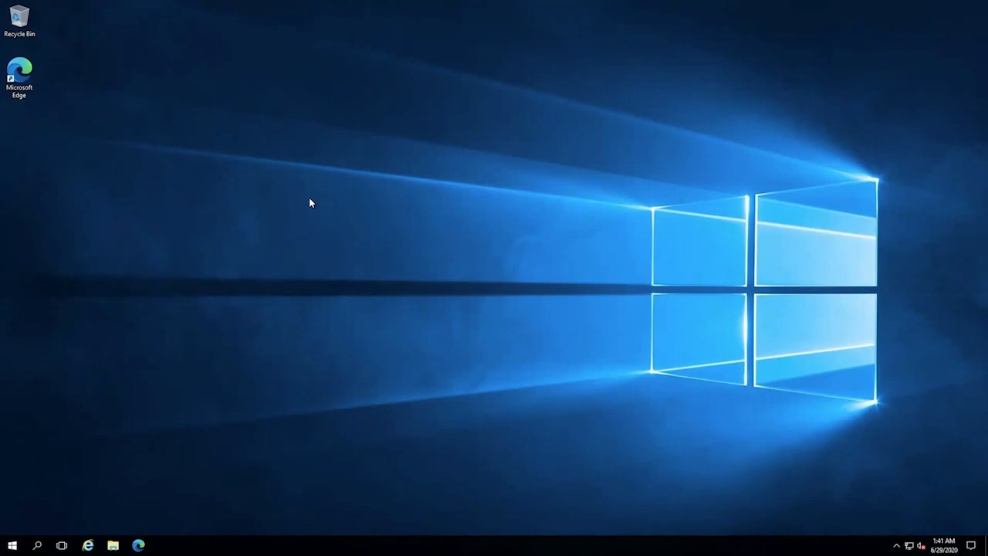
mouse_move(309, 200)
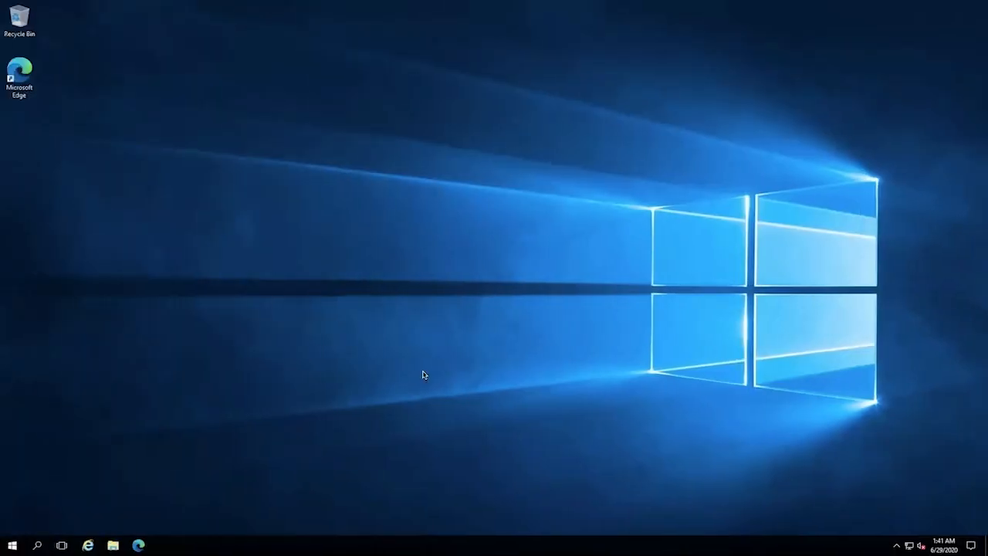
Launch Microsoft Edge from the taskbar to its new tab page
click(139, 546)
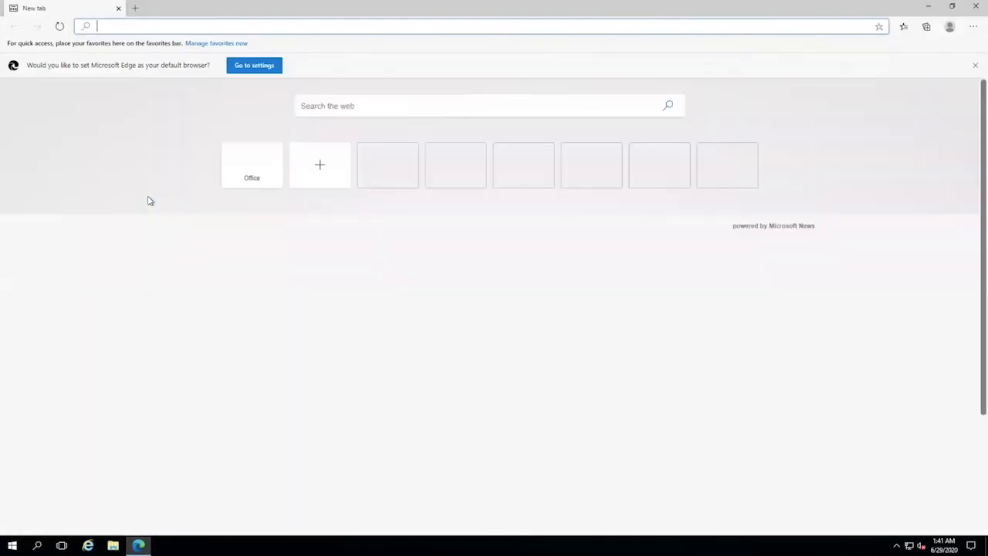
text(https://vcenter-sddcvmware.sddc.phx.oci.oraclecloud.com)
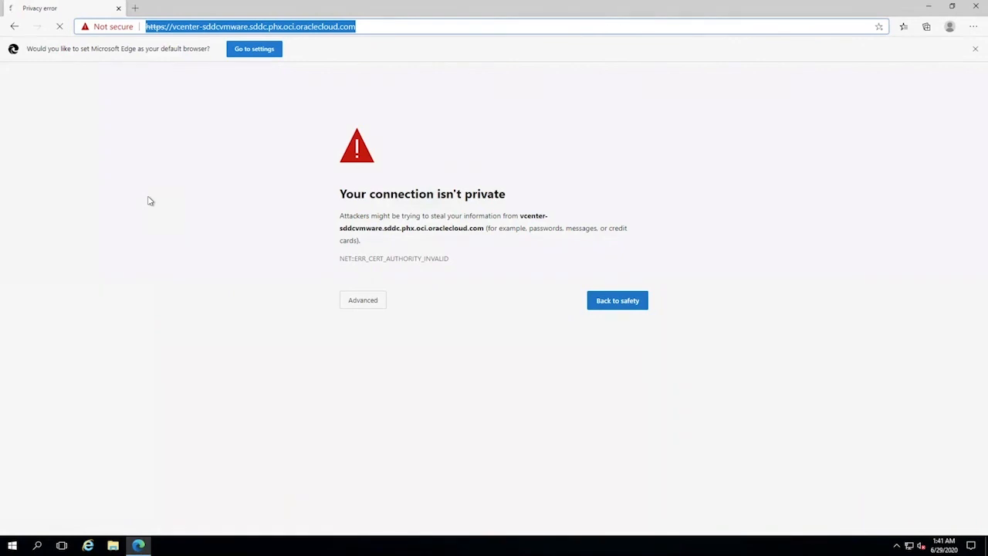
click(363, 300)
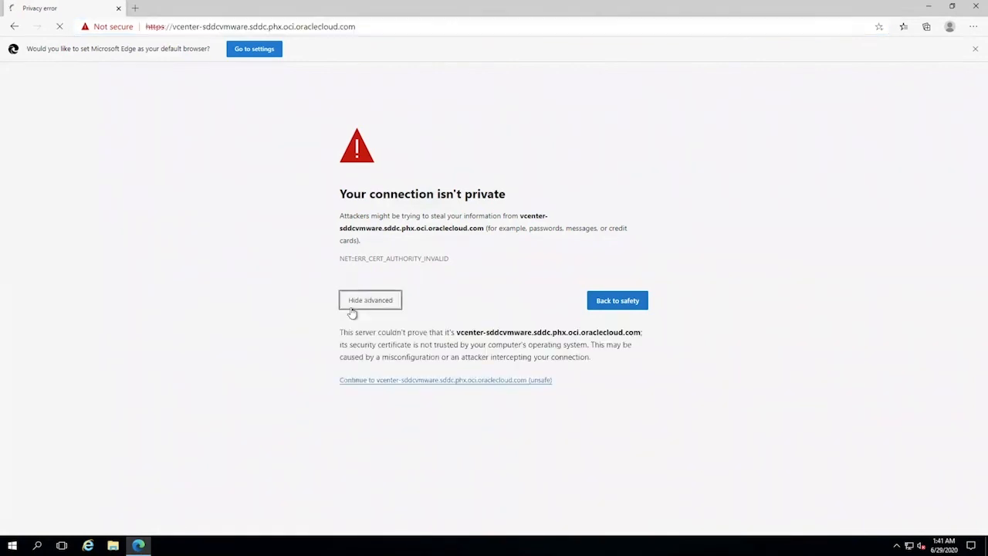
mouse_move(371, 379)
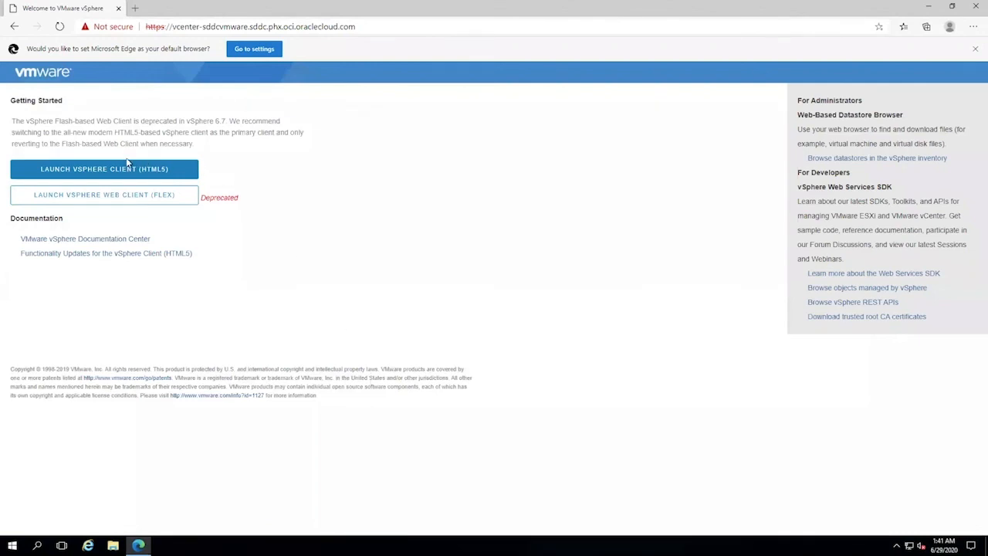
click(105, 168)
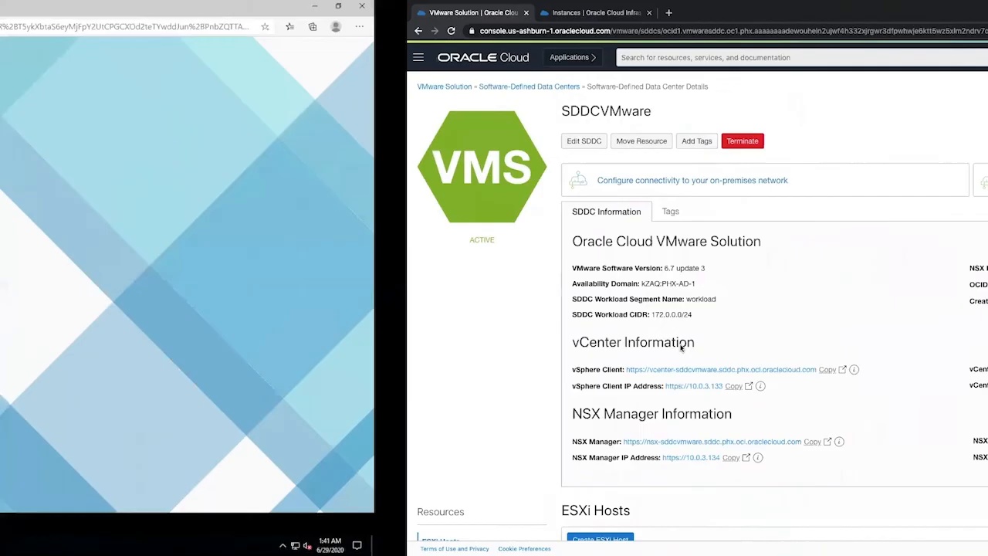
click(719, 369)
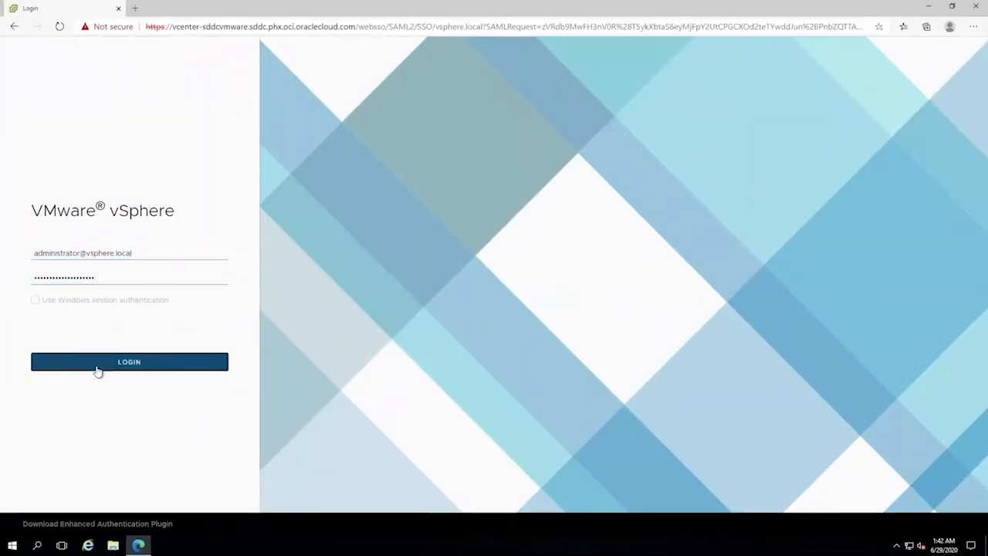
click(129, 361)
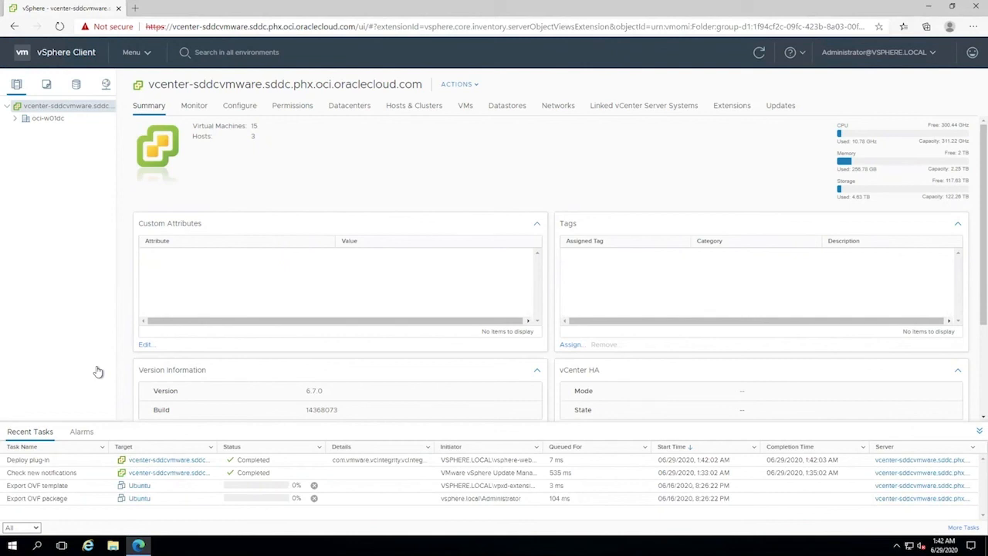
mouse_move(19, 130)
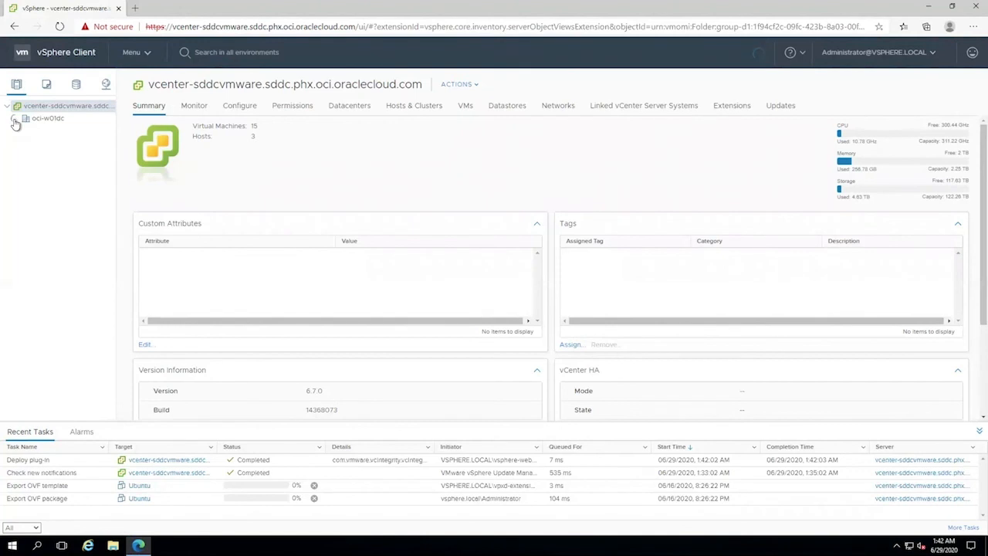
Expand the oci-w01dc datacenter and its cluster to list hosts 10.0.0.2–10.0.0.4 with Management and Workload folders
click(15, 117)
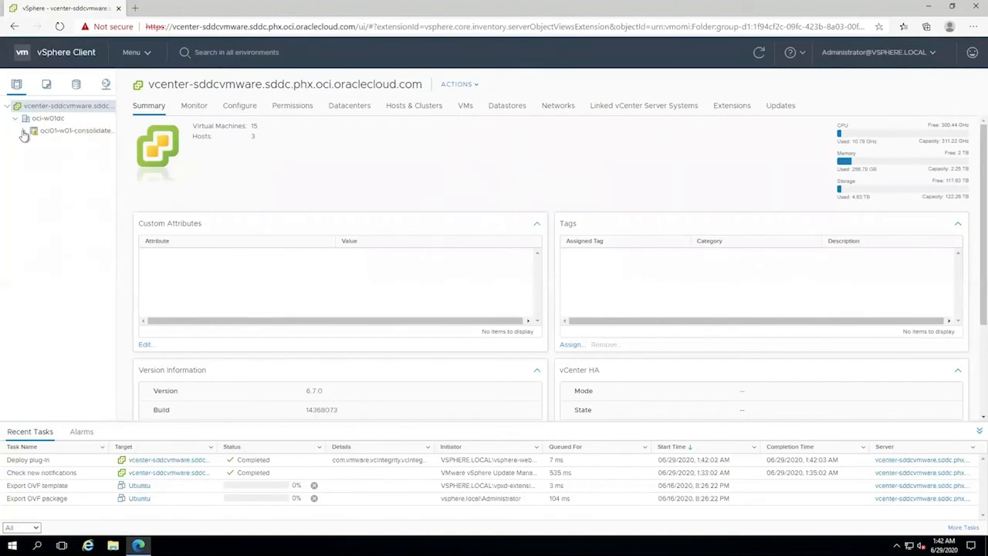
click(23, 129)
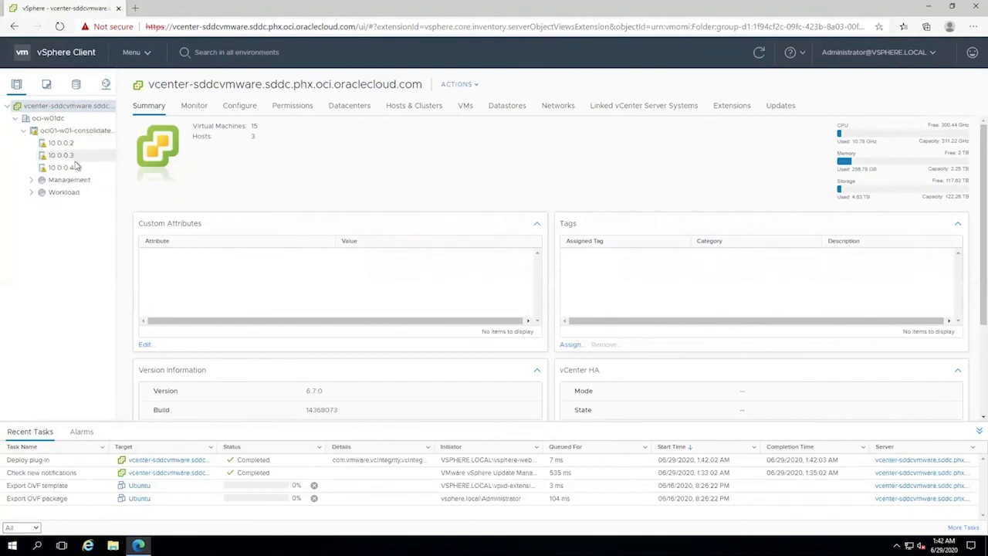
mouse_move(74, 237)
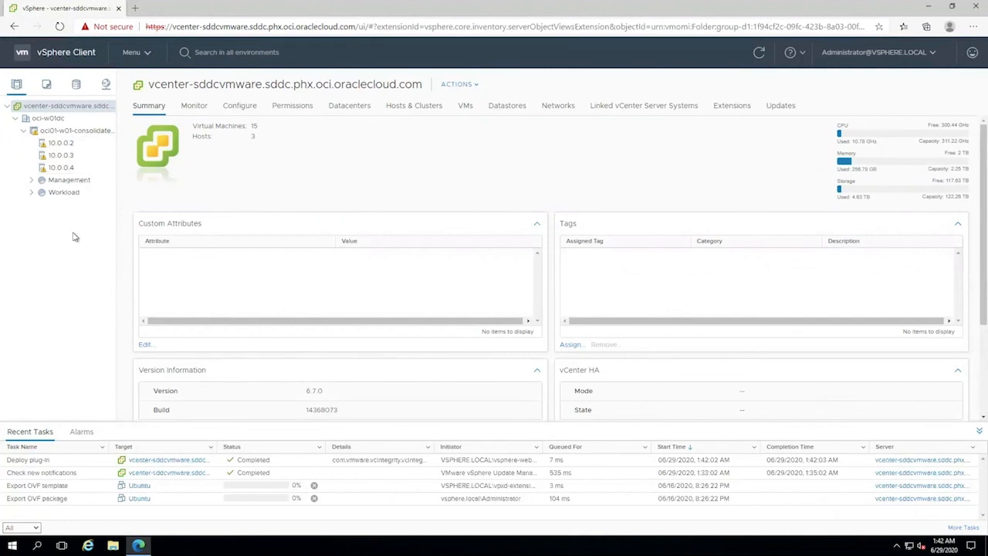